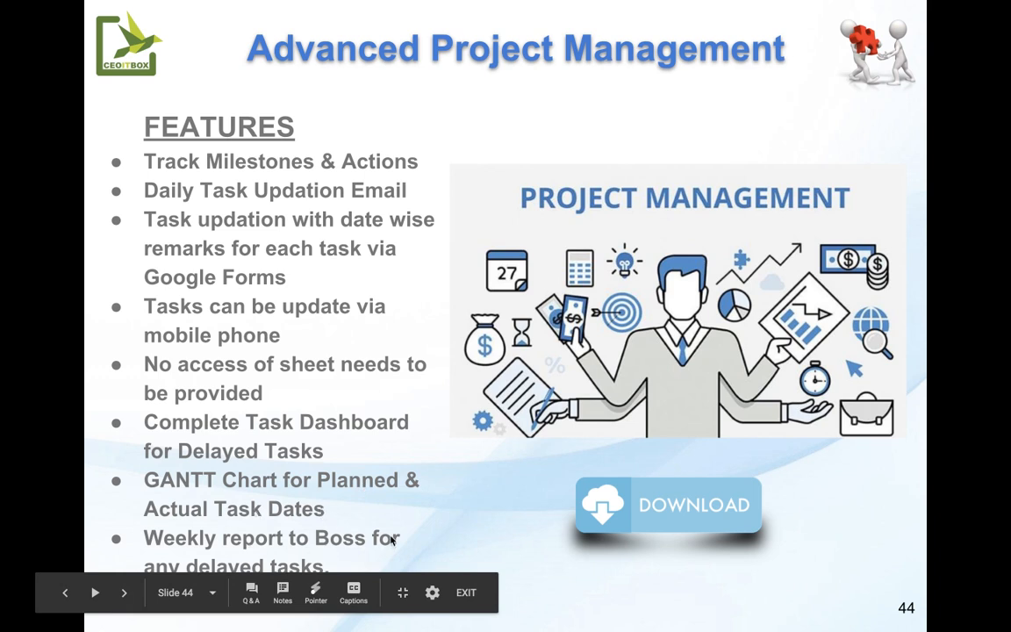
# Step: Follow the Advanced Project Management sheet's DOWNLOAD link on slide 44
pyautogui.click(95, 593)
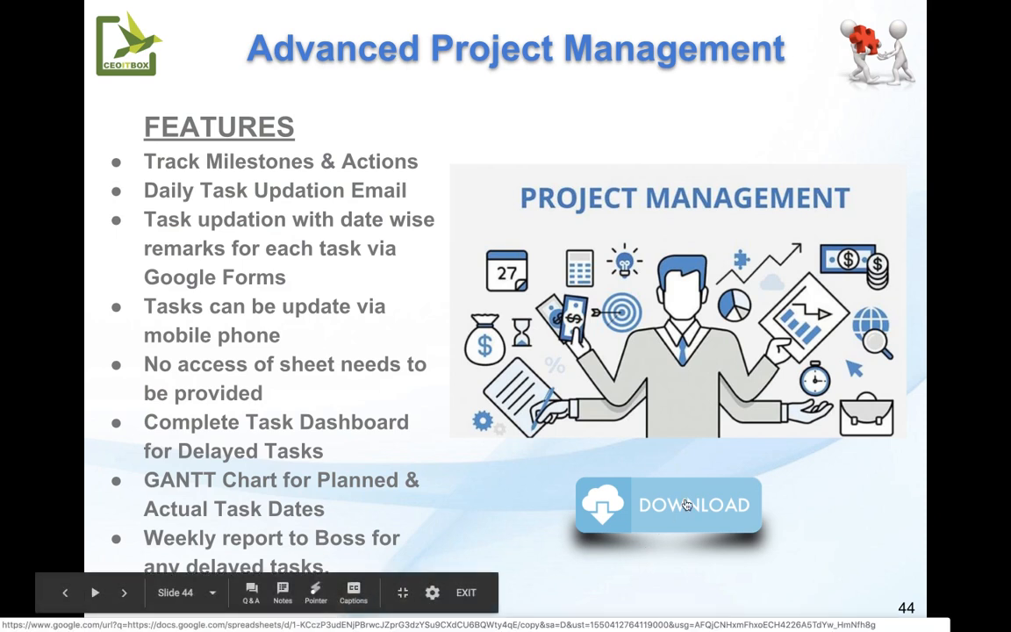
pyautogui.click(668, 504)
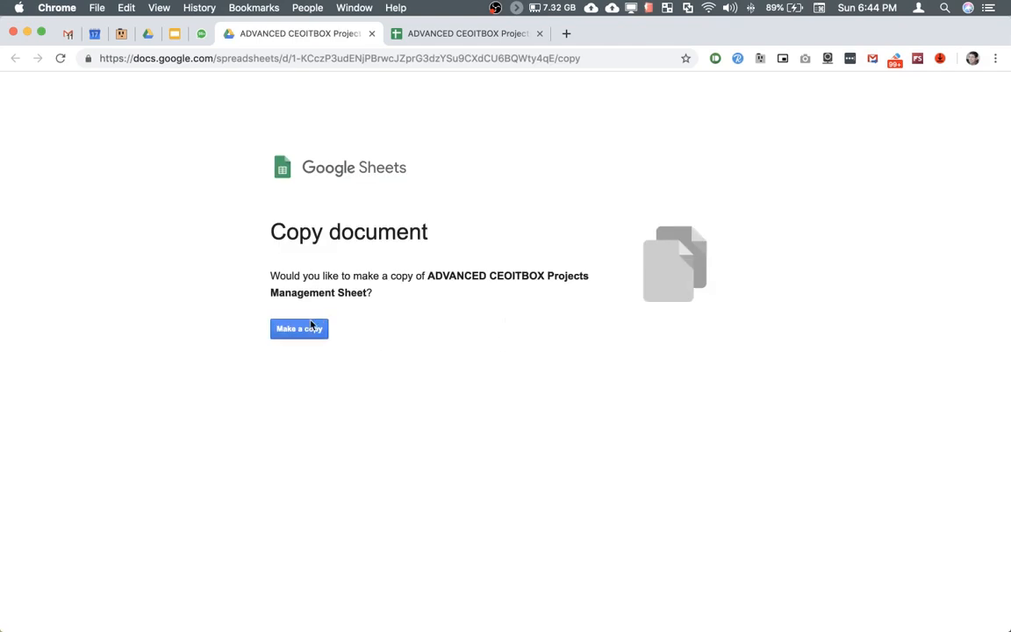
pyautogui.moveTo(374, 41)
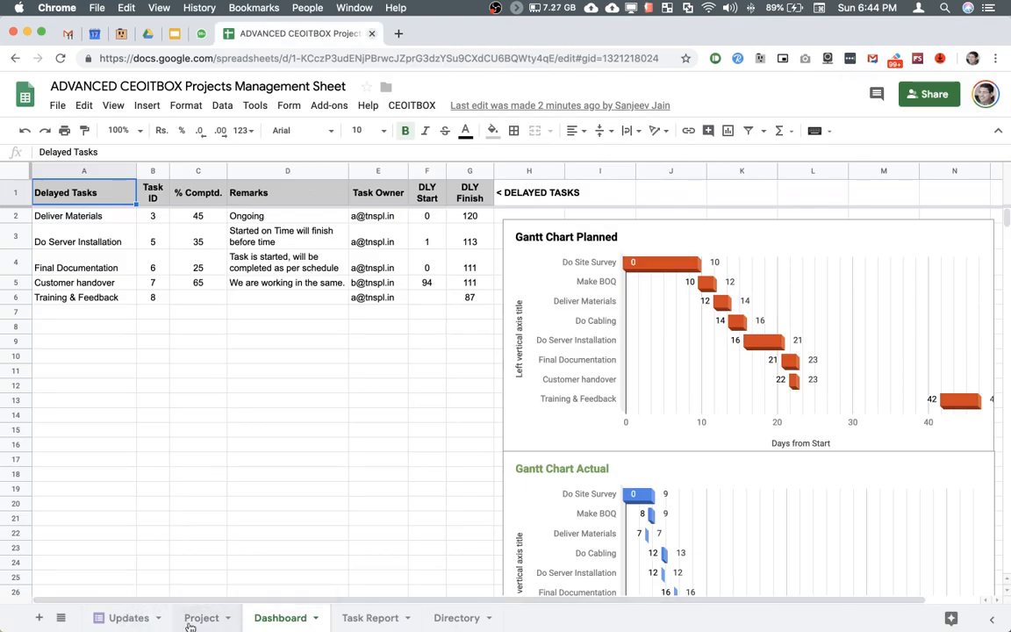
# Step: Overwrite the first task name 'Do Site Survey' with 'Test Task 1' on the Project sheet
pyautogui.click(201, 618)
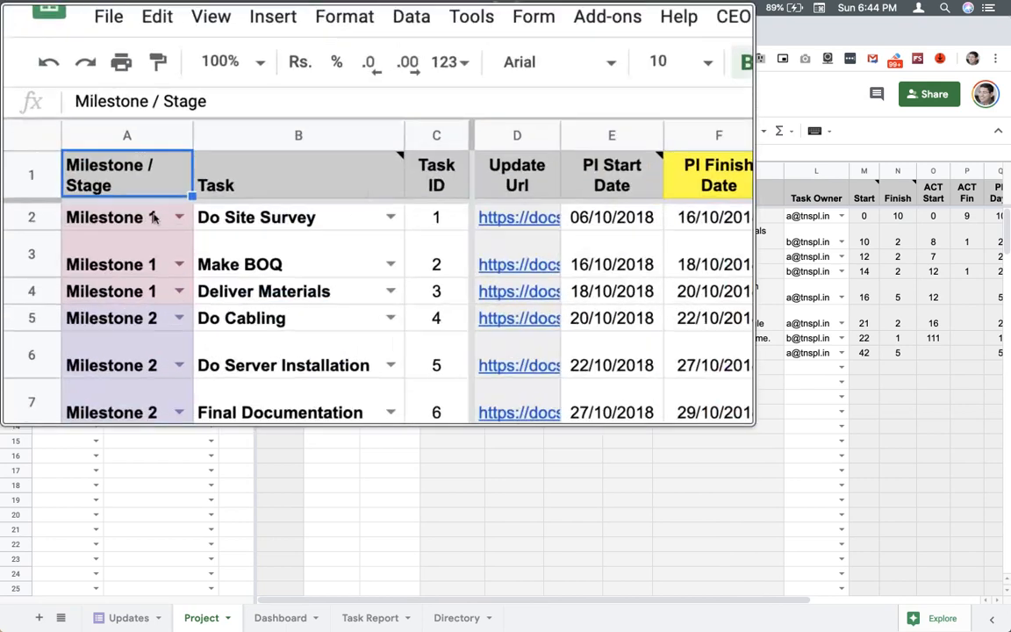
pyautogui.click(166, 217)
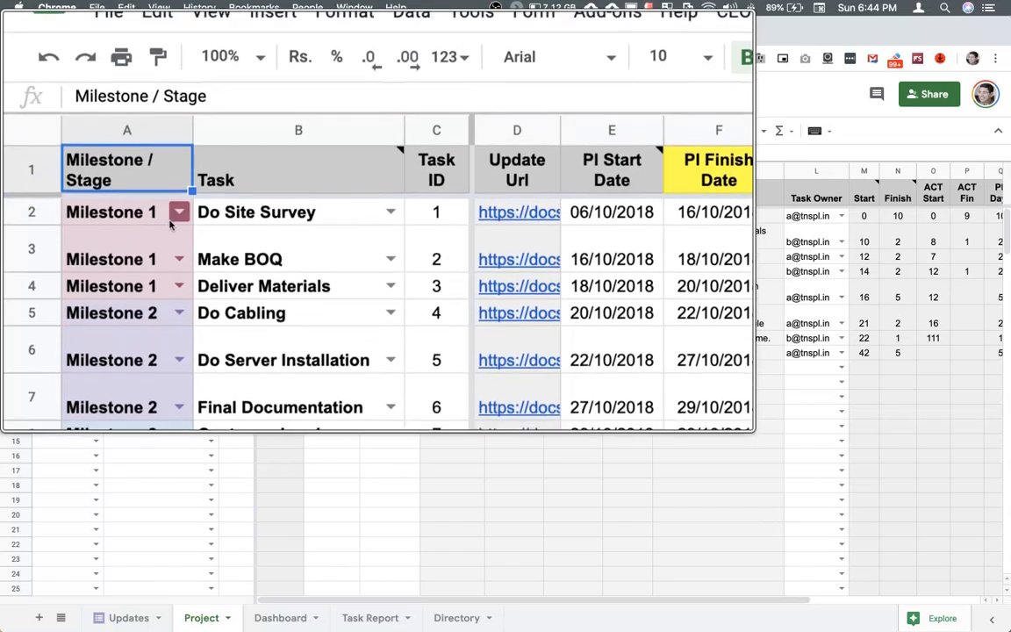
pyautogui.click(179, 212)
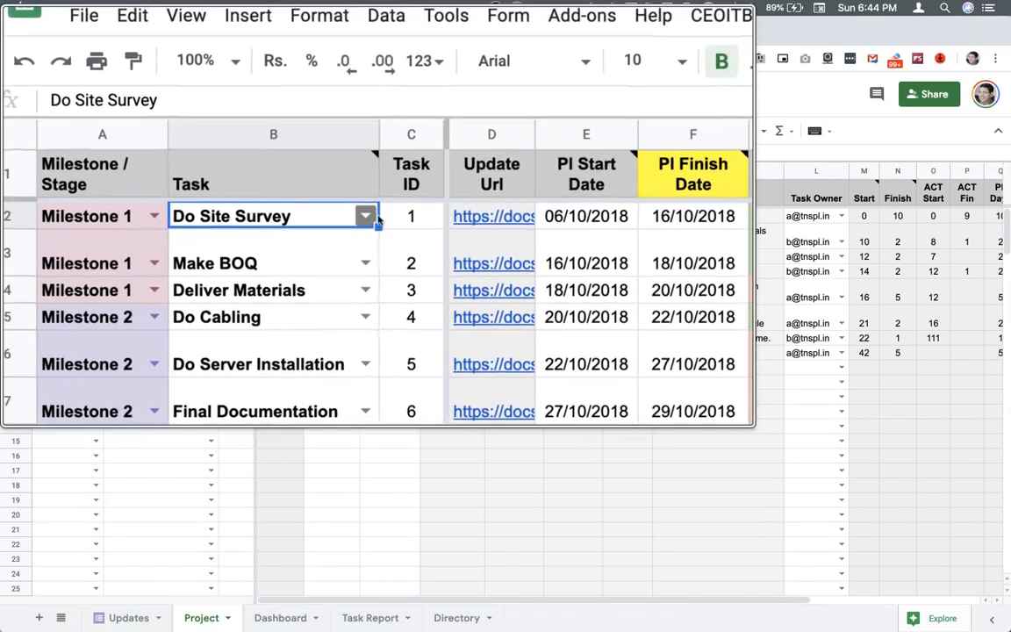
pyautogui.click(365, 216)
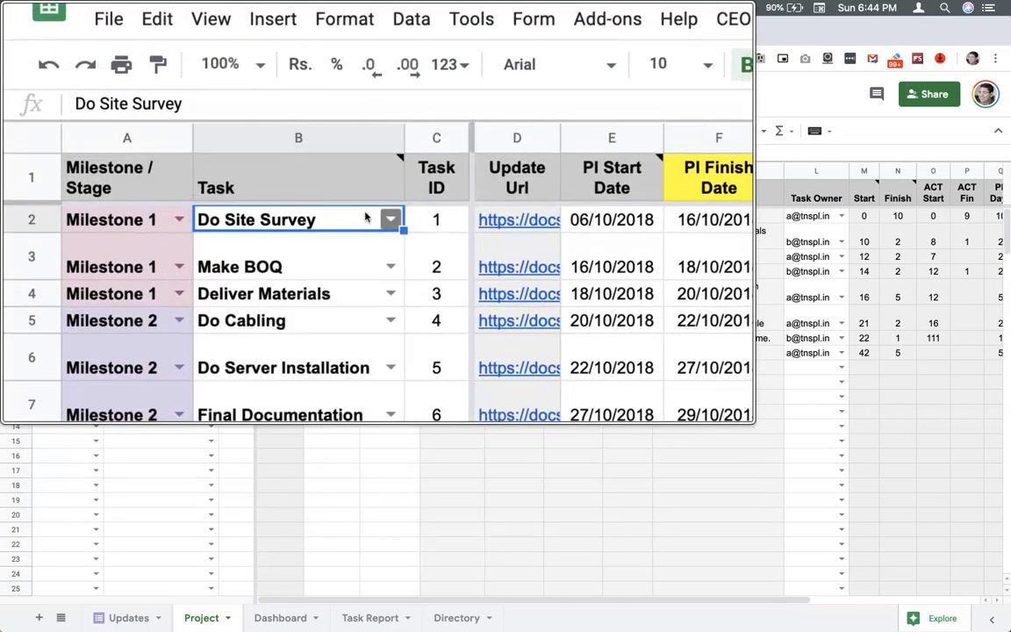
pyautogui.write('Test Task 1')
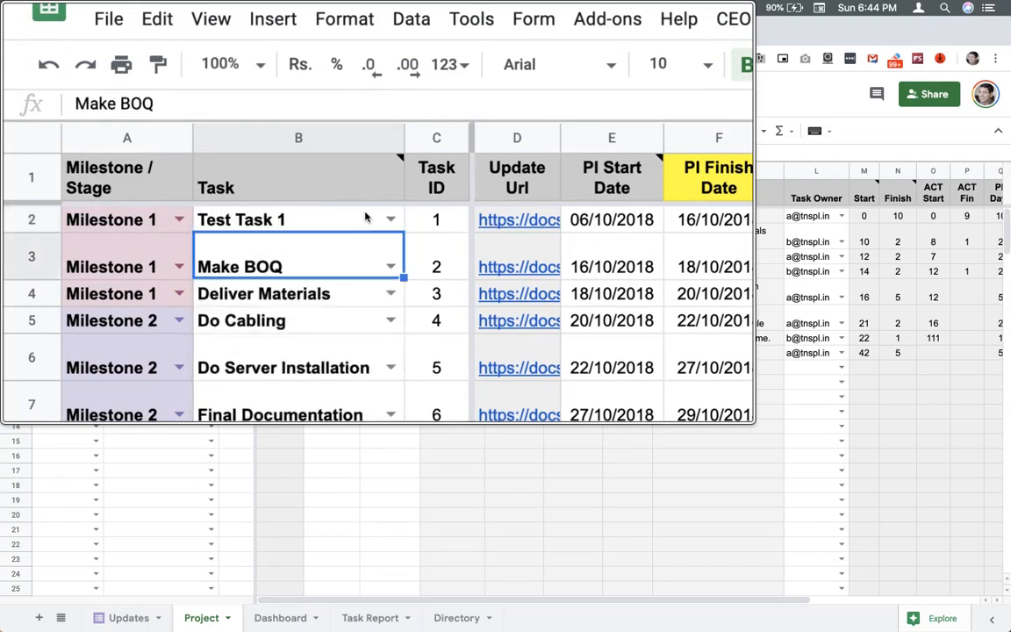
pyautogui.click(299, 216)
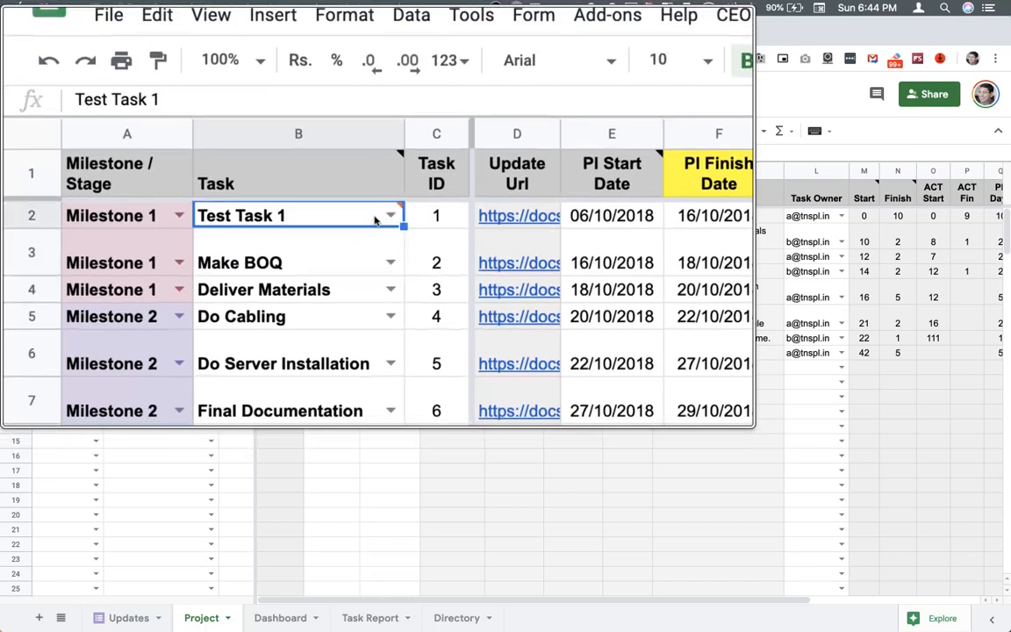
pyautogui.click(298, 248)
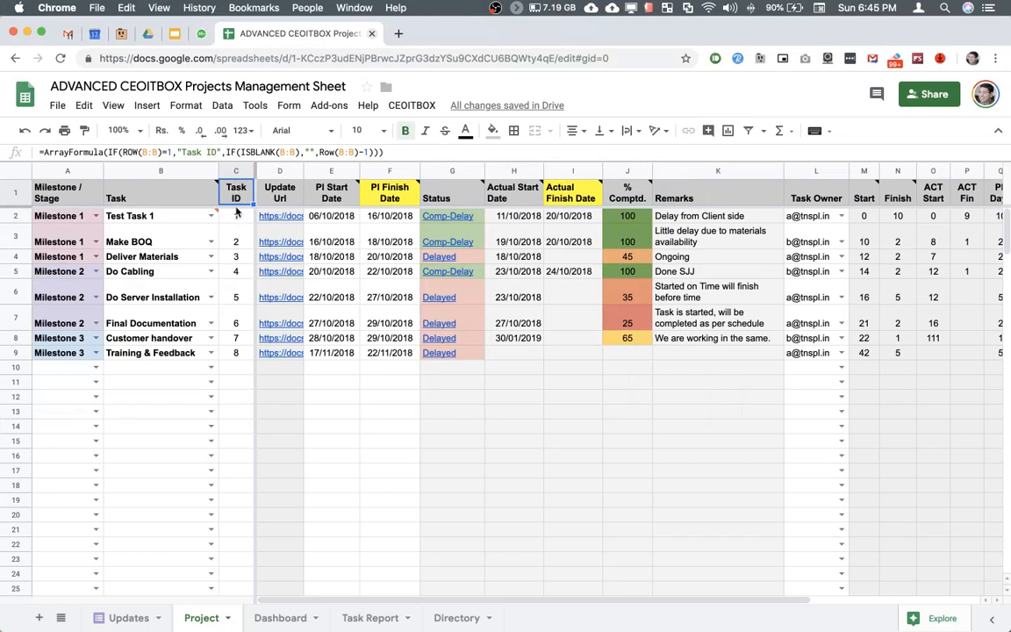
pyautogui.click(235, 242)
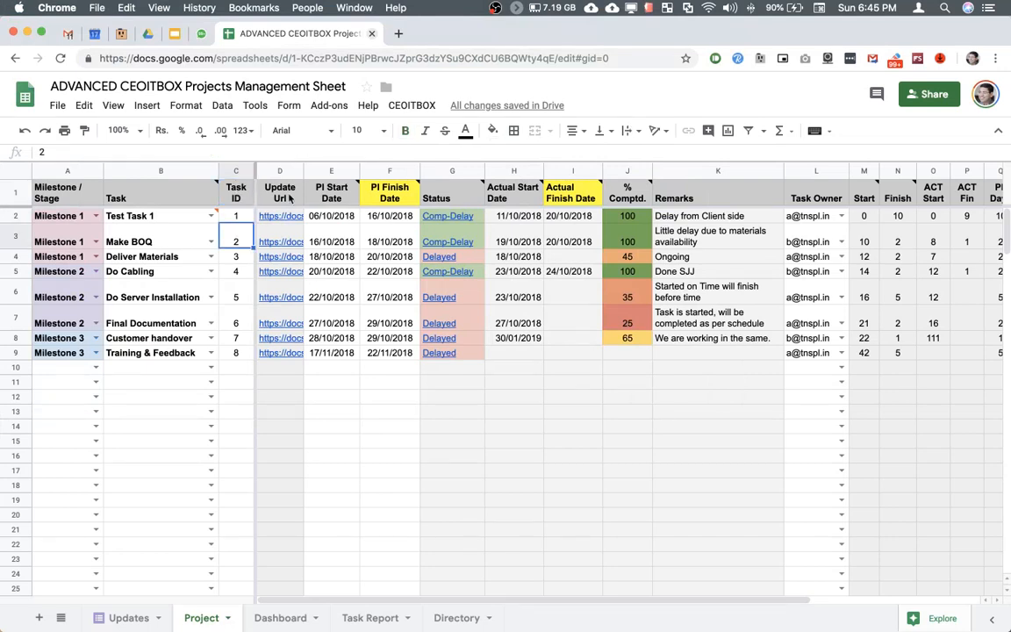
pyautogui.click(279, 190)
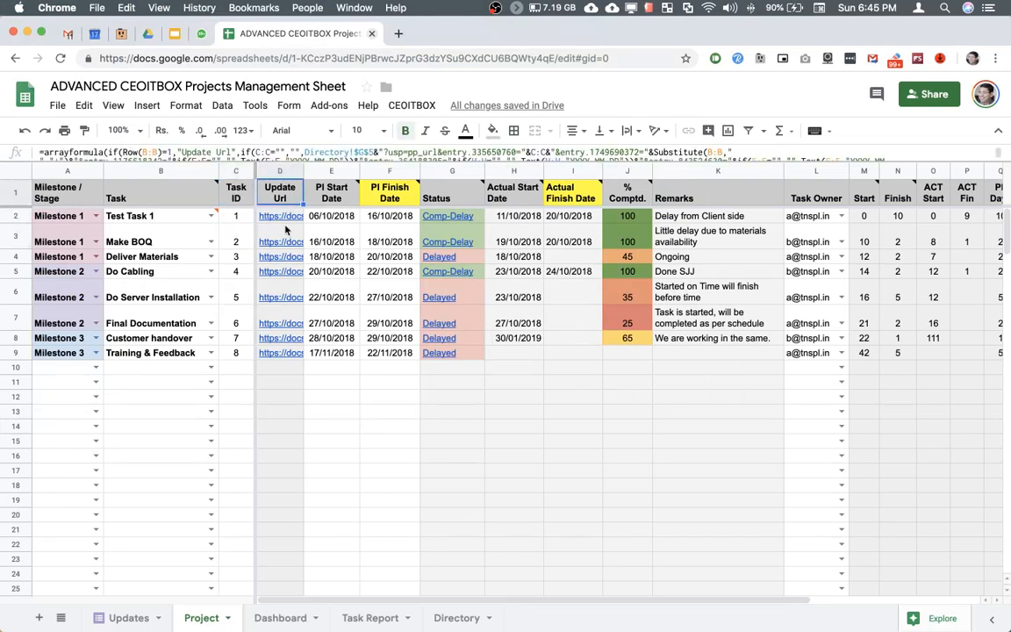
pyautogui.moveTo(281, 256)
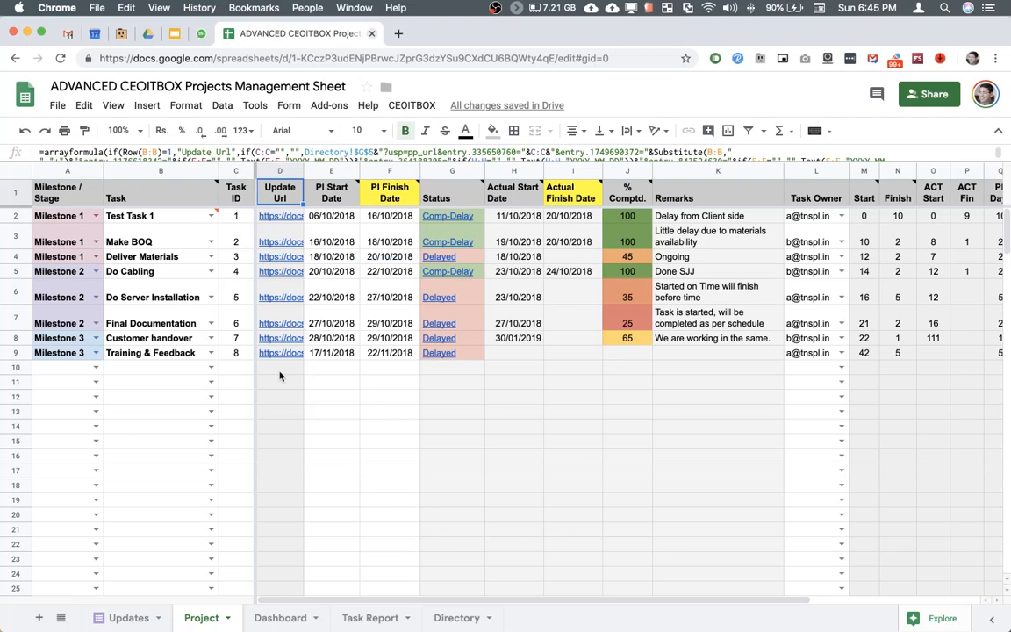
pyautogui.moveTo(343, 244)
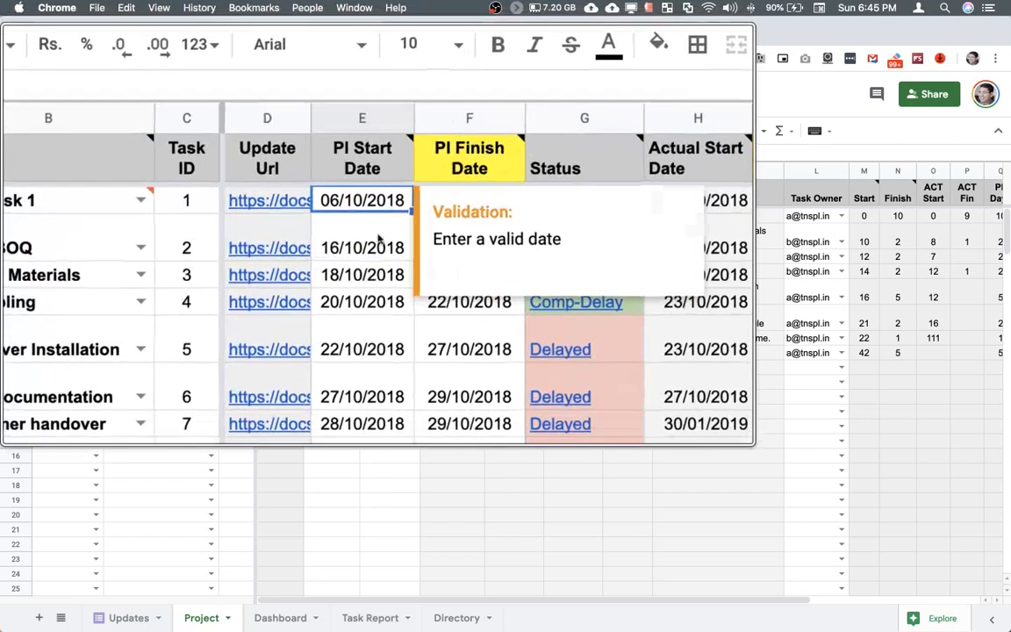
pyautogui.rightClick(399, 246)
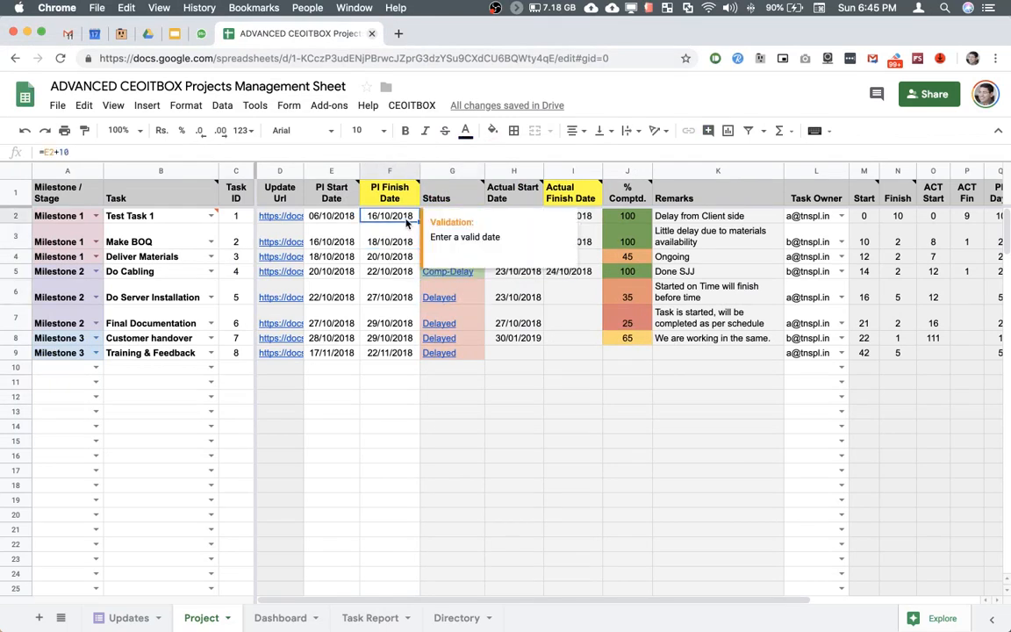
pyautogui.click(390, 241)
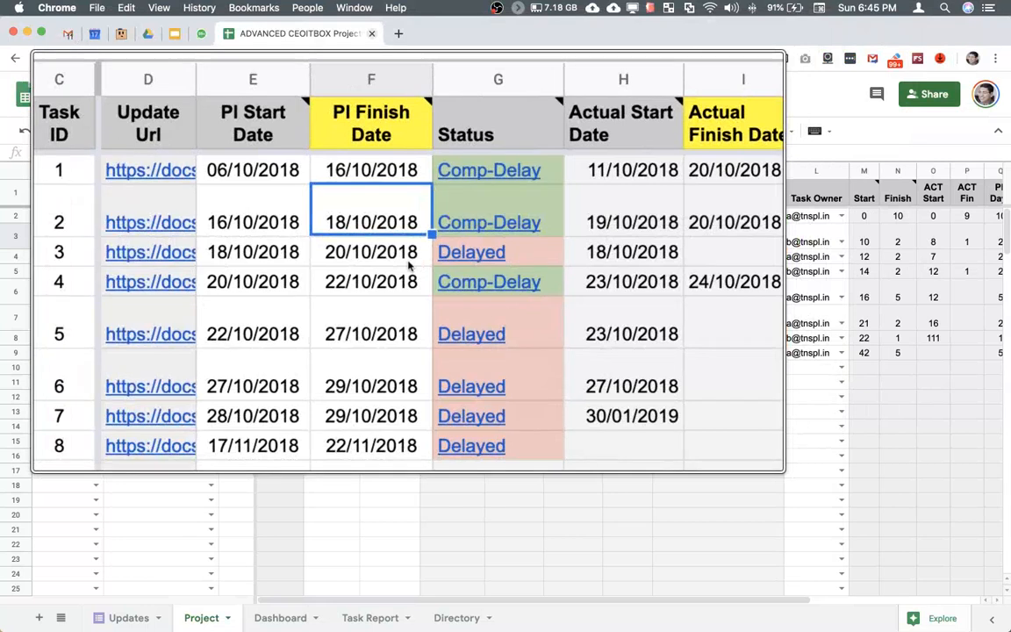
pyautogui.hscroll(3)
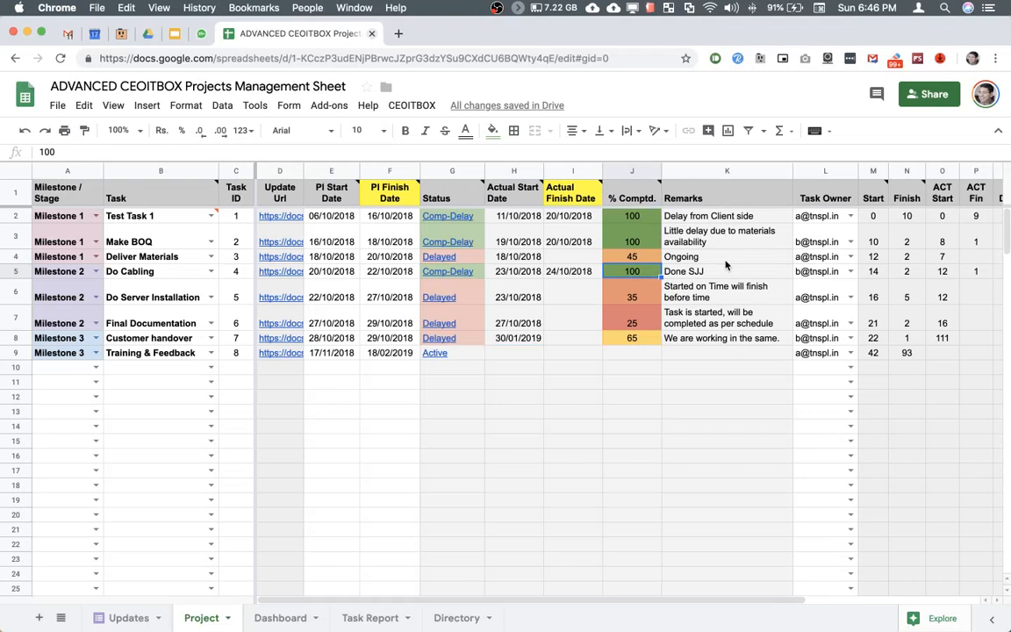
pyautogui.moveTo(808, 250)
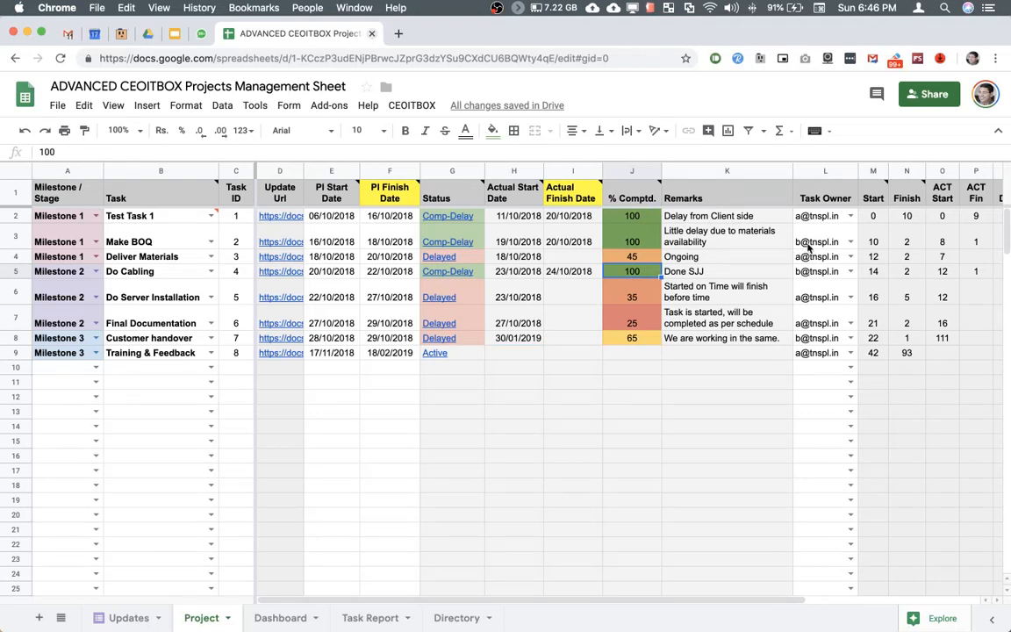
pyautogui.click(805, 216)
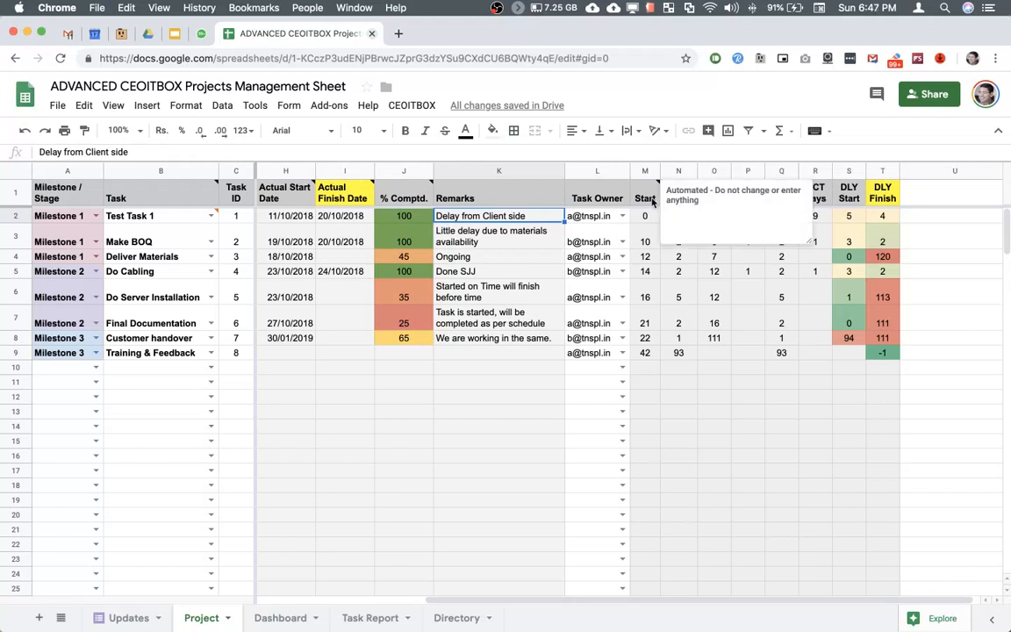
pyautogui.click(678, 215)
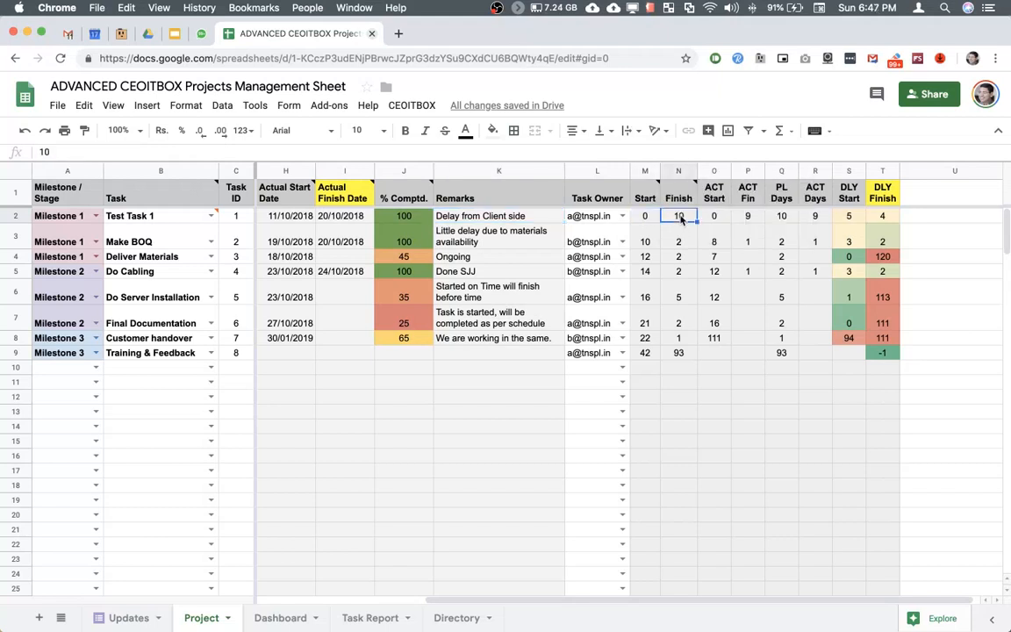
pyautogui.click(644, 242)
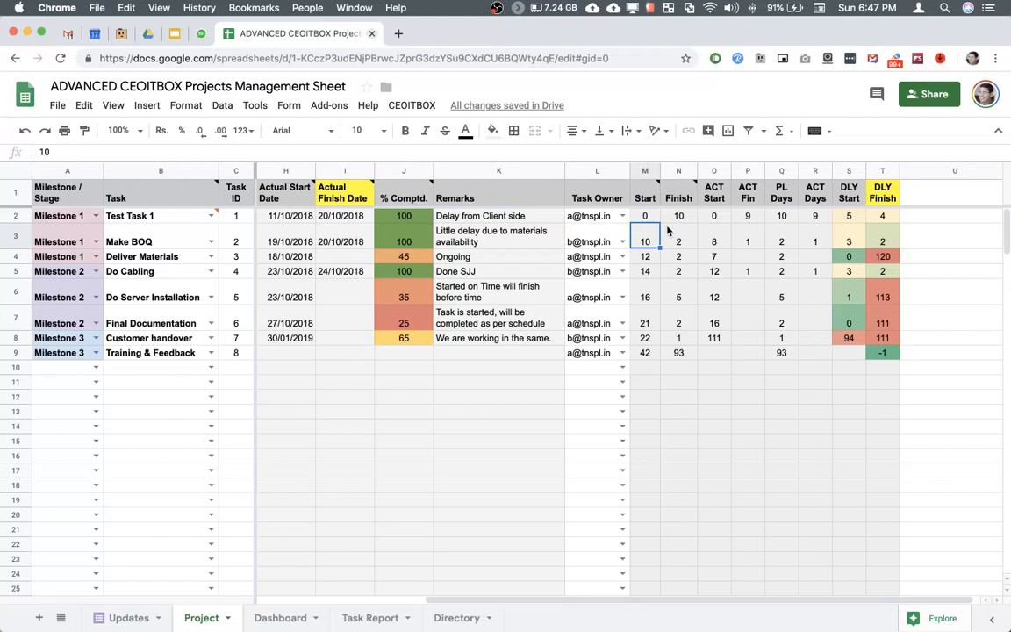
pyautogui.moveTo(698, 235)
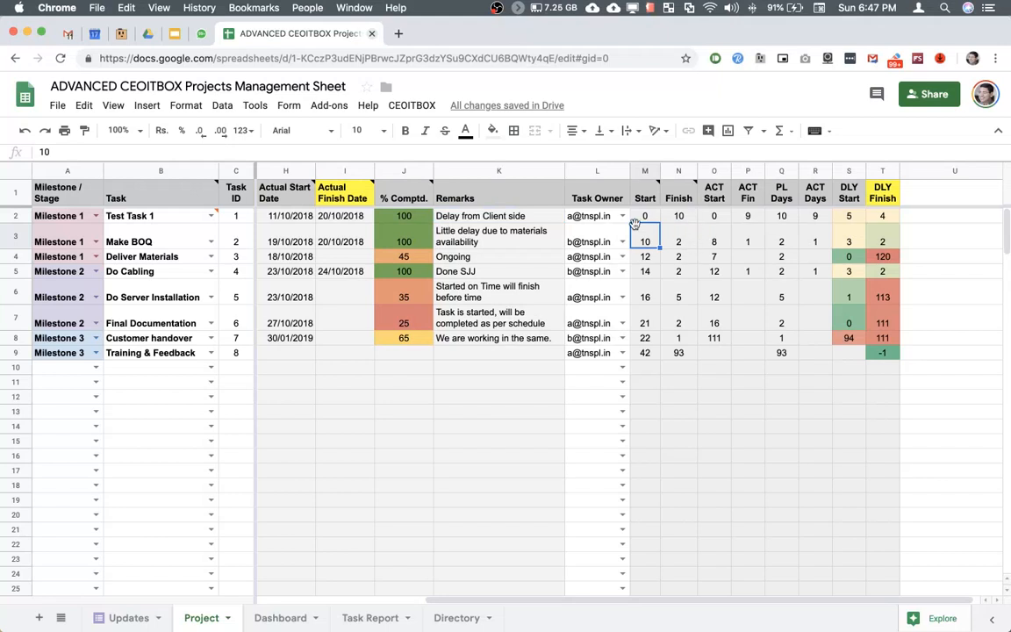
pyautogui.click(644, 242)
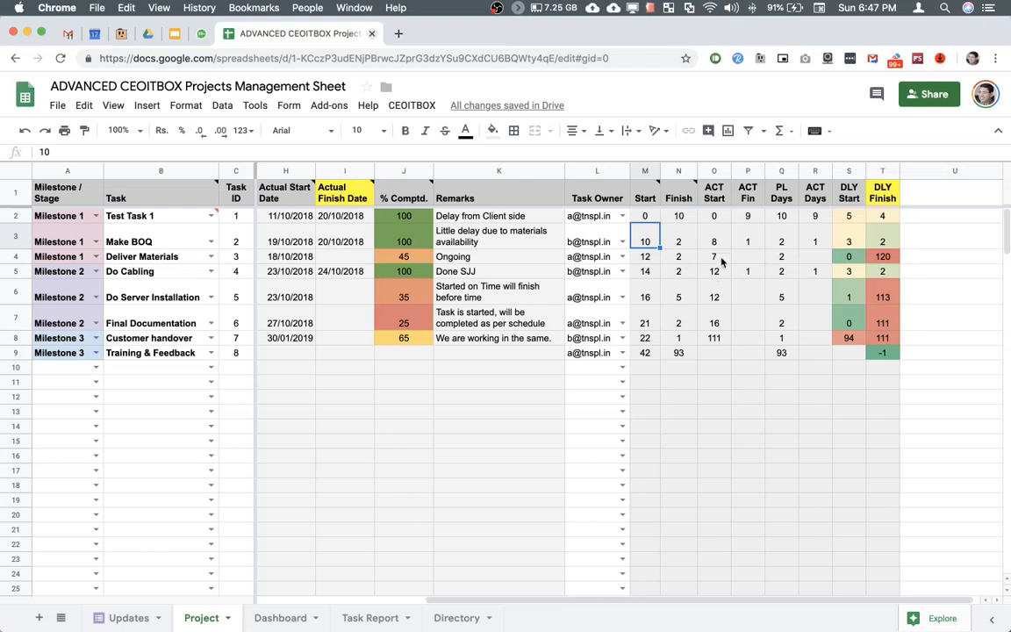
pyautogui.moveTo(799, 252)
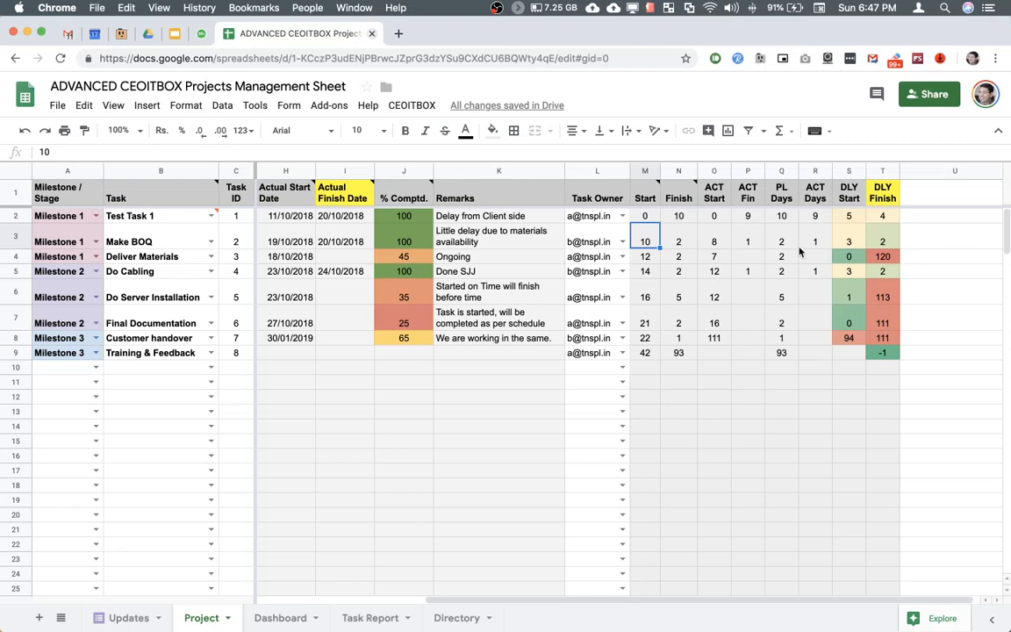
pyautogui.moveTo(858, 243)
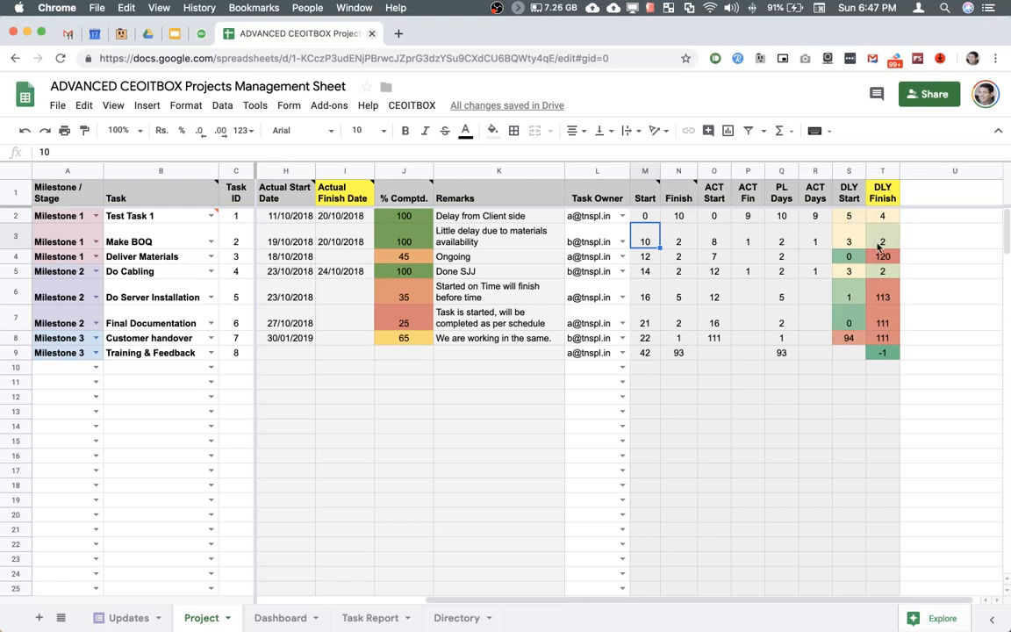
pyautogui.moveTo(884, 366)
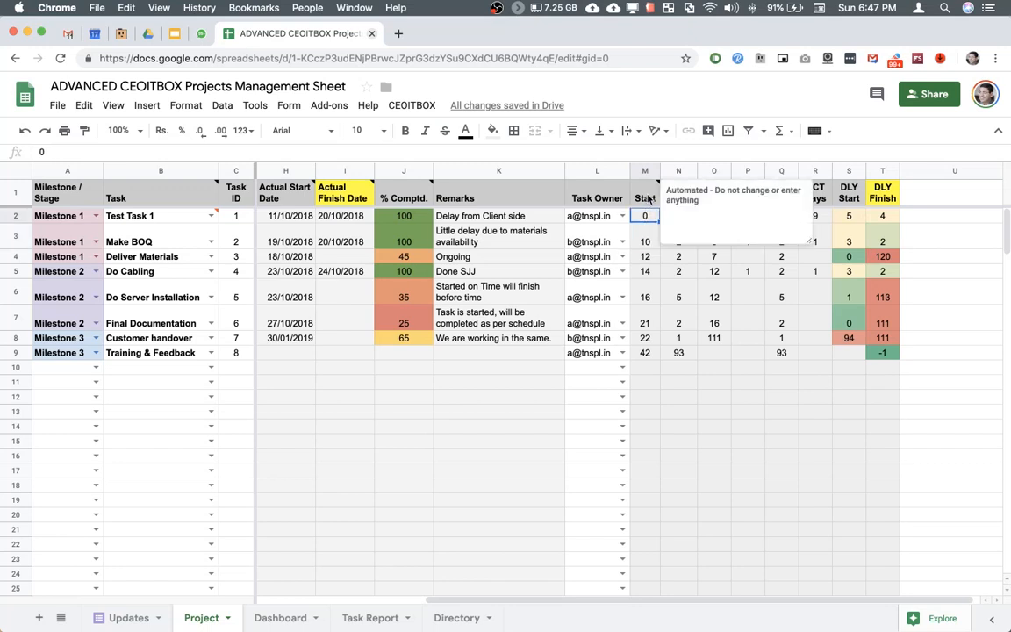
pyautogui.click(597, 193)
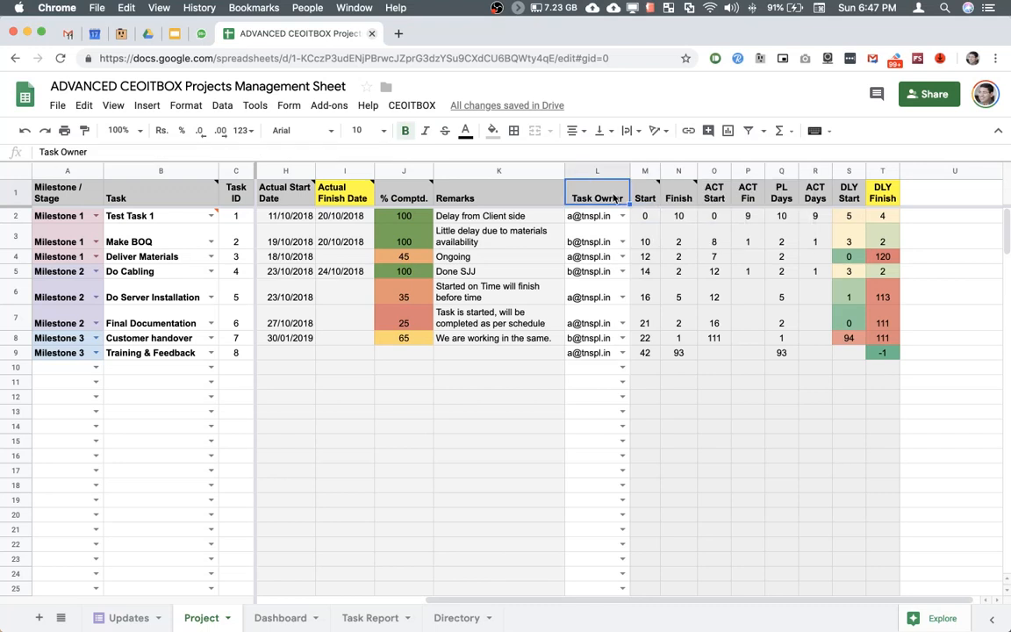
pyautogui.click(781, 192)
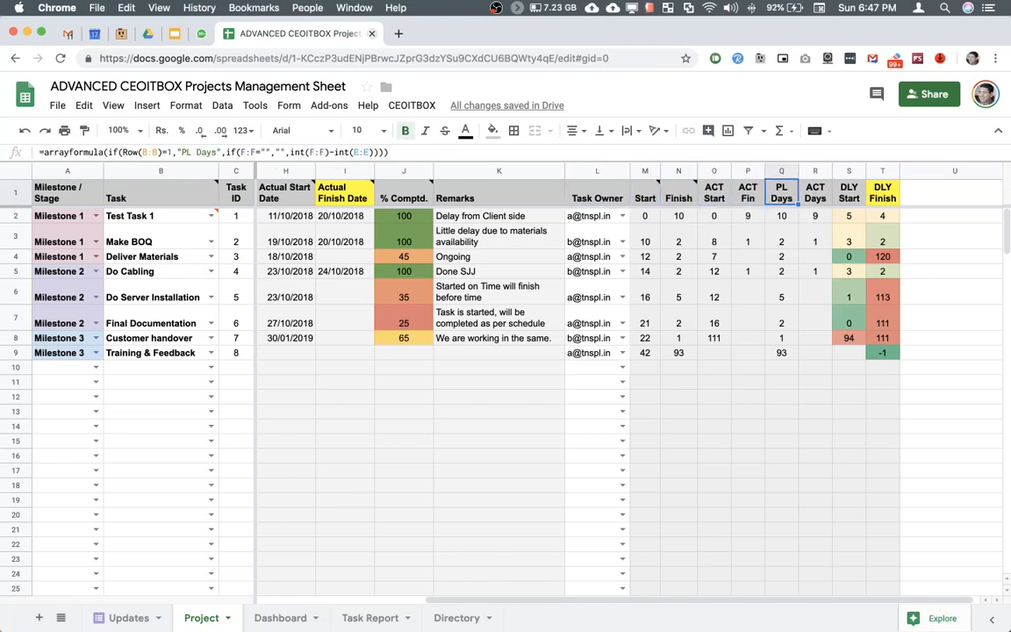
pyautogui.click(883, 191)
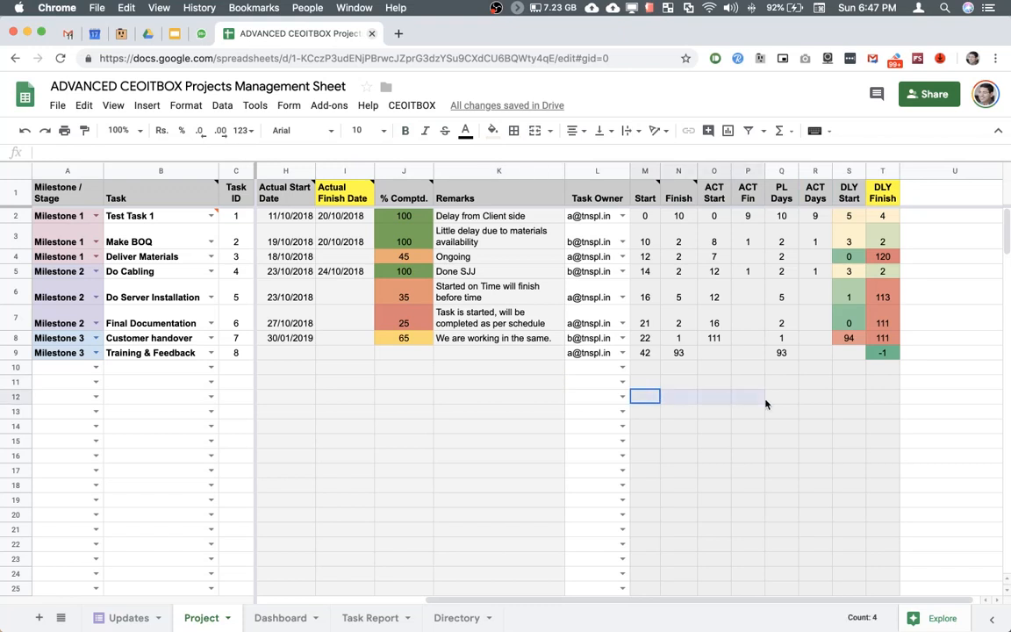
pyautogui.moveTo(644, 396); pyautogui.dragTo(748, 505)
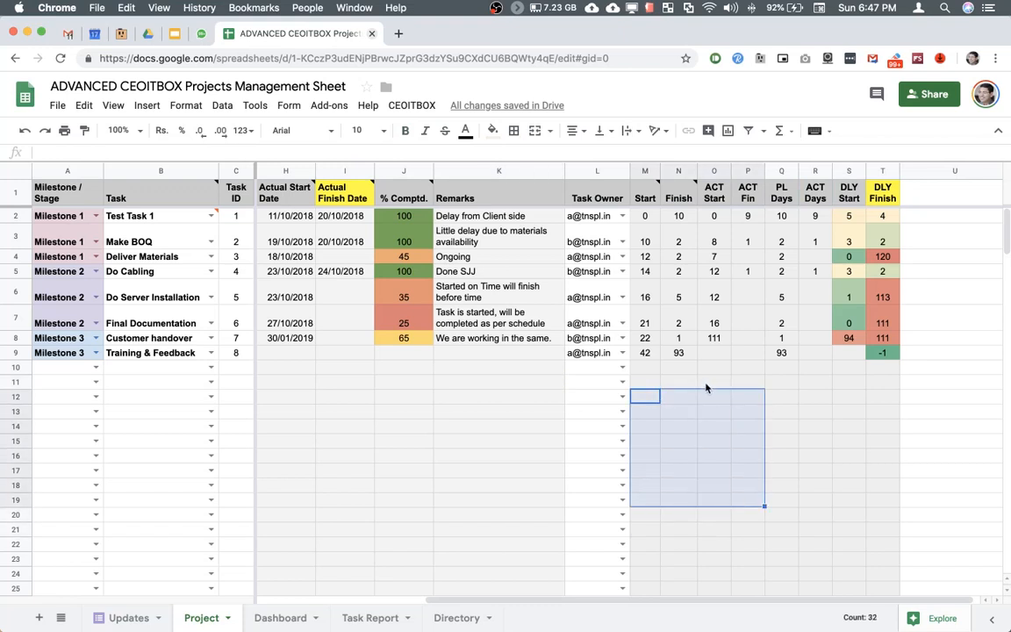
pyautogui.click(714, 381)
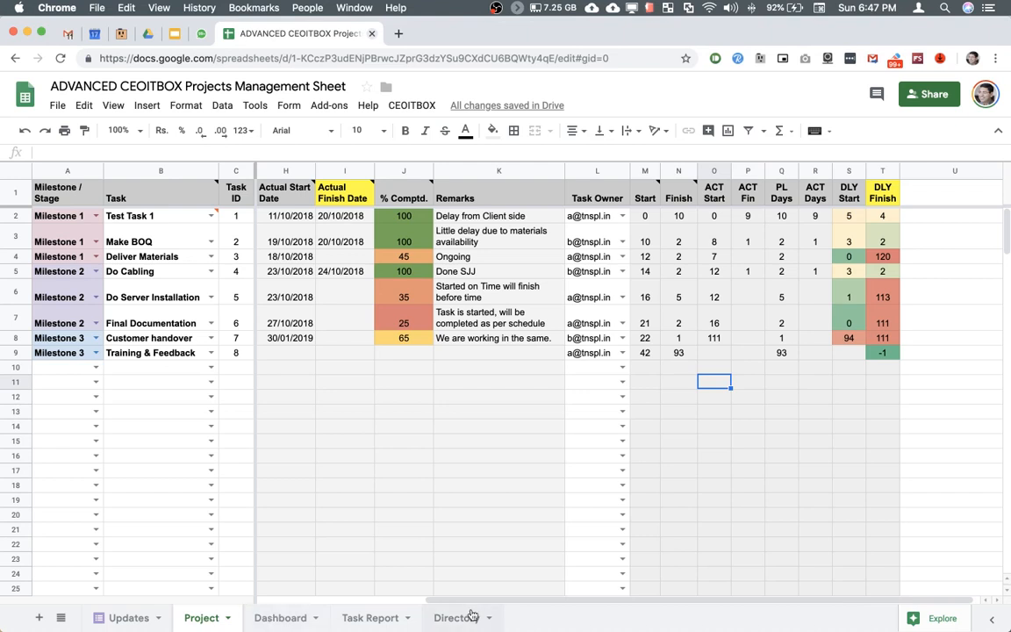
# Step: On the Directory sheet, set the weekly email day to SAT (weekly hour 17, daily hour 9)
pyautogui.click(456, 618)
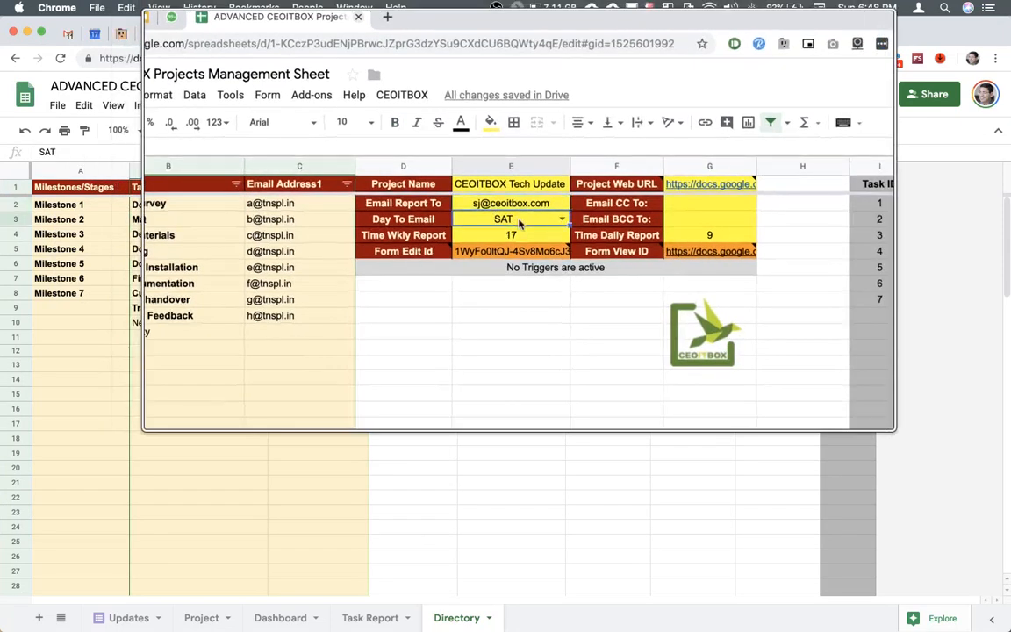
pyautogui.click(561, 219)
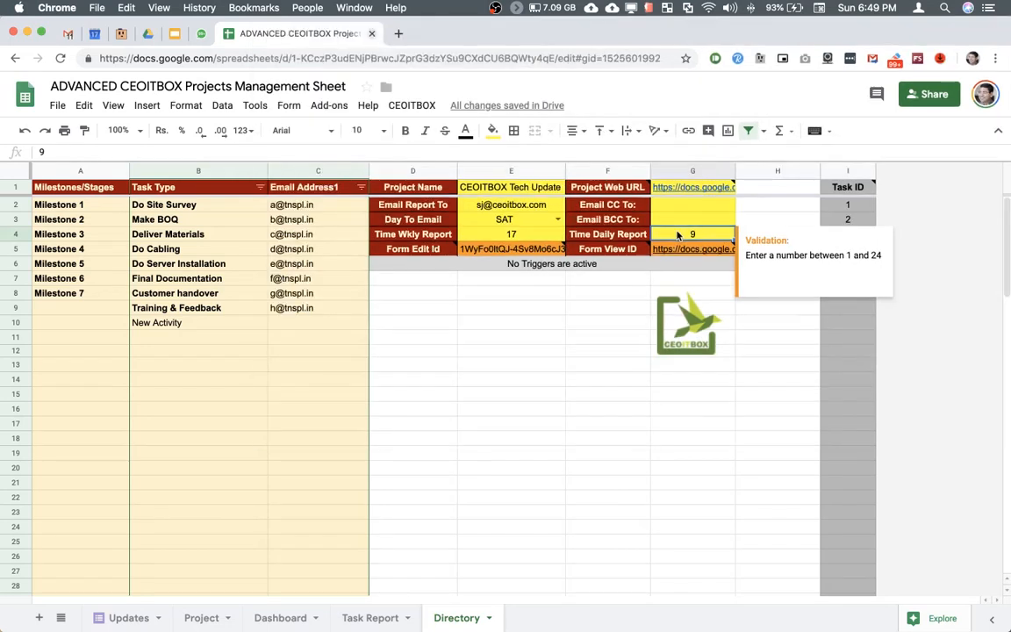
pyautogui.click(847, 187)
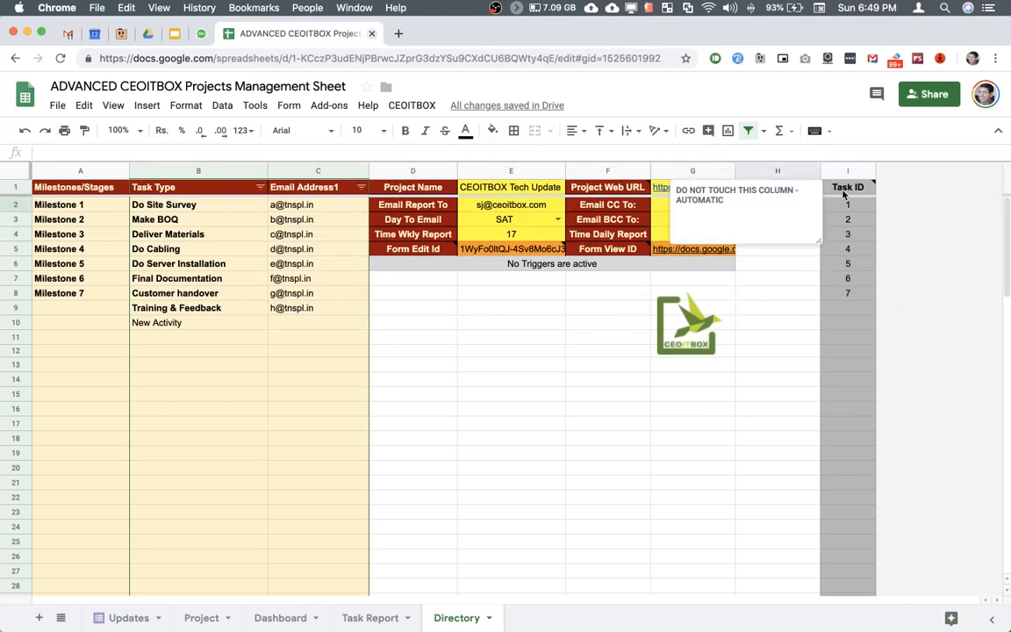
pyautogui.moveTo(848, 305)
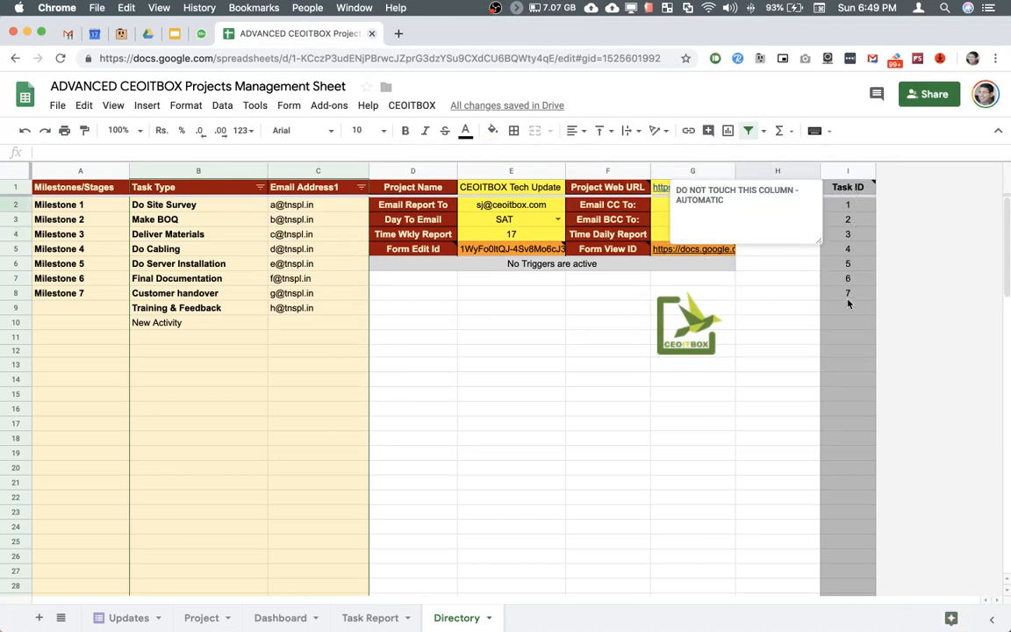
pyautogui.click(777, 292)
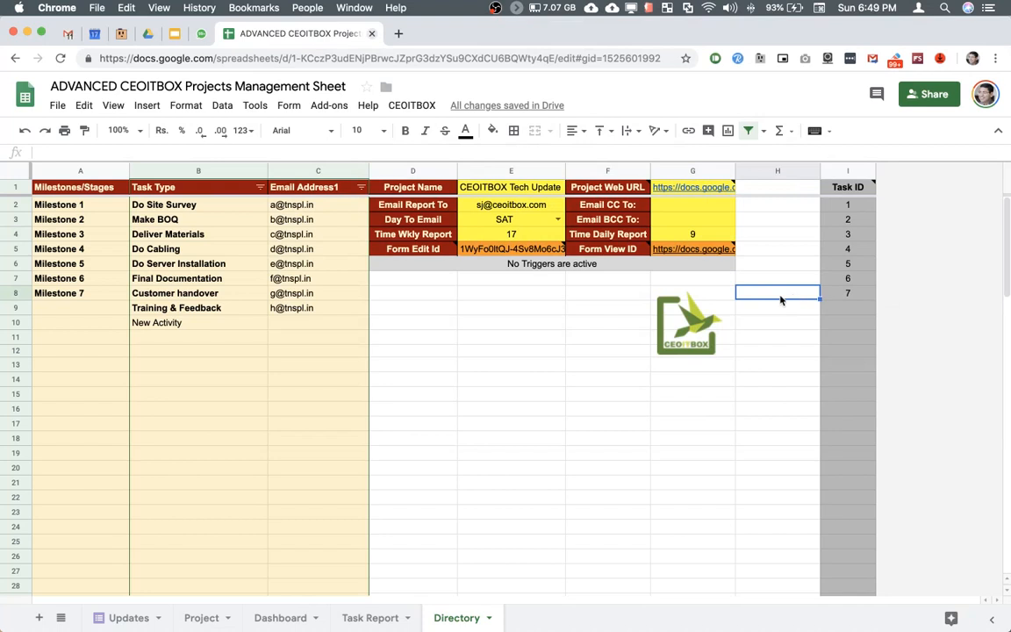
pyautogui.moveTo(358, 124)
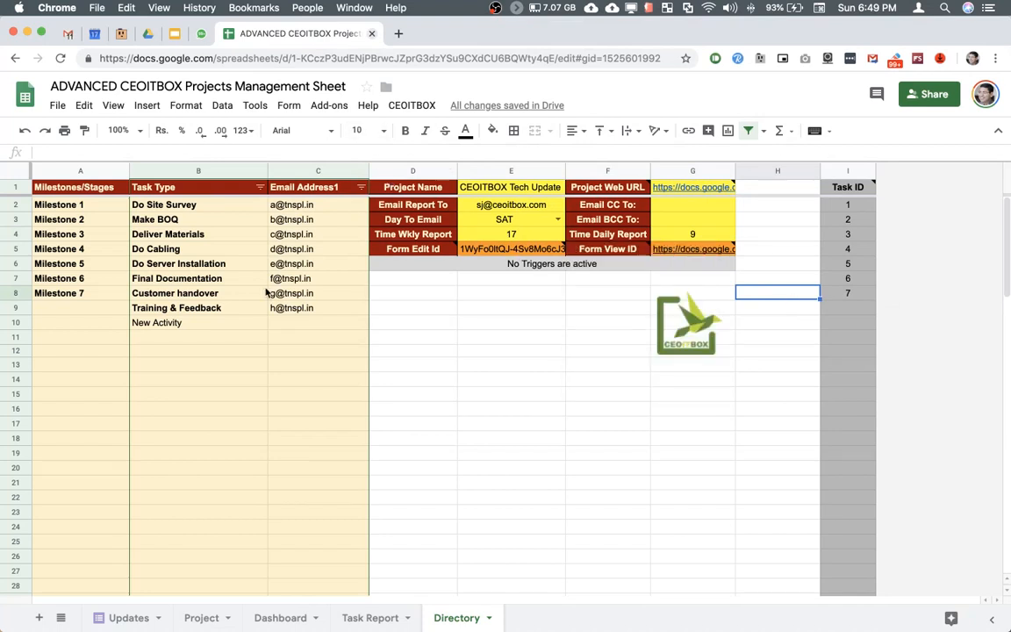
pyautogui.click(128, 617)
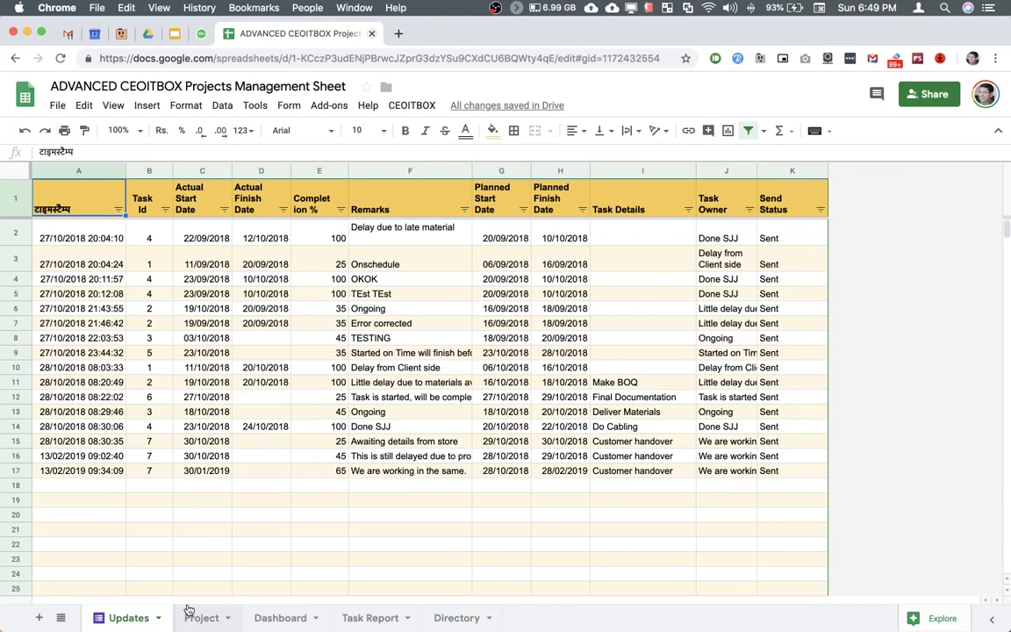
# Step: From the Project sheet's Form menu, open the live update form in a new tab
pyautogui.click(202, 618)
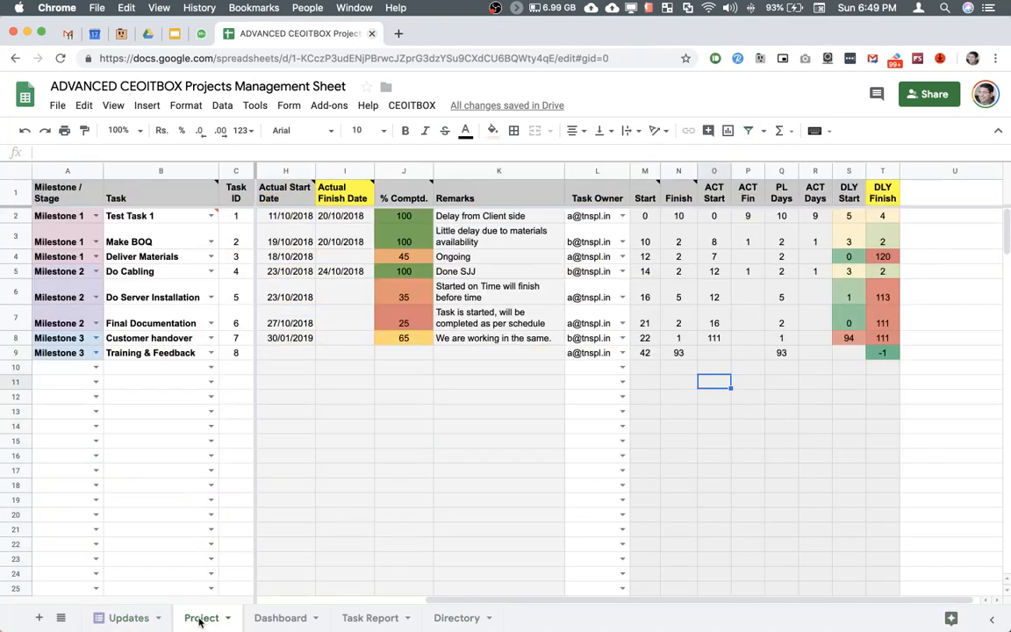
pyautogui.click(287, 105)
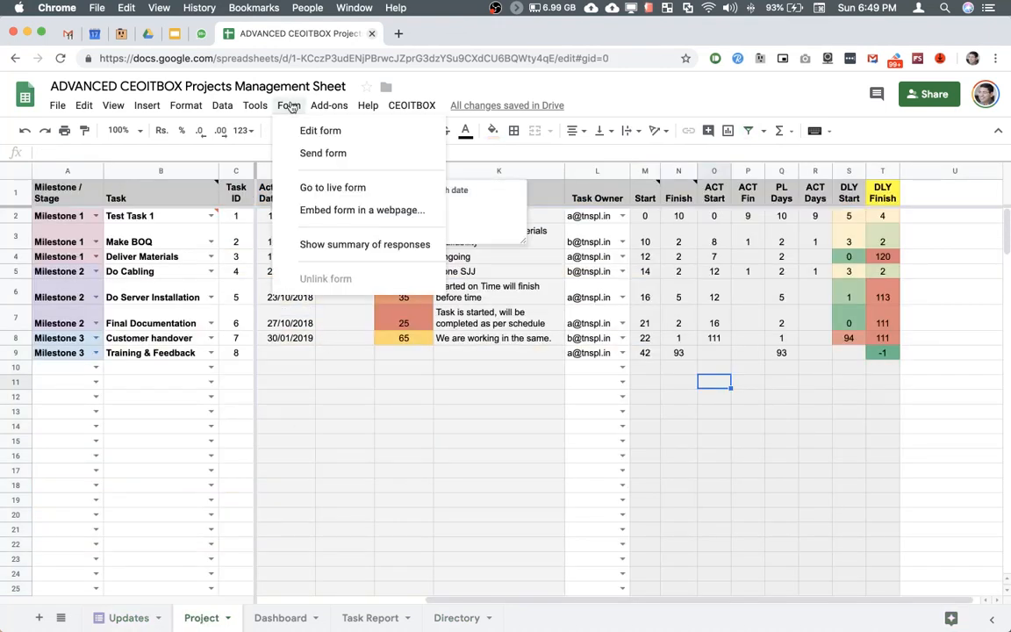
pyautogui.moveTo(321, 130)
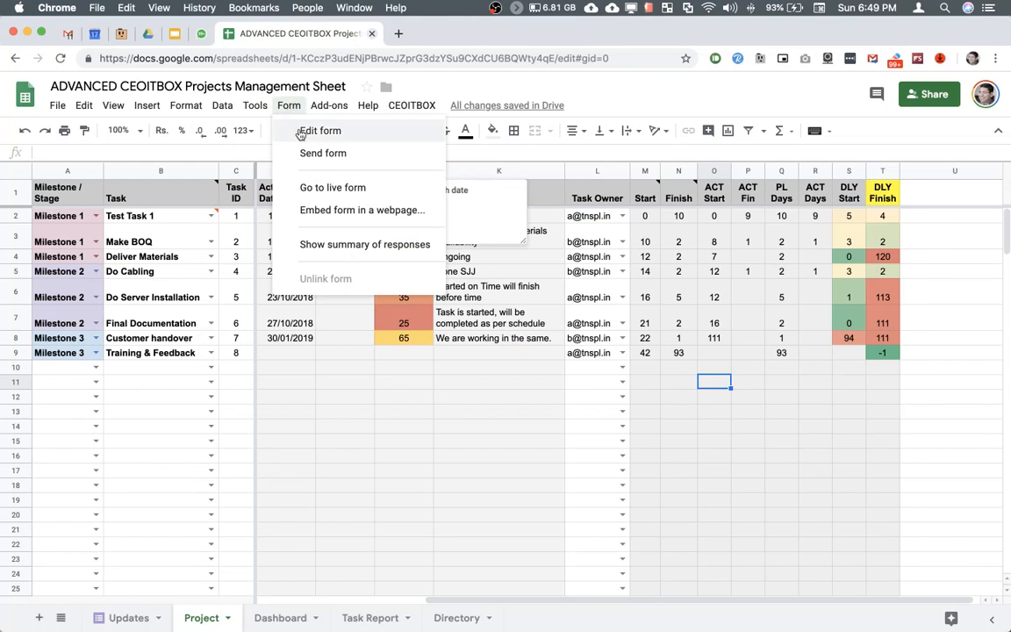
pyautogui.moveTo(333, 187)
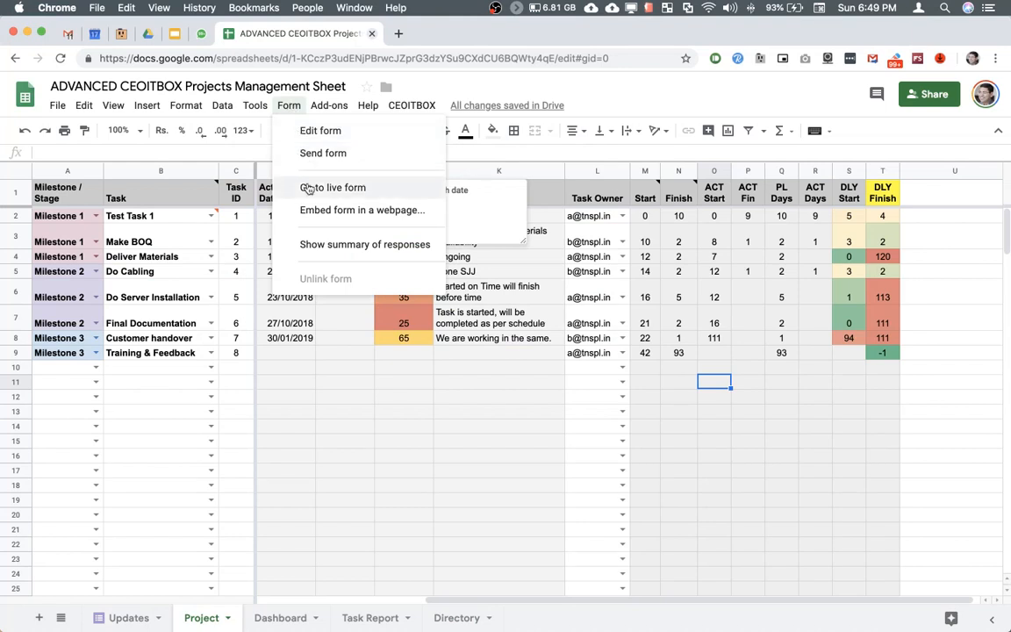
pyautogui.click(333, 187)
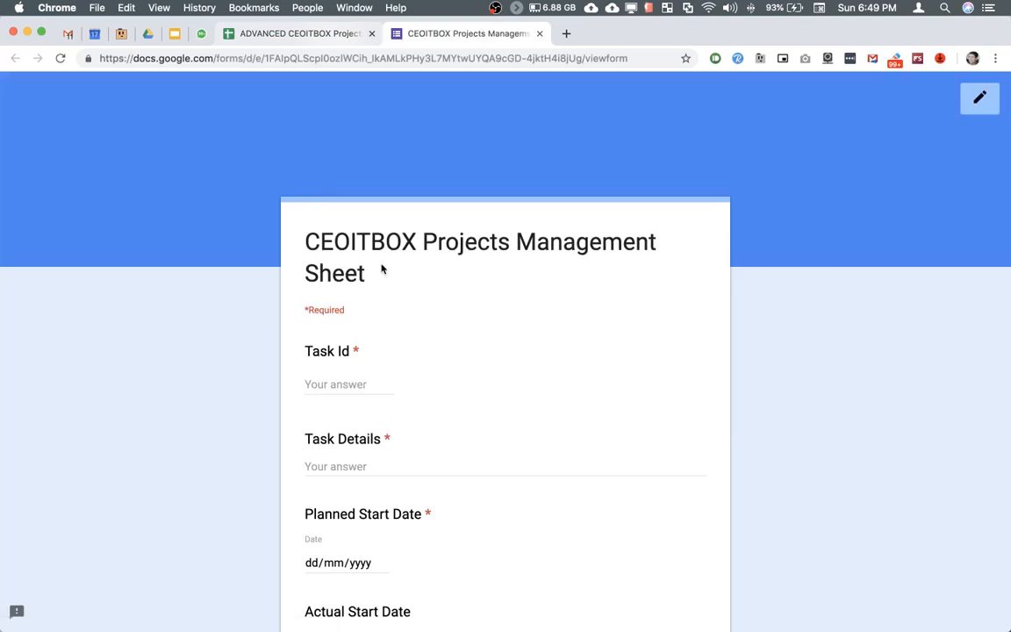
pyautogui.scroll(-3)
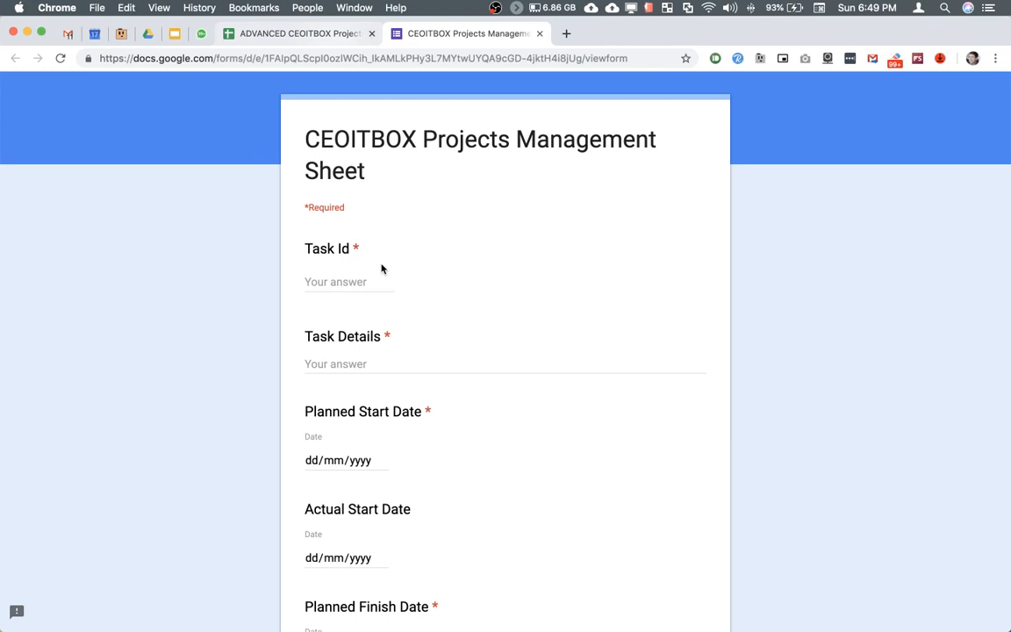
# Step: Review the form's questions down to Completion % and Remarks, then select its viewform URL
pyautogui.scroll(-3)
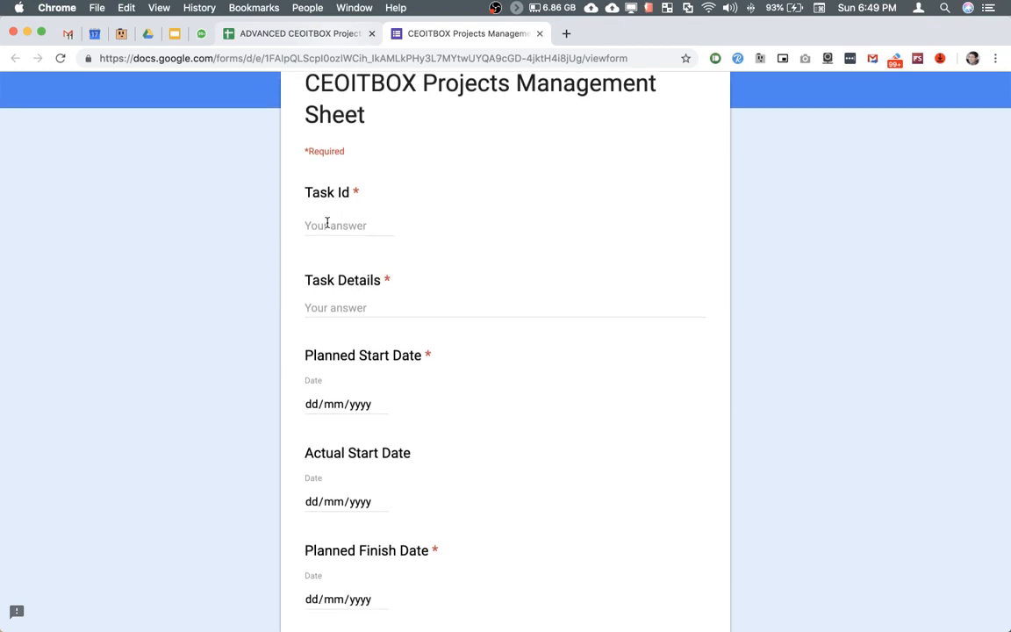
pyautogui.scroll(-3)
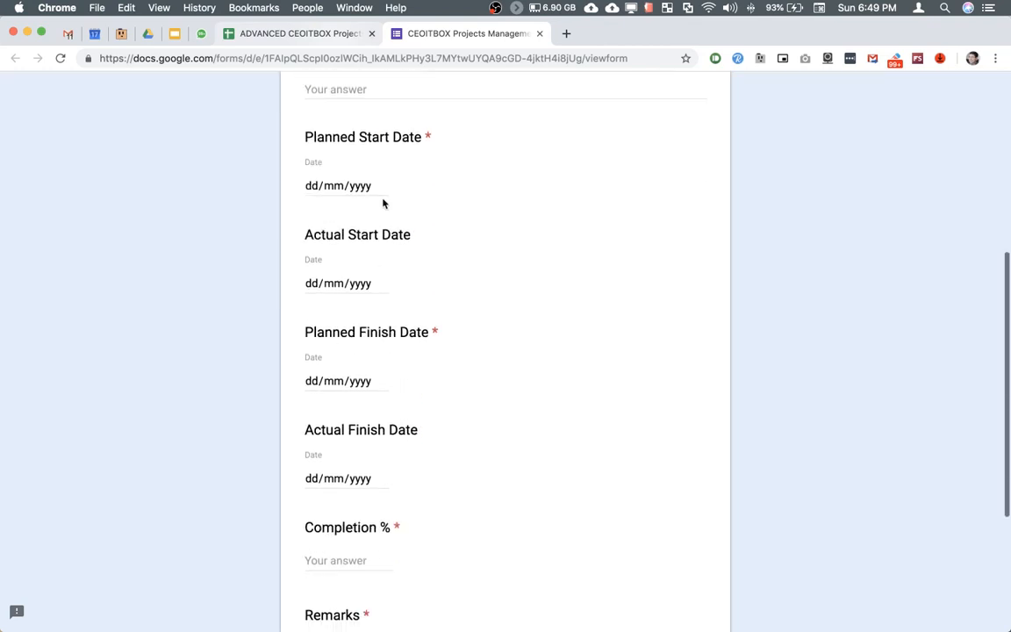
pyautogui.moveTo(363, 360)
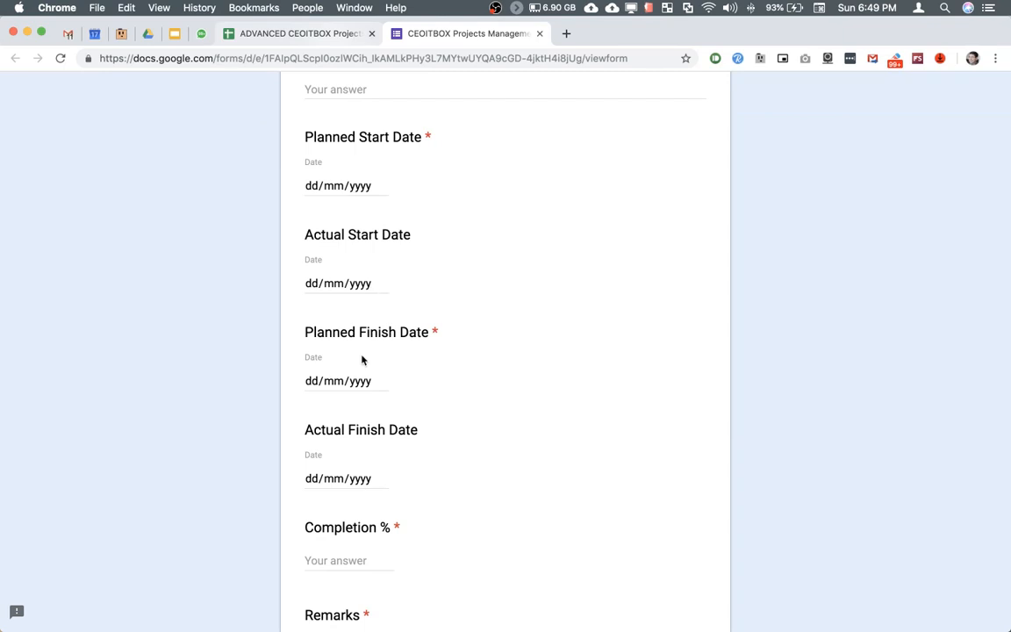
pyautogui.scroll(-3)
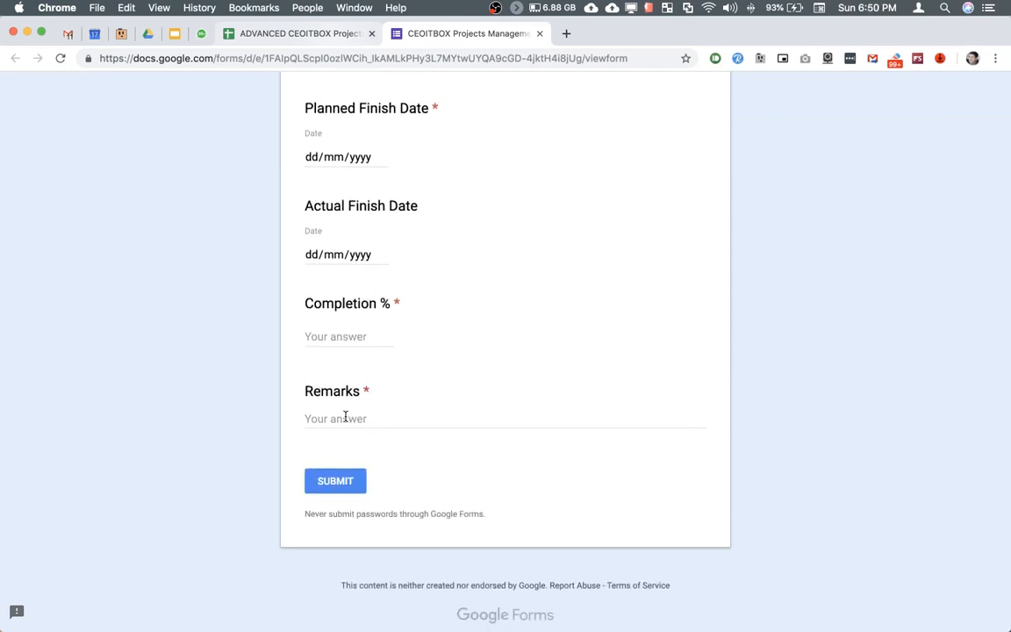
pyautogui.scroll(3)
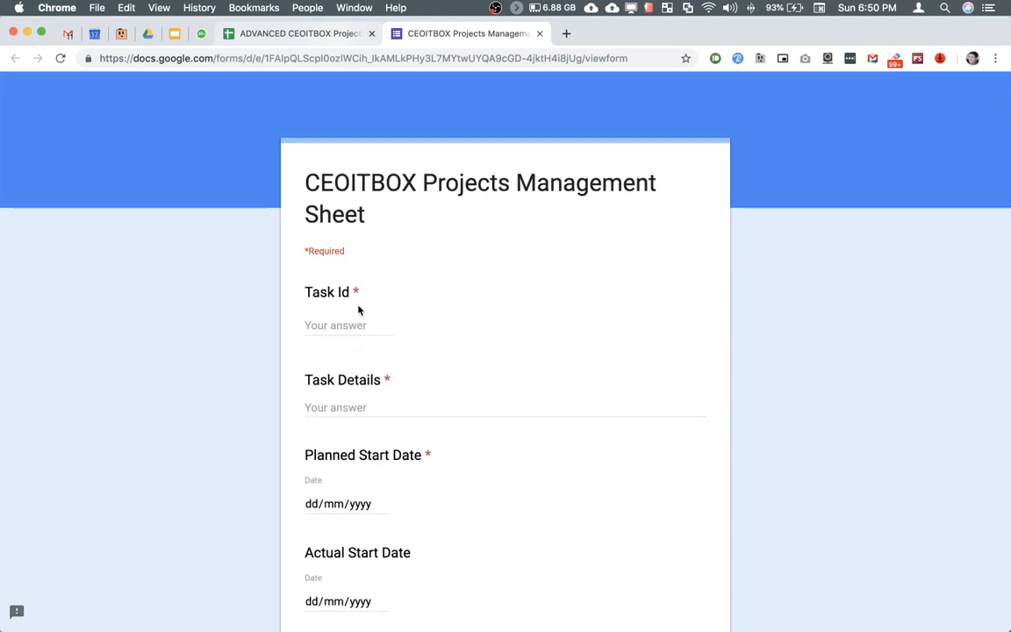
pyautogui.scroll(-3)
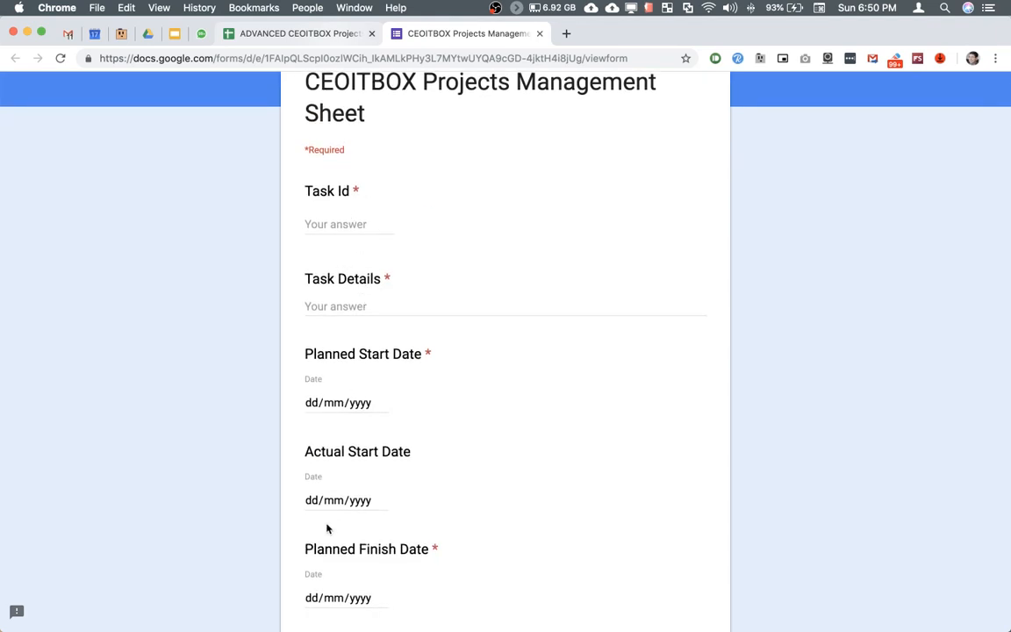
pyautogui.moveTo(325, 346)
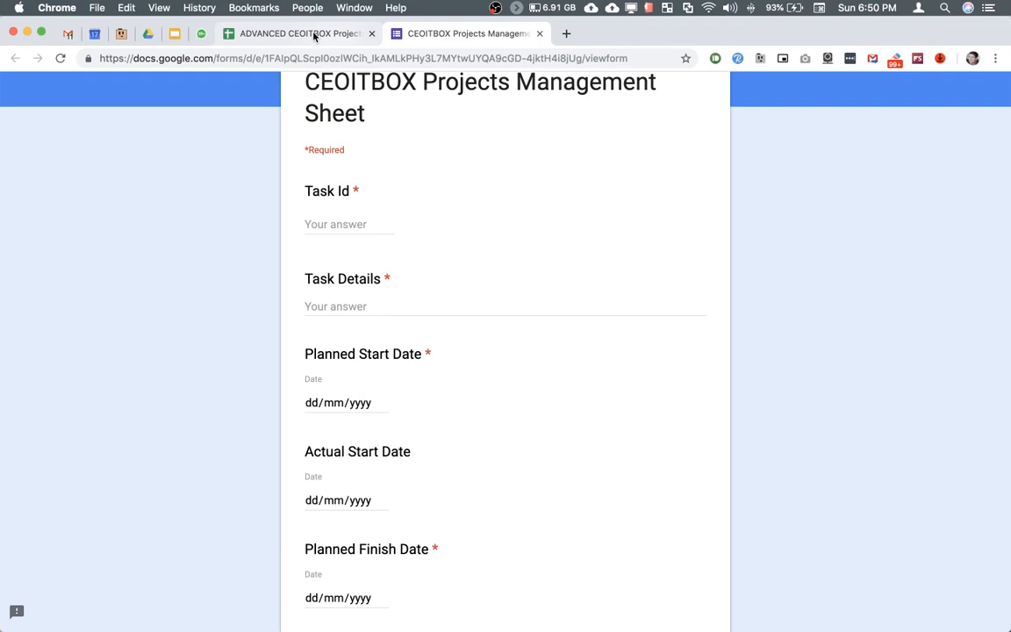
pyautogui.moveTo(298, 33)
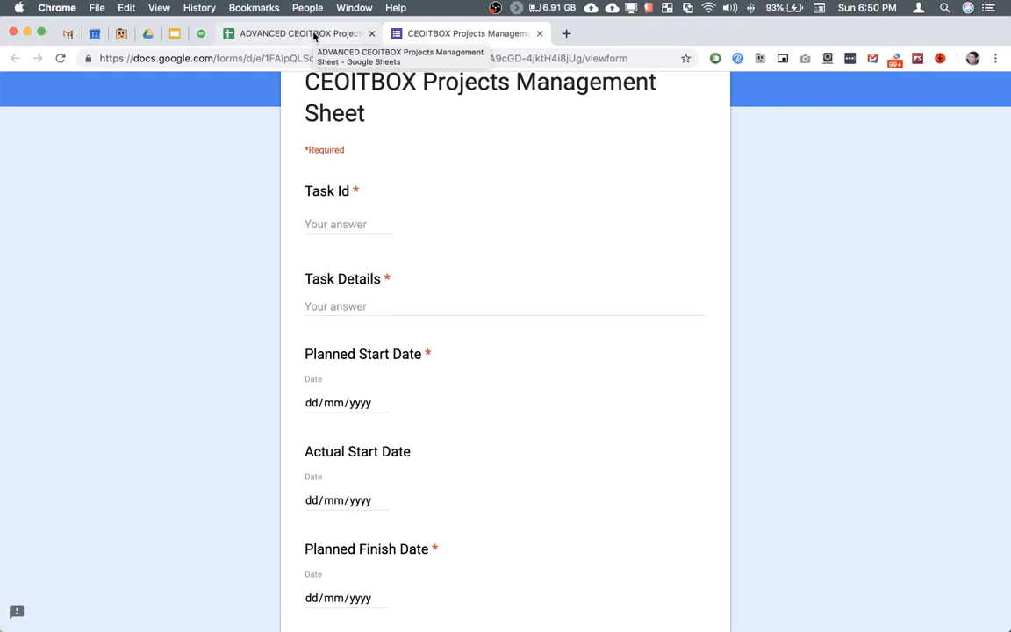
pyautogui.moveTo(220, 151)
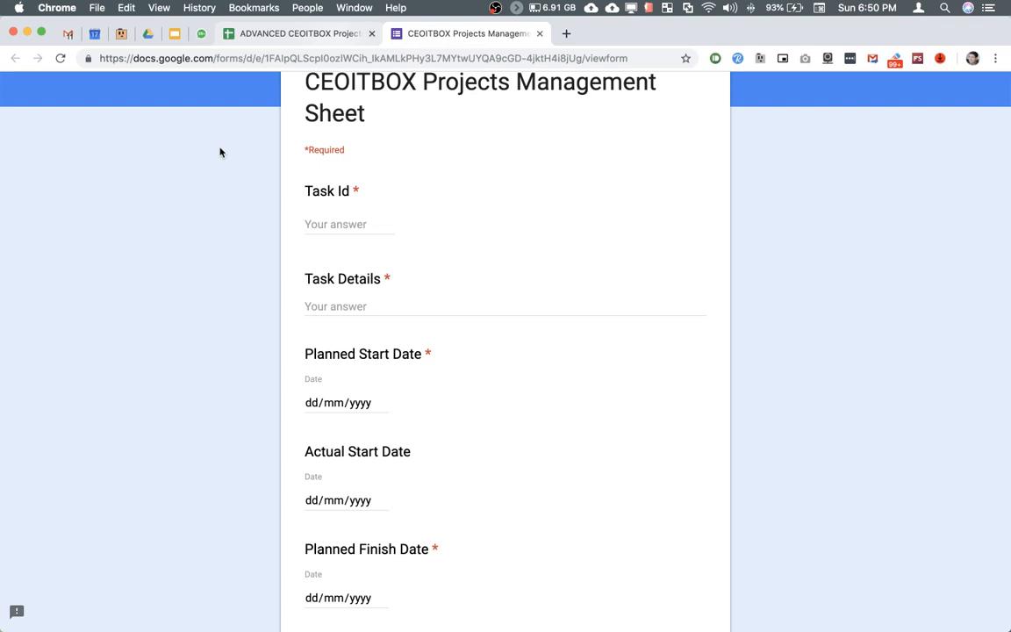
pyautogui.click(364, 58)
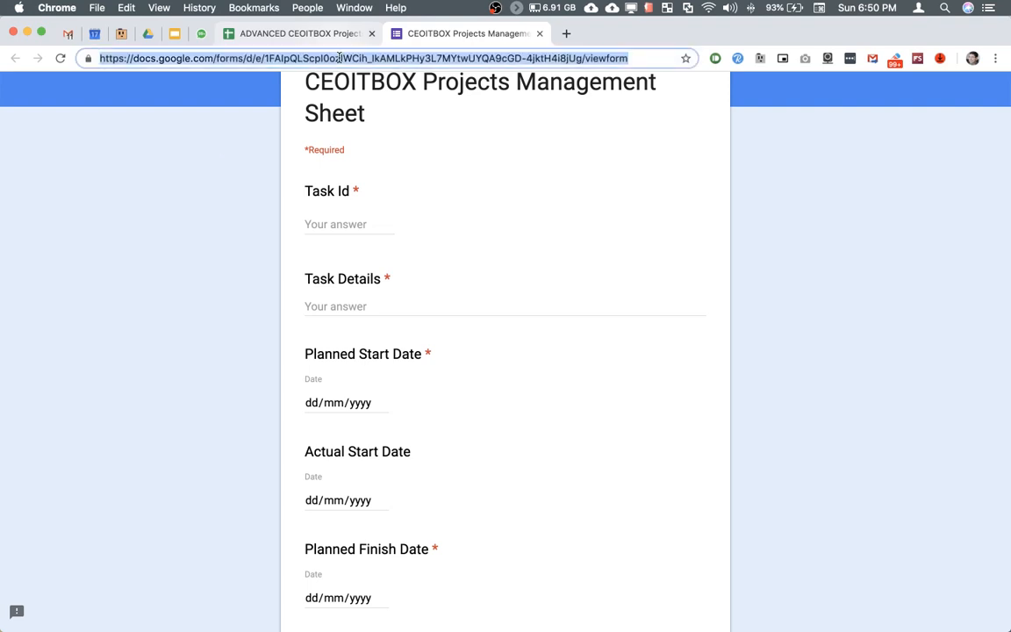
pyautogui.scroll(3)
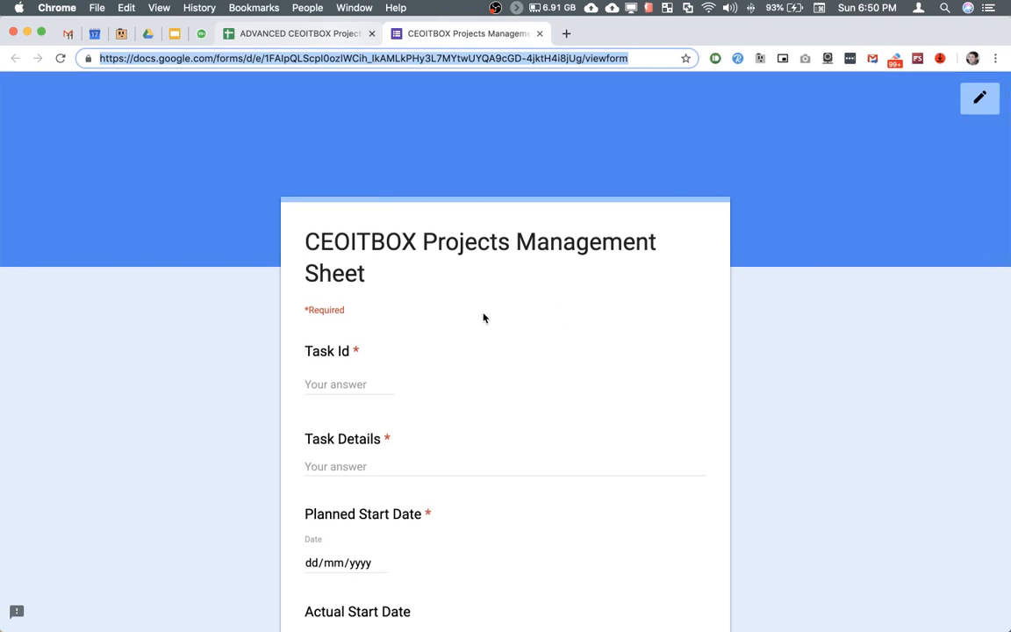
pyautogui.moveTo(980, 98)
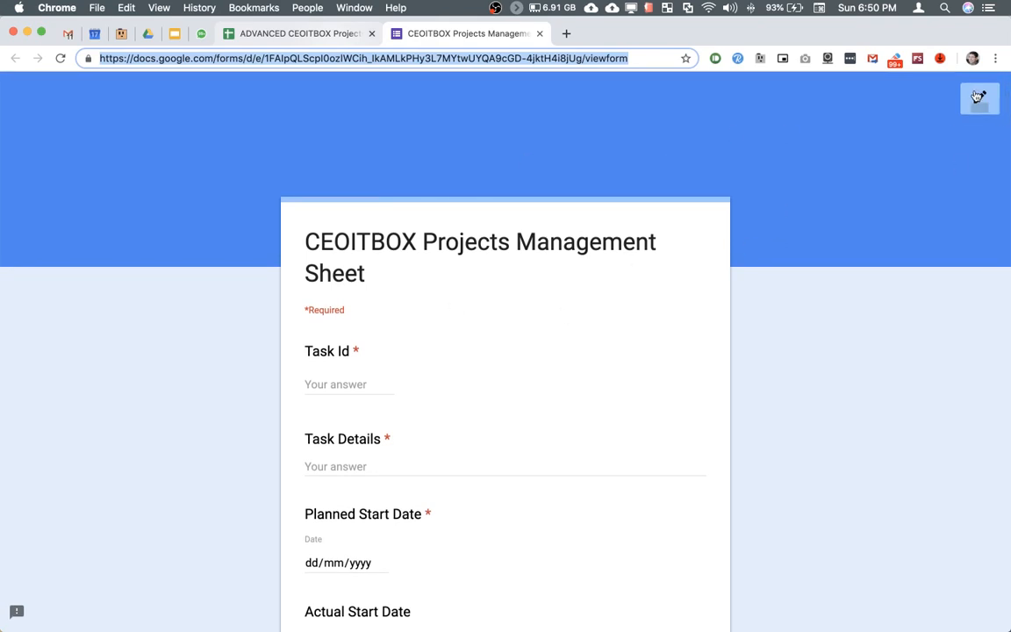
pyautogui.moveTo(979, 98)
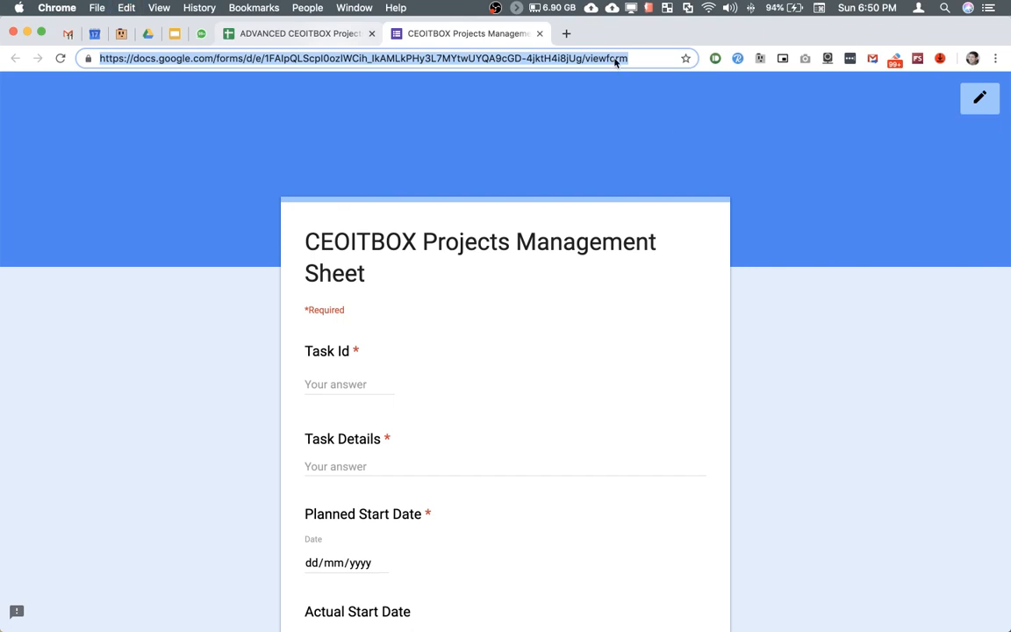
# Step: Back in the workbook, inspect the Directory sheet's Project Web URL and Form View ID cells
pyautogui.click(299, 34)
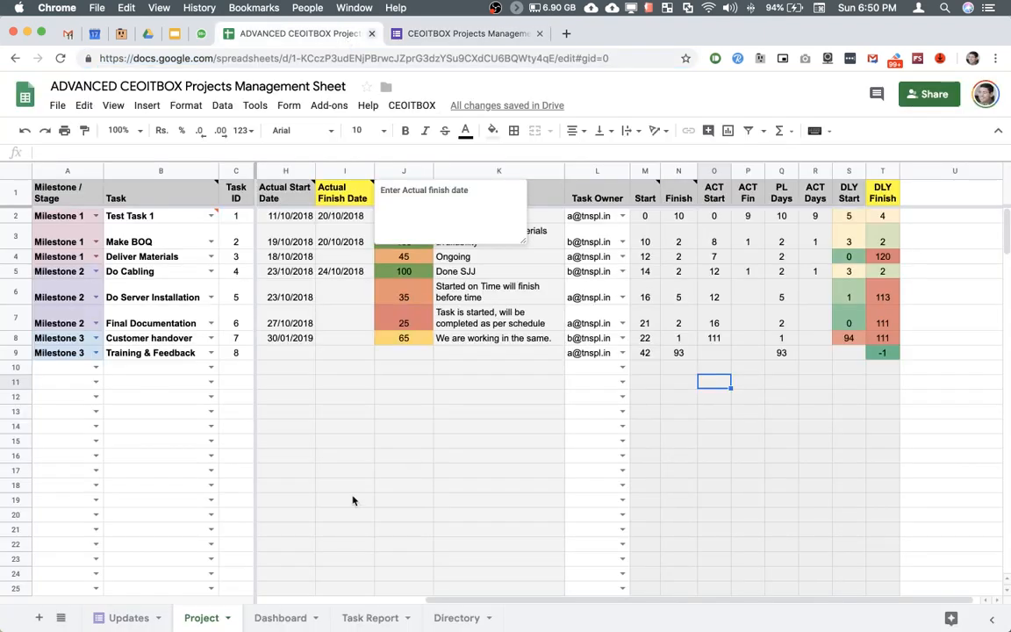
pyautogui.click(457, 617)
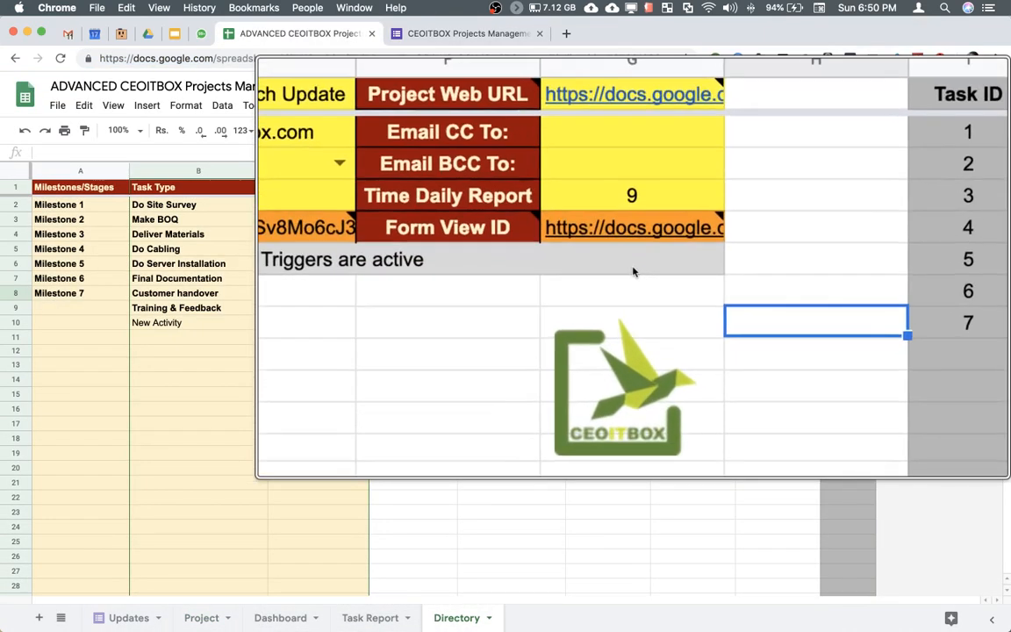
pyautogui.click(670, 244)
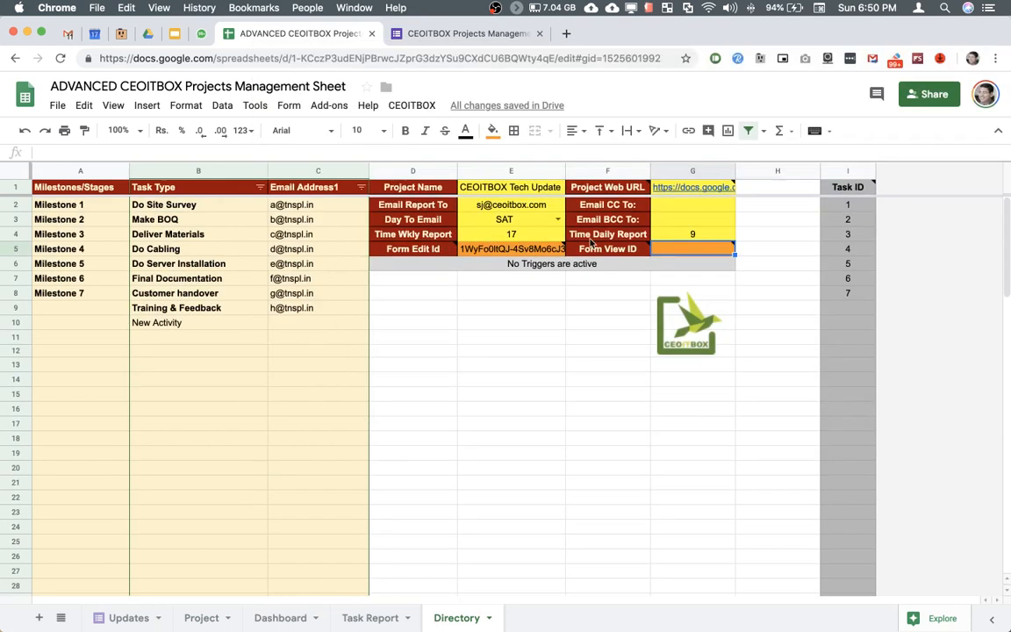
pyautogui.click(511, 248)
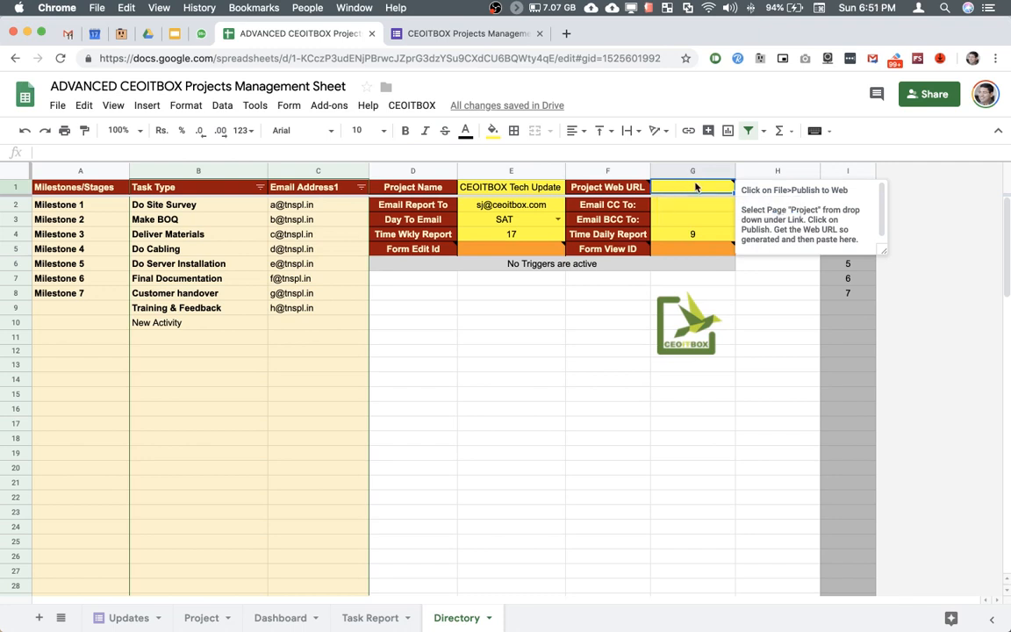
pyautogui.click(693, 249)
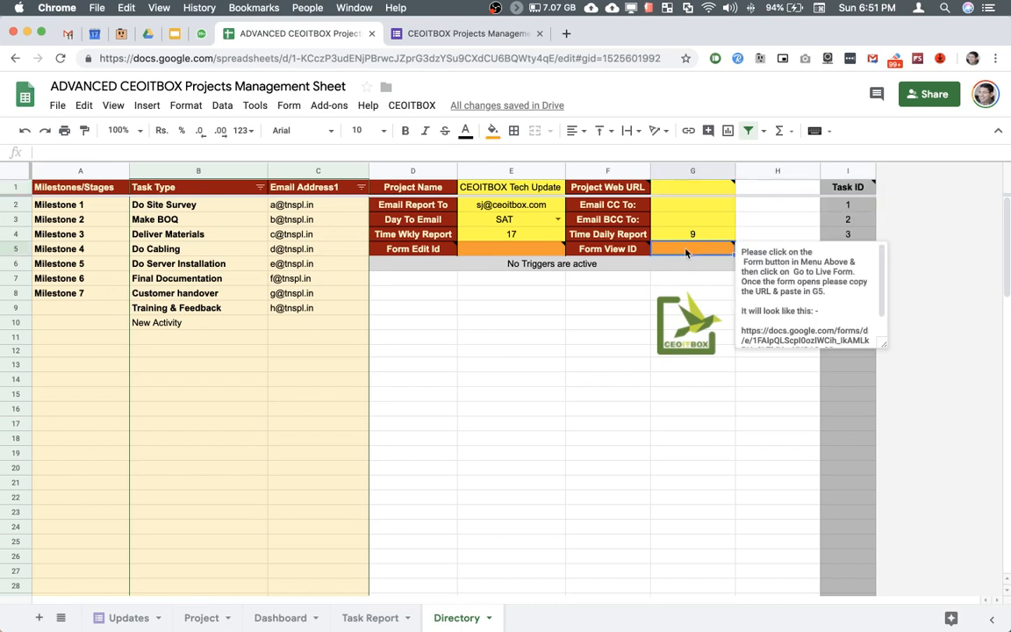
pyautogui.click(511, 248)
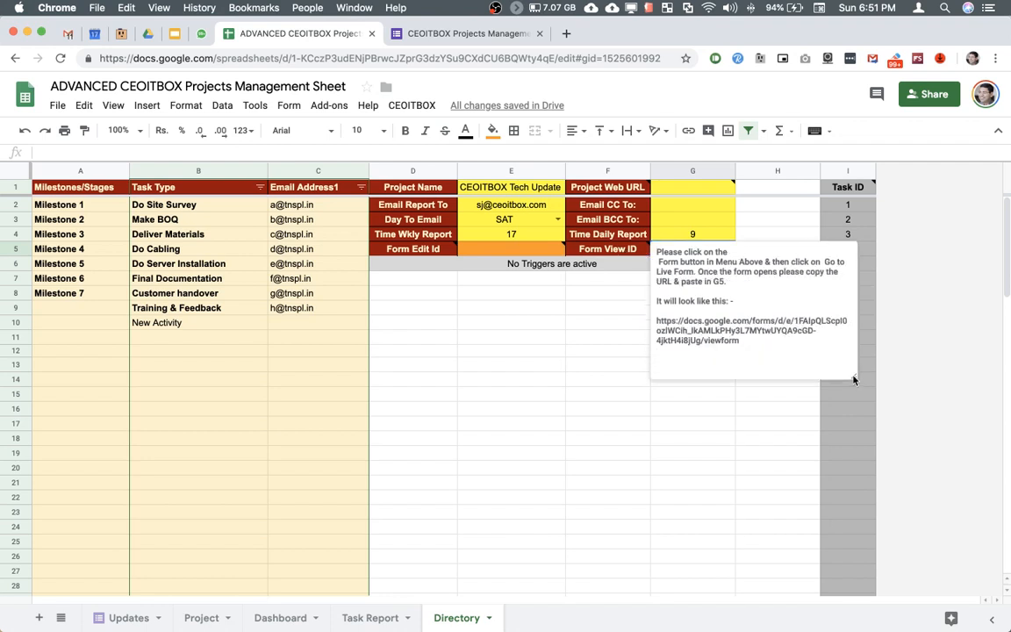
pyautogui.click(778, 378)
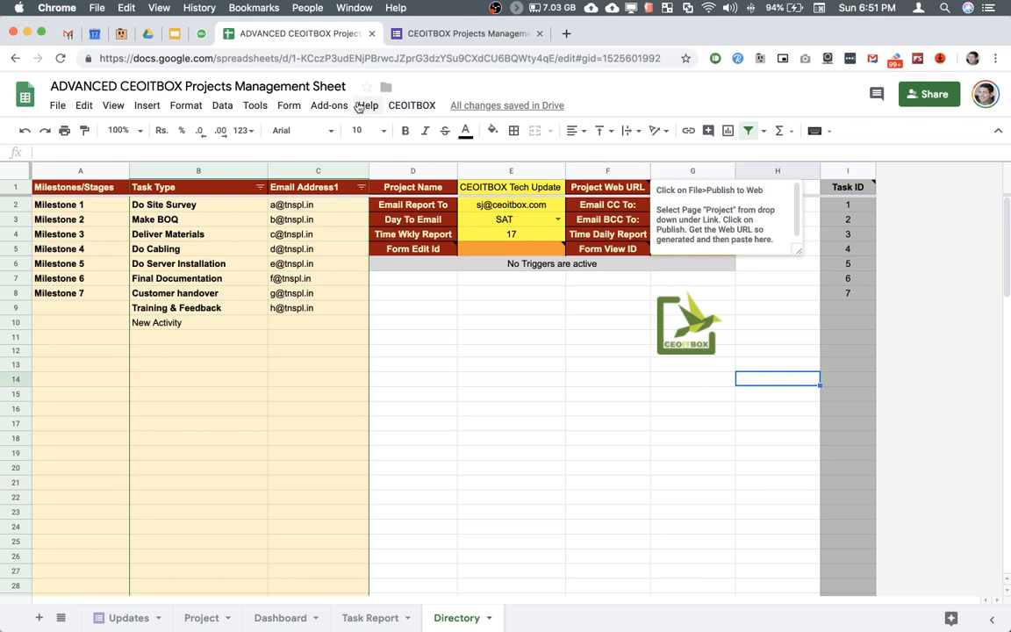
# Step: Open the live form, copy its URL and paste it into Form View ID (G5)
pyautogui.click(289, 104)
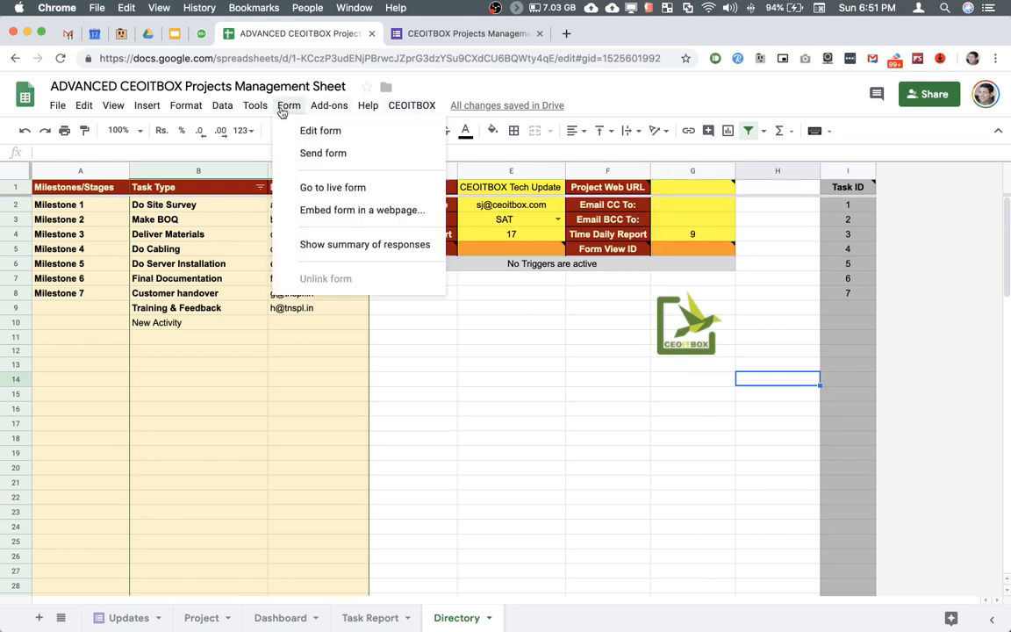
pyautogui.click(333, 187)
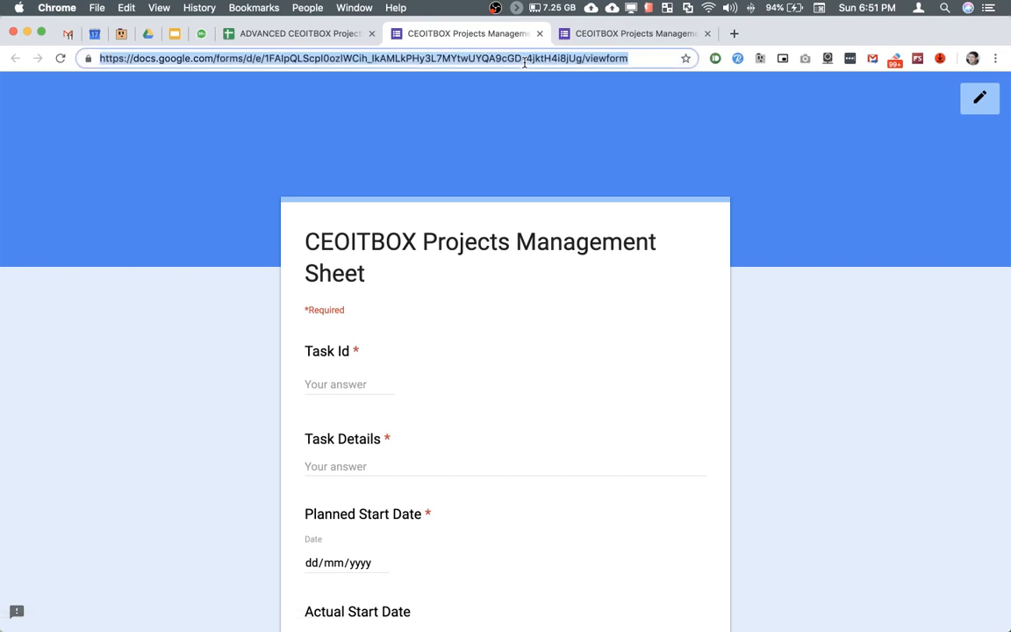
pyautogui.click(299, 34)
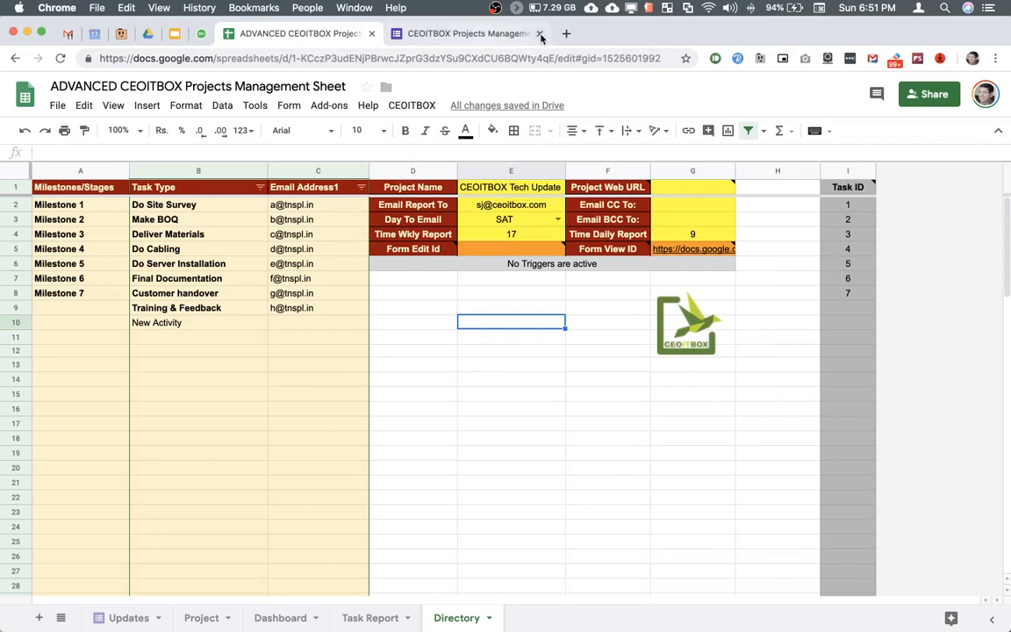
# Step: Open the form editor, copy the form ID and paste it into Form Edit Id (E5)
pyautogui.click(288, 105)
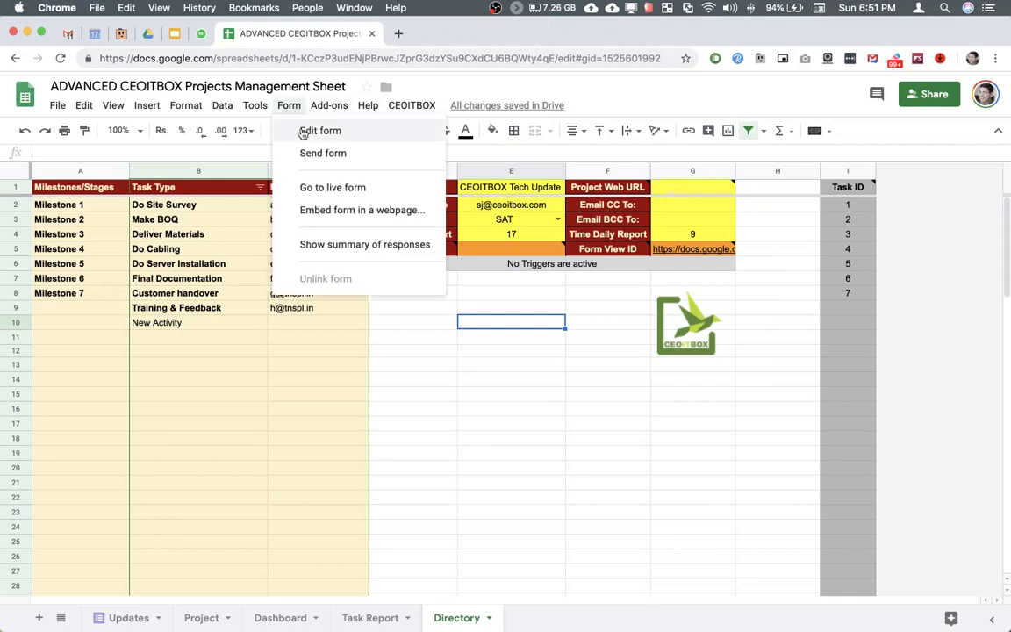
pyautogui.click(320, 130)
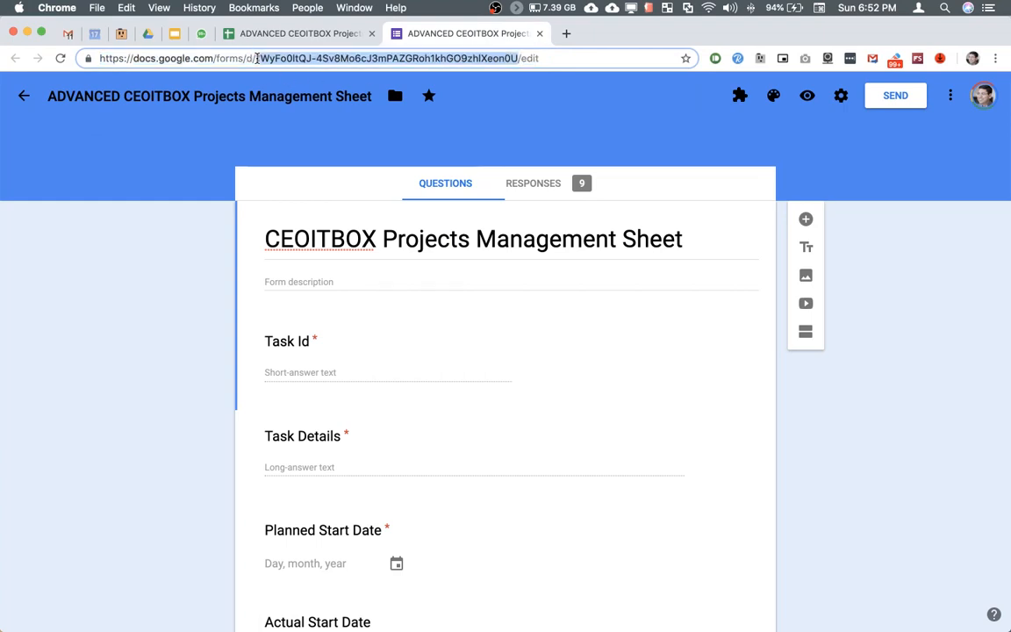
pyautogui.click(299, 34)
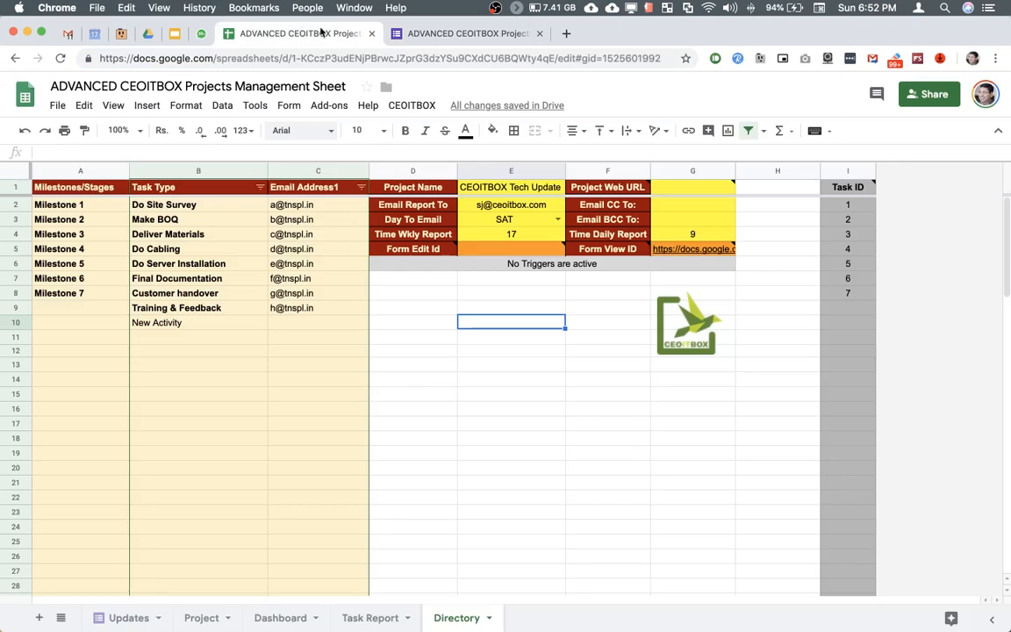
pyautogui.click(511, 248)
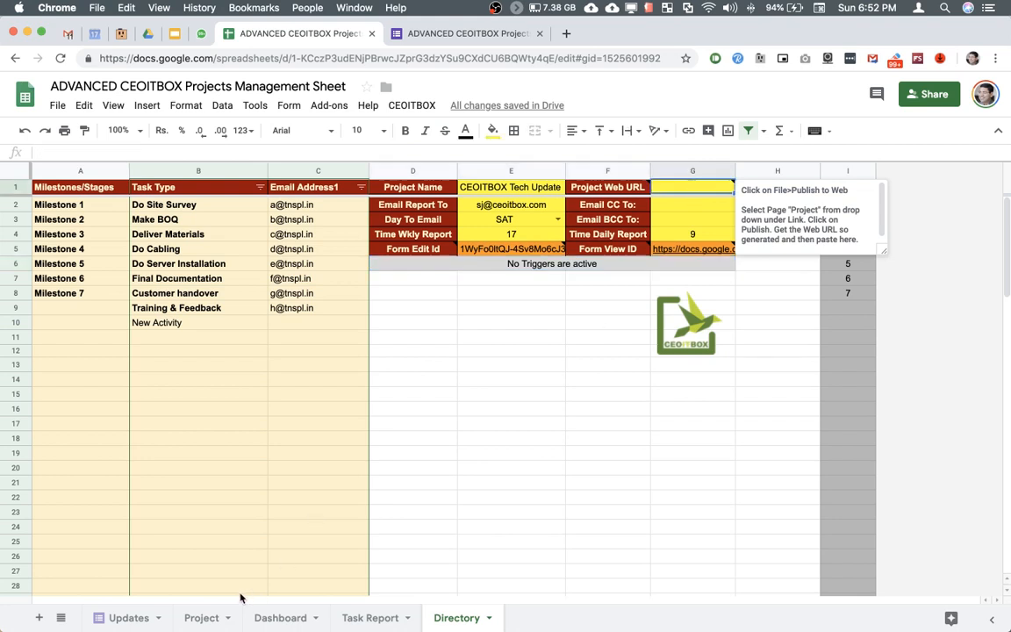
# Step: Publish only the Project sheet to the web and paste its link into G1
pyautogui.click(57, 105)
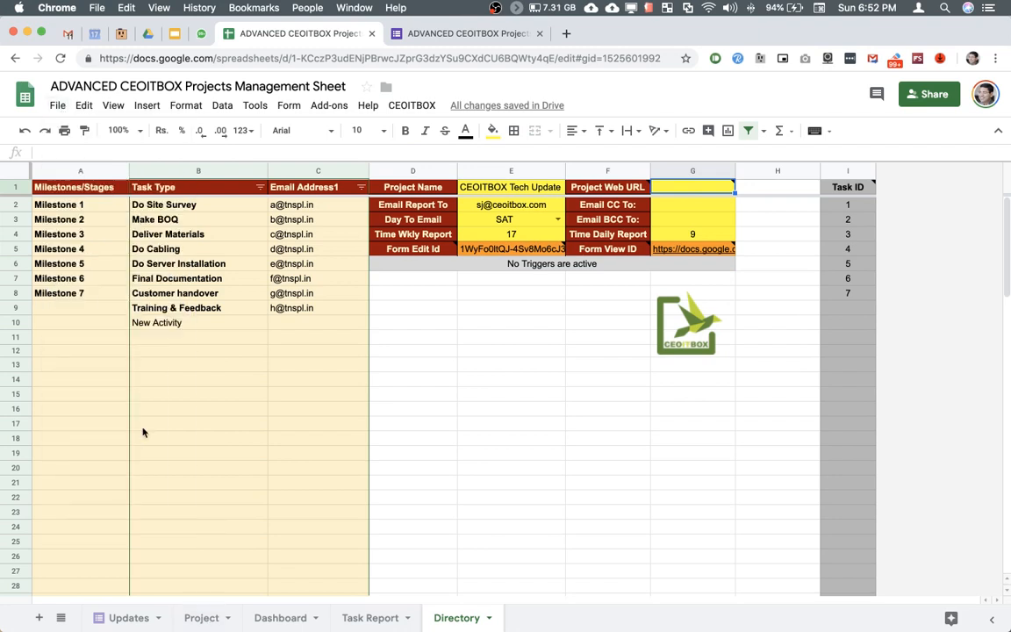
pyautogui.click(394, 318)
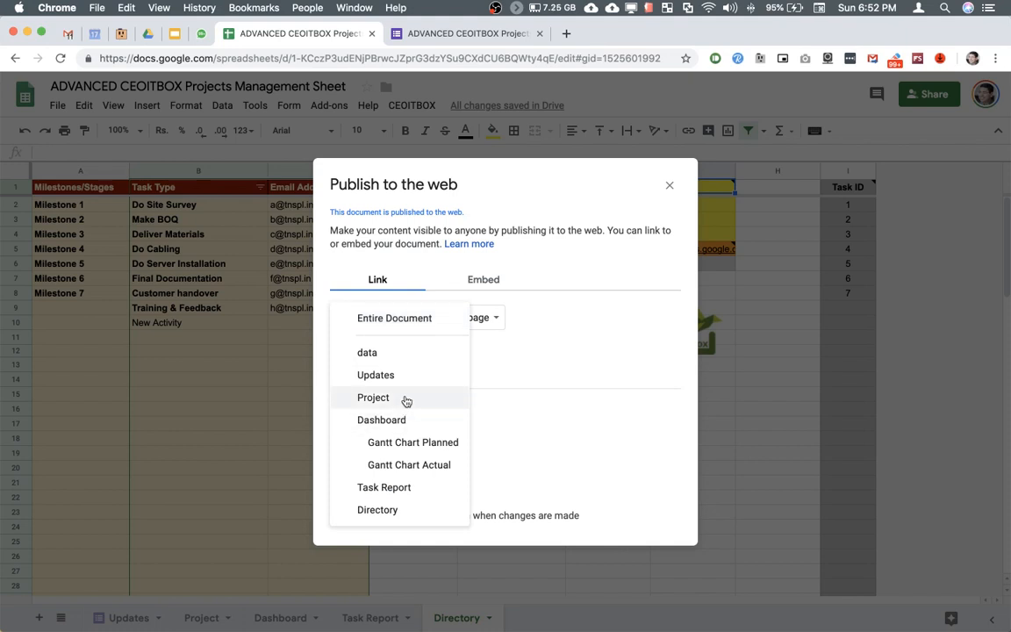
pyautogui.click(373, 397)
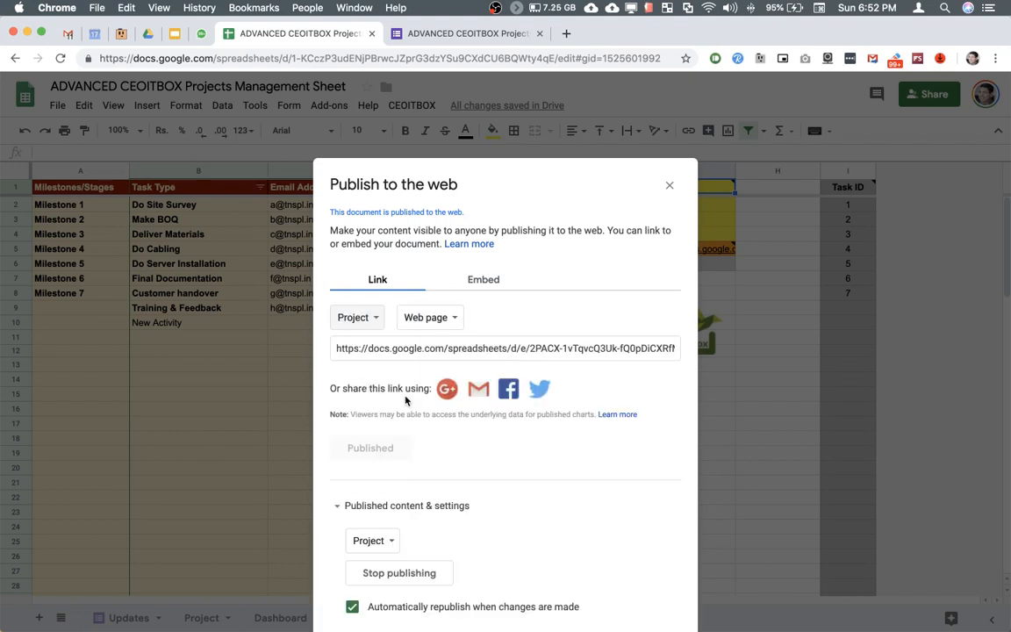
pyautogui.moveTo(439, 462)
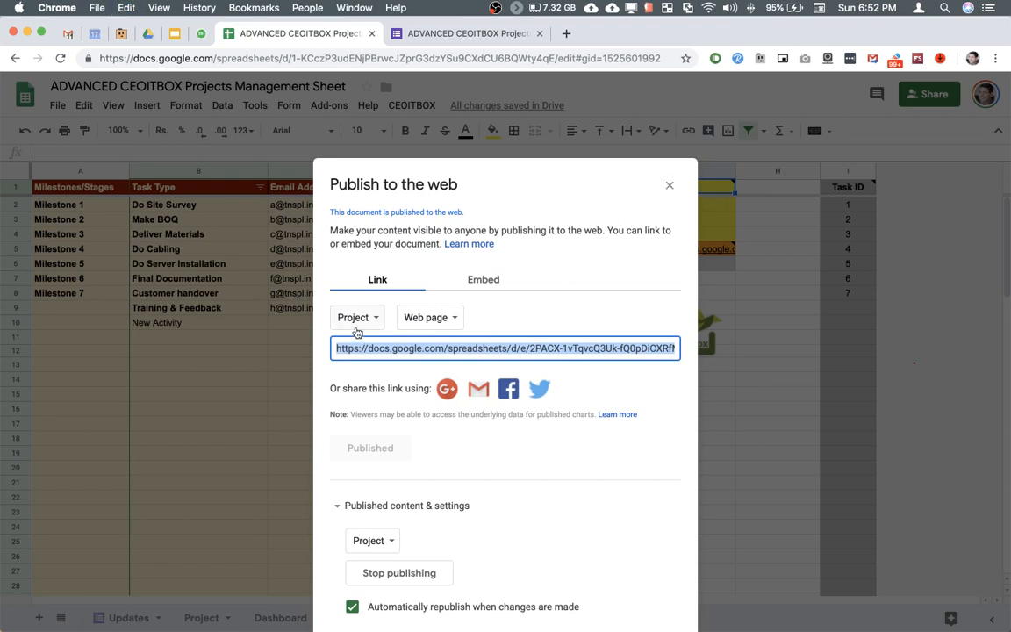
pyautogui.click(670, 185)
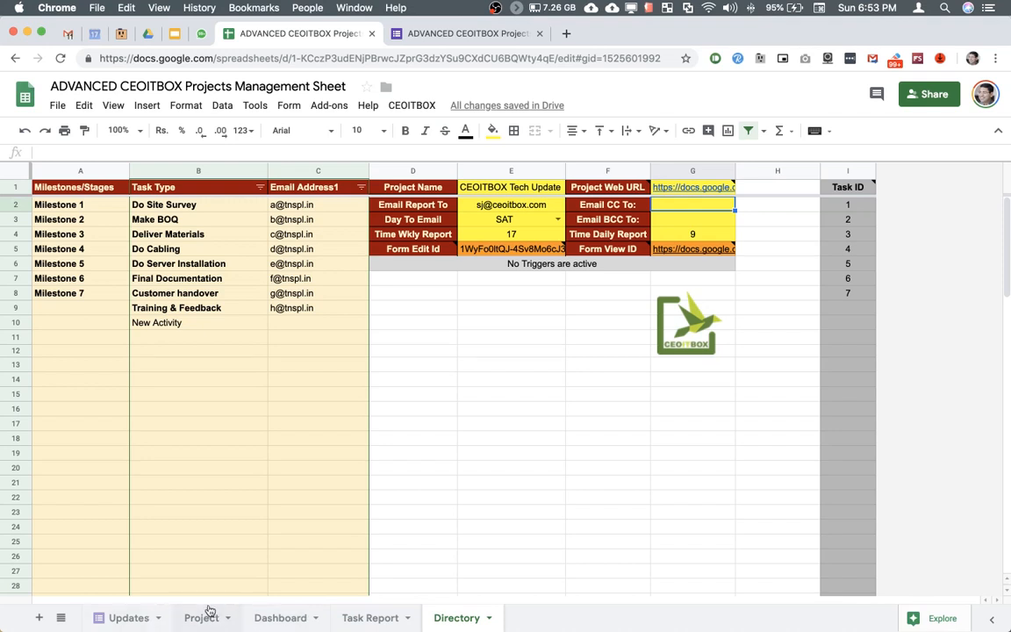
# Step: Reload the workbook from the Directory sheet and open the CEOITBOX add-on menu
pyautogui.click(201, 617)
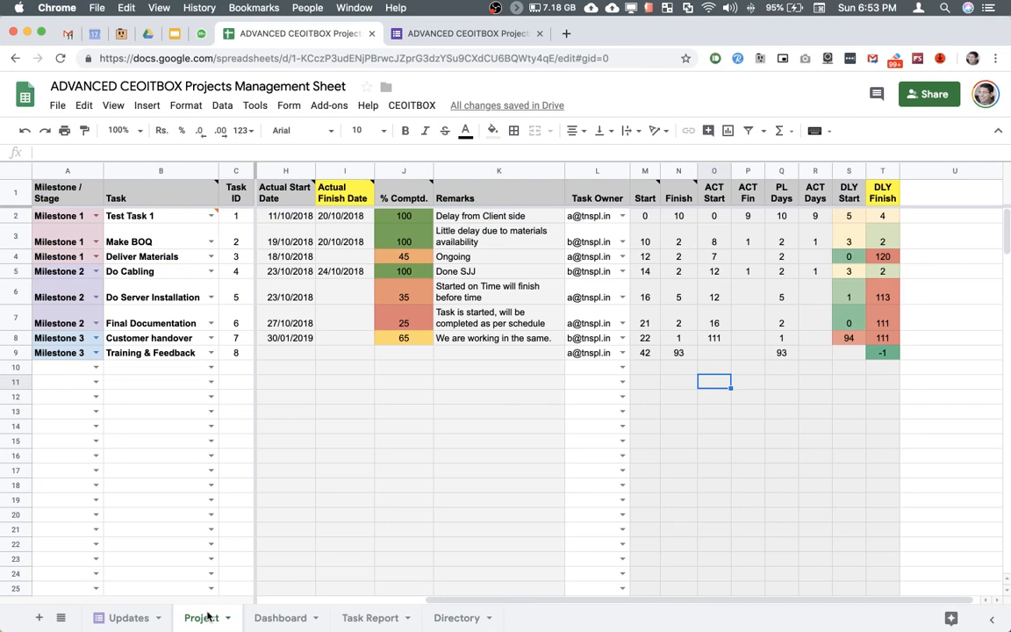
pyautogui.moveTo(403, 197)
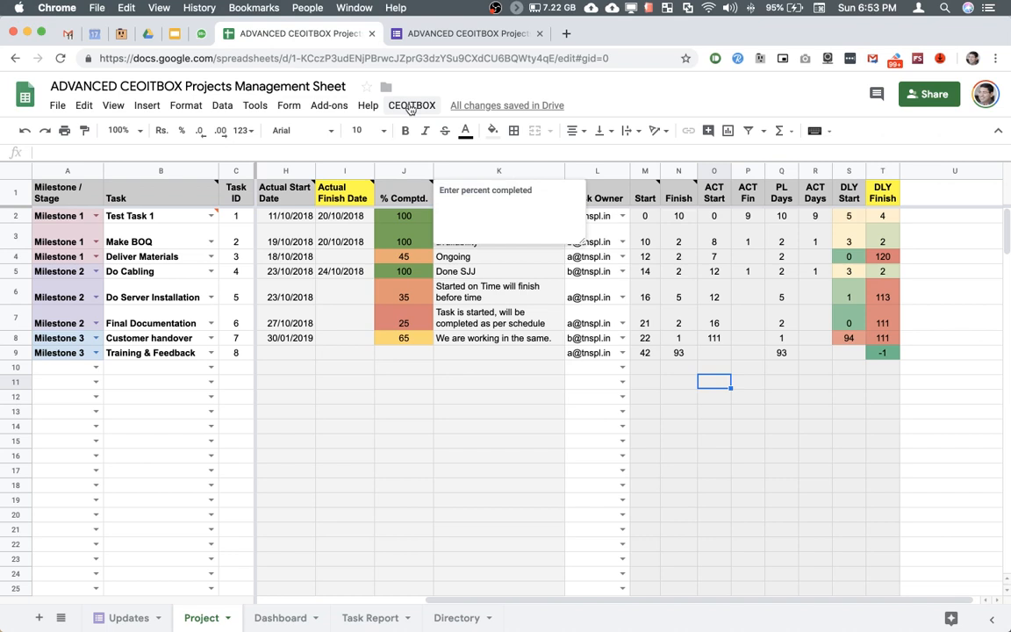
pyautogui.click(456, 617)
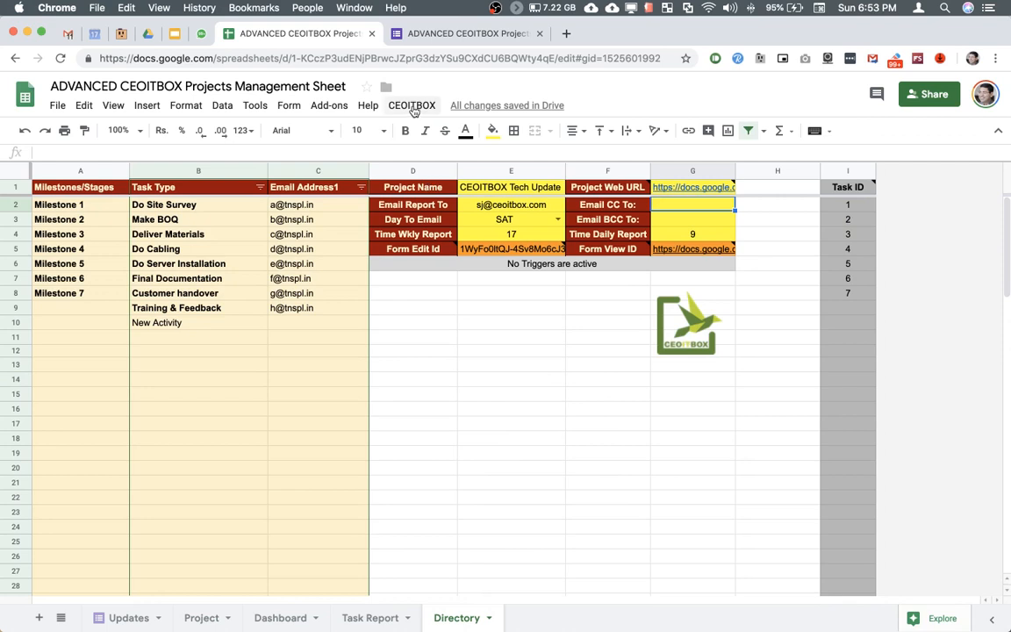
pyautogui.click(412, 106)
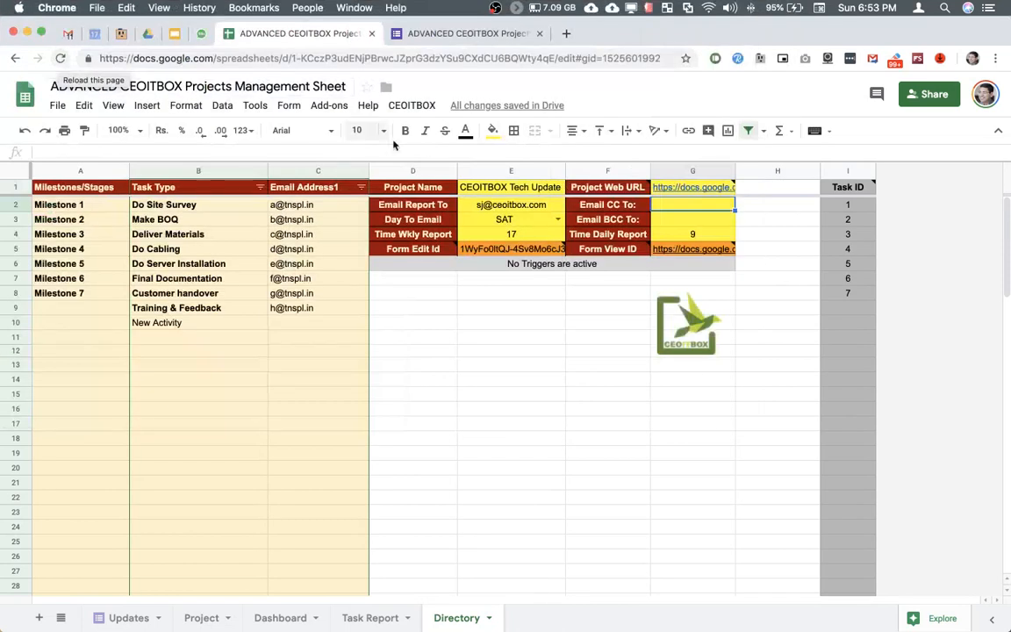
pyautogui.click(411, 104)
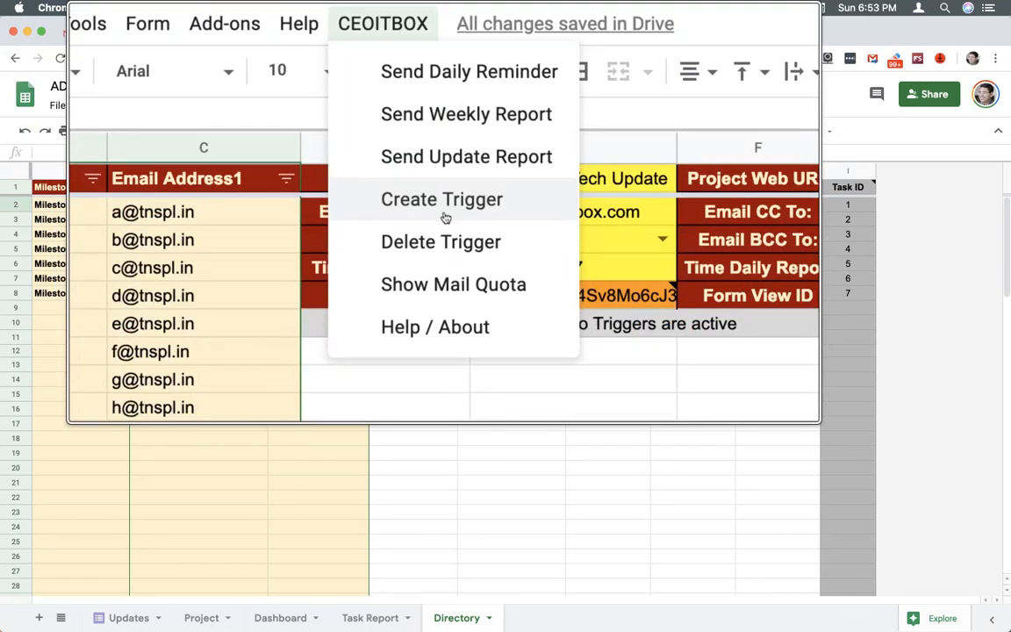
# Step: Authorize the CEOITBOX Project Mgmnt script and create the weekly trigger for Saturdays at 17 hrs
pyautogui.click(441, 200)
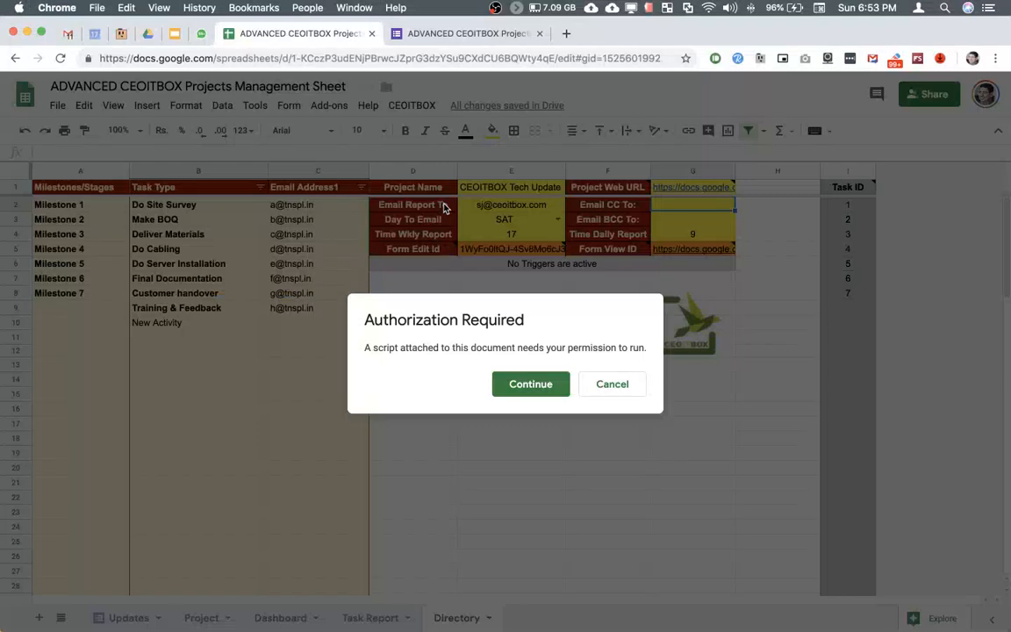
pyautogui.moveTo(531, 383)
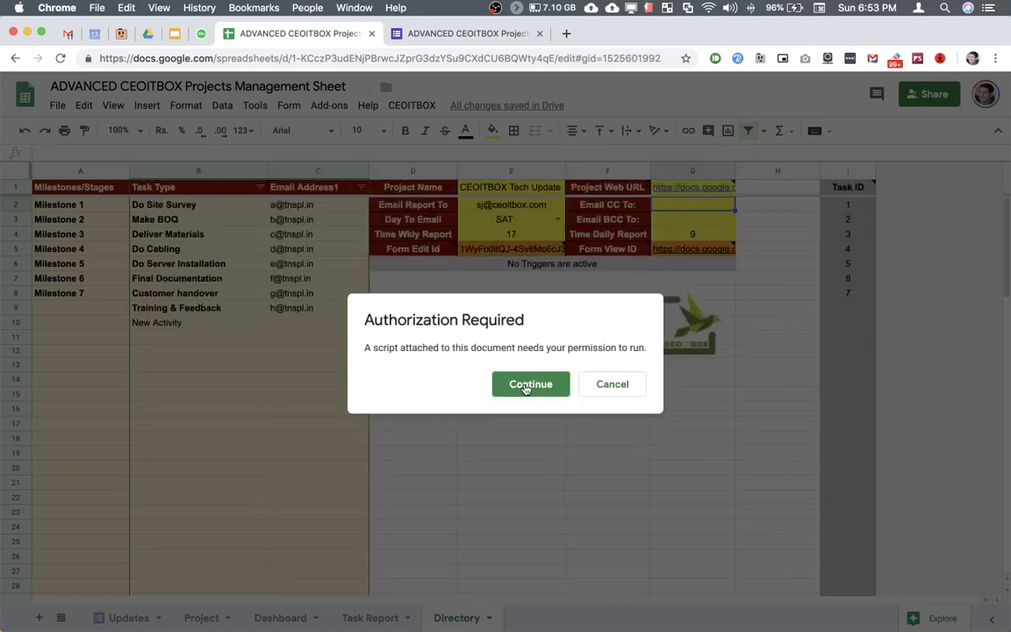
pyautogui.click(531, 383)
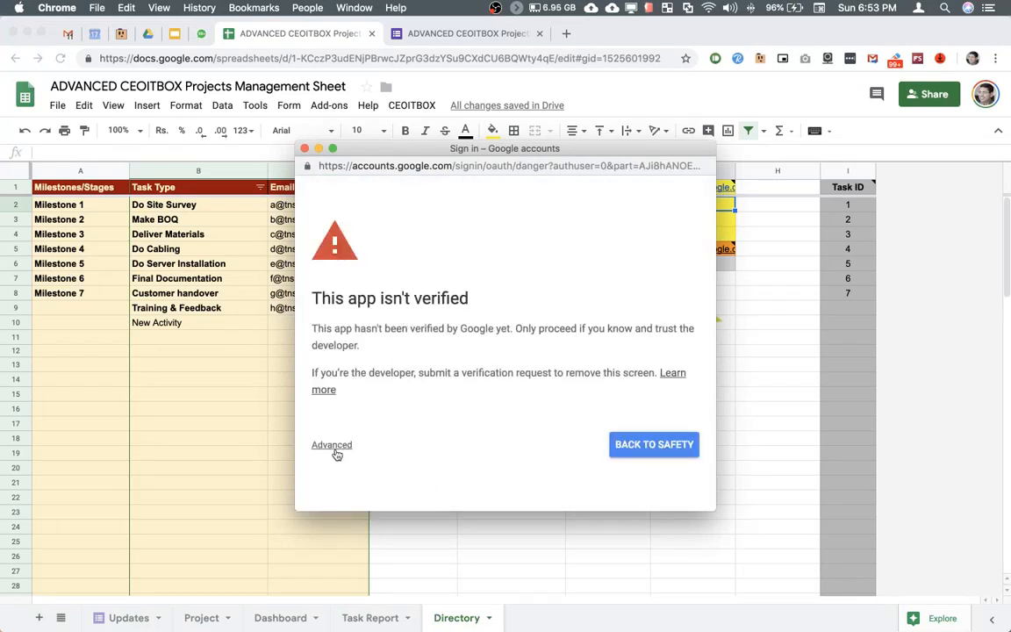
pyautogui.click(332, 445)
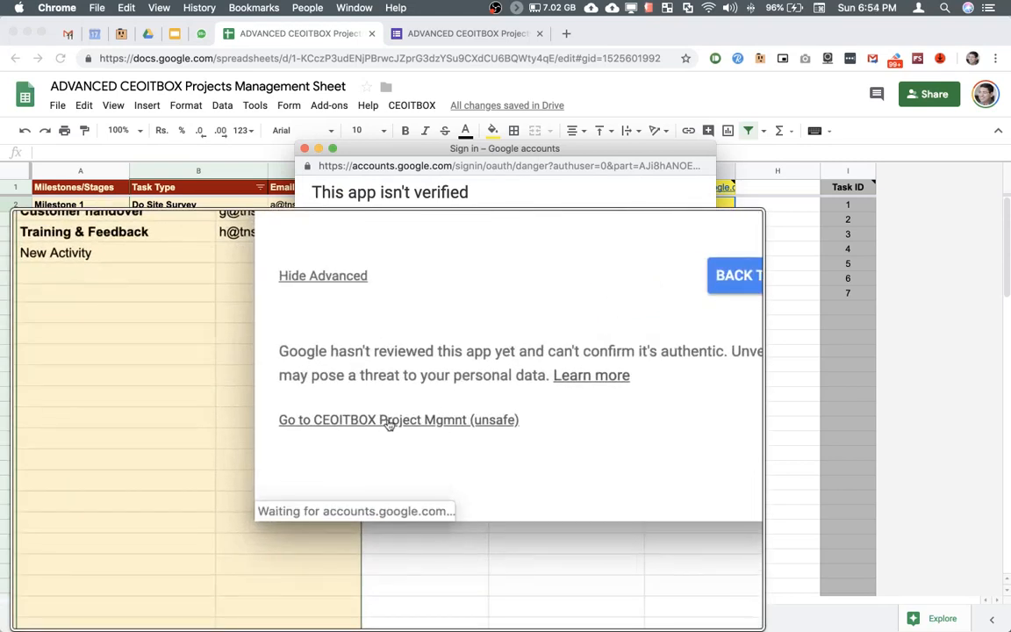
pyautogui.click(399, 420)
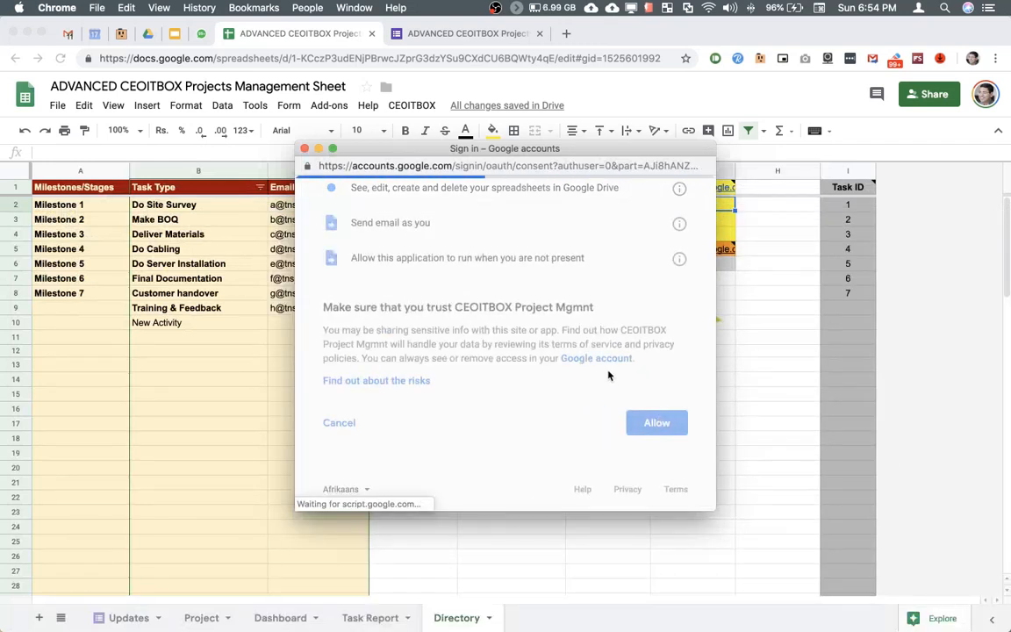
pyautogui.click(657, 422)
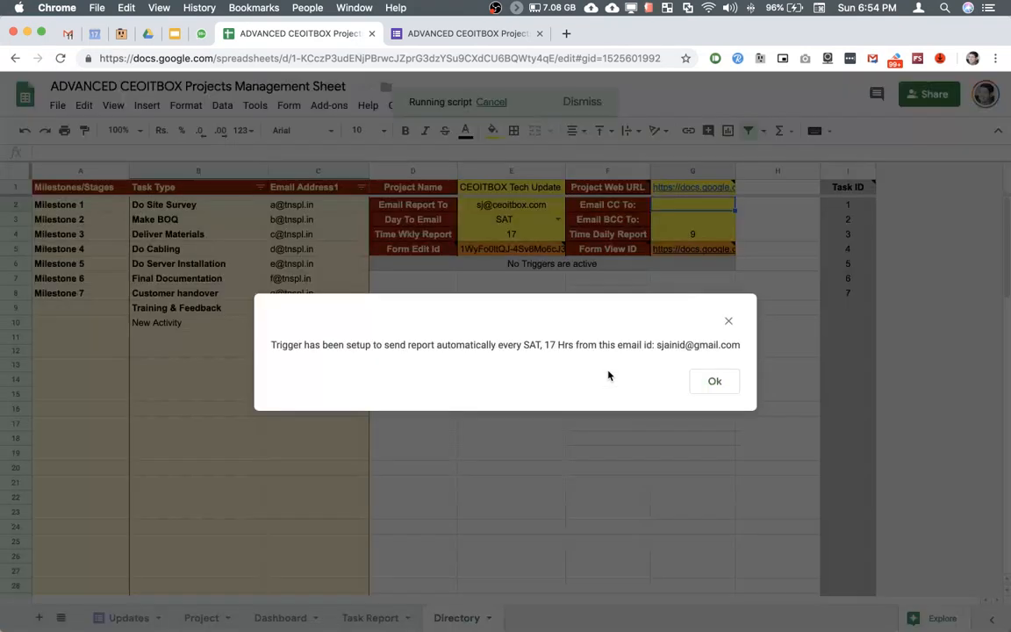
pyautogui.moveTo(392, 356)
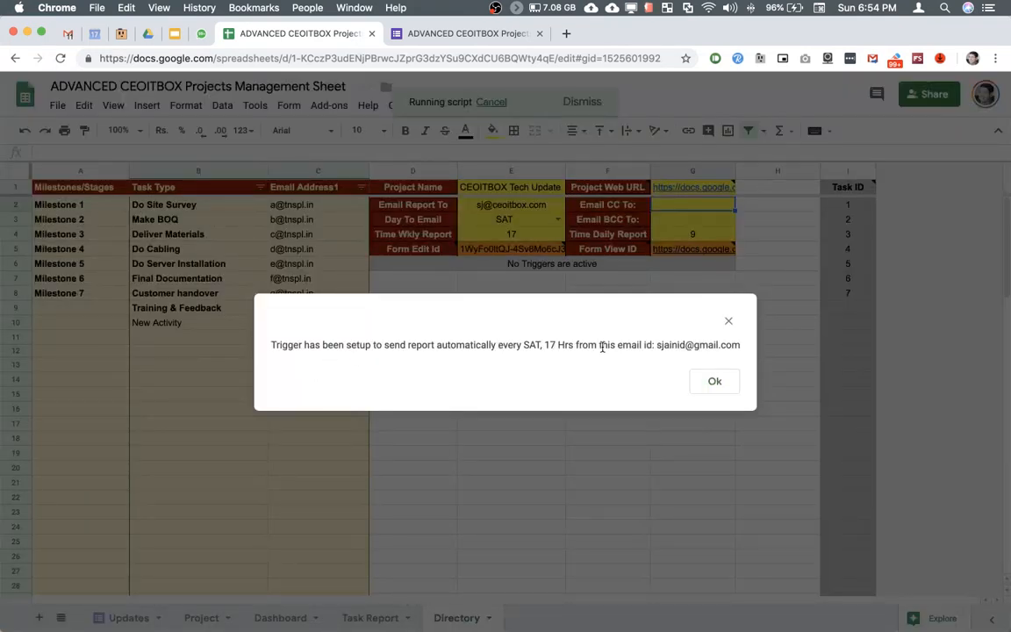
pyautogui.click(715, 380)
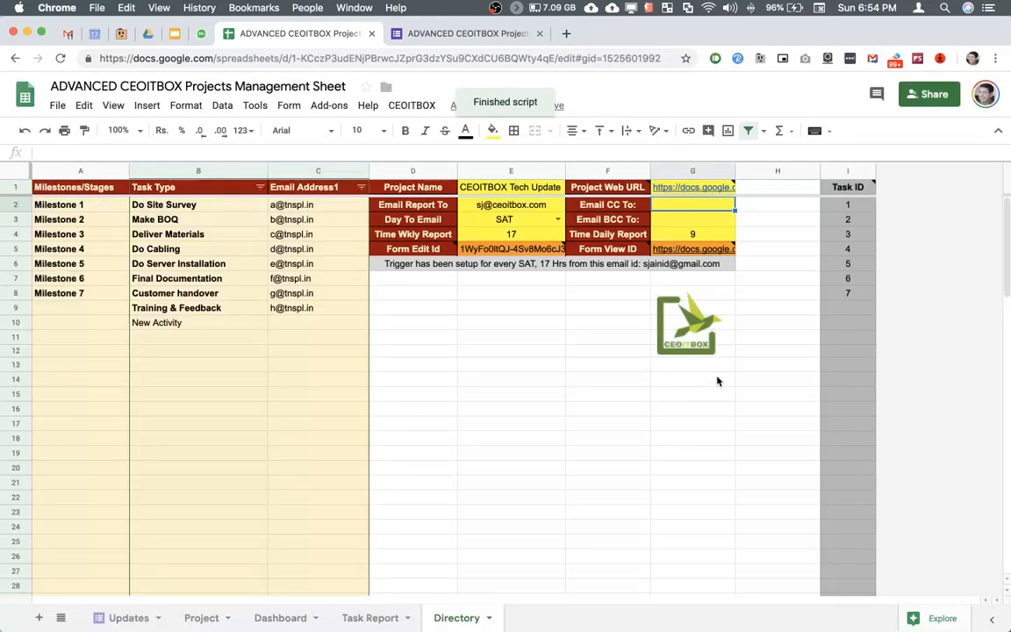
pyautogui.click(552, 264)
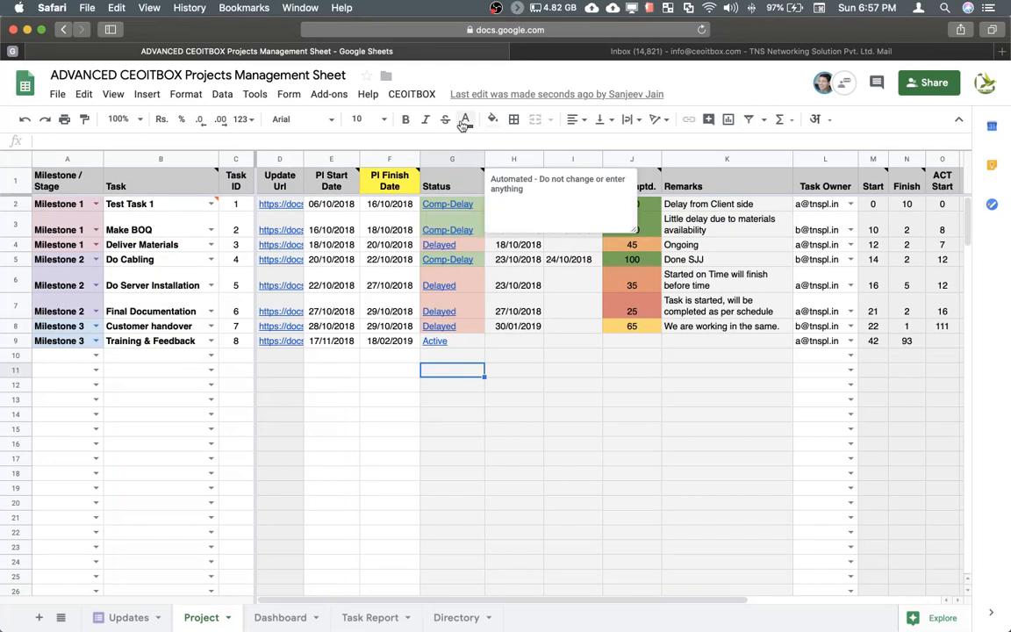
# Step: Run CEOITBOX Send Daily Reminder from the Project sheet
pyautogui.click(412, 94)
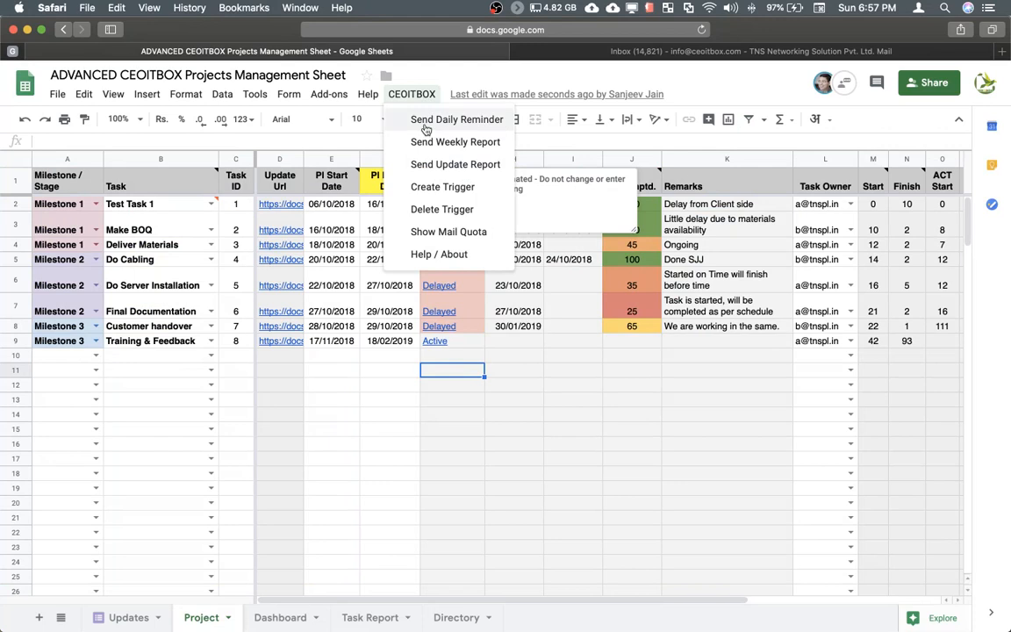
pyautogui.click(456, 120)
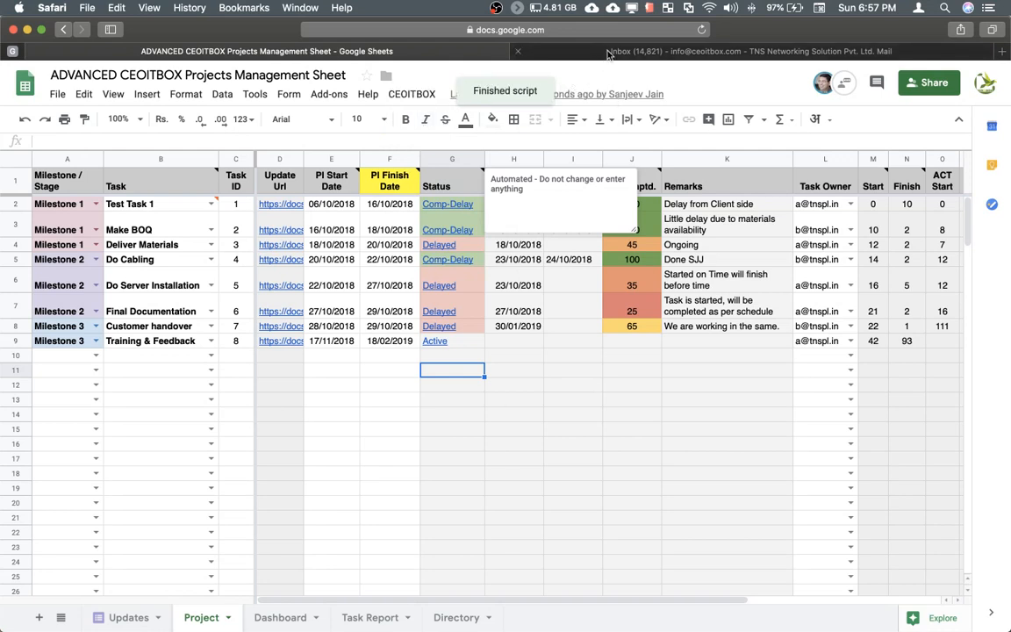
# Step: Open the sent daily task report in Gmail and scroll through its Delayed and Active Tasks tables
pyautogui.click(746, 51)
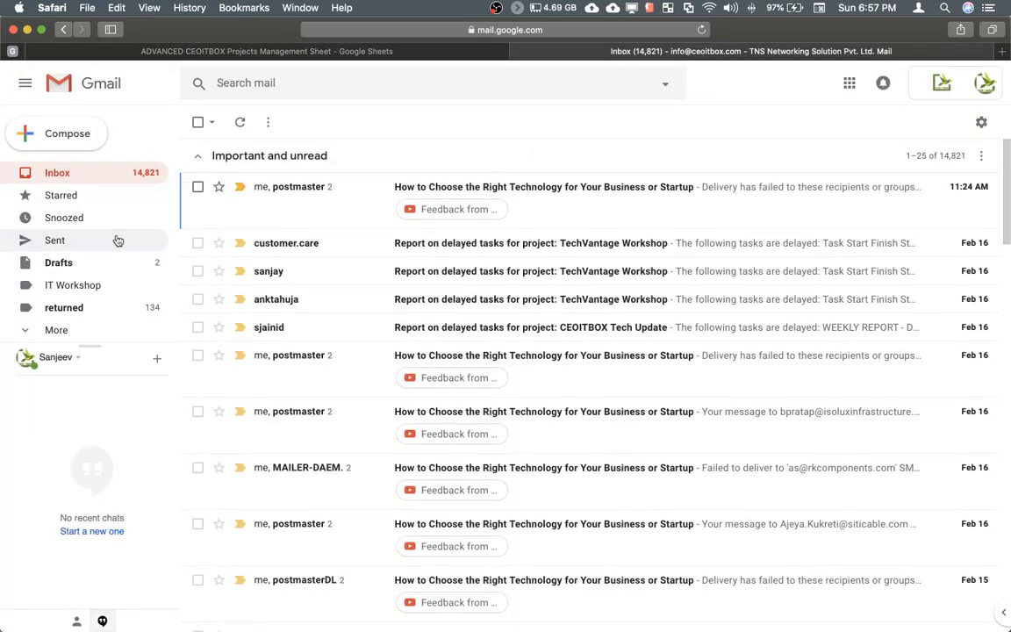
pyautogui.click(54, 240)
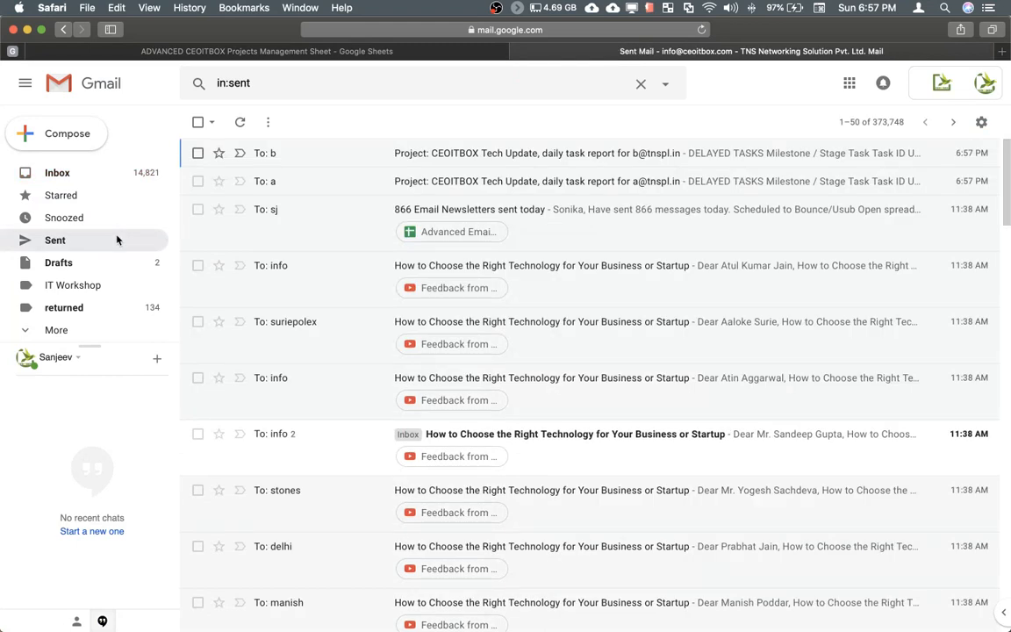
pyautogui.moveTo(354, 181)
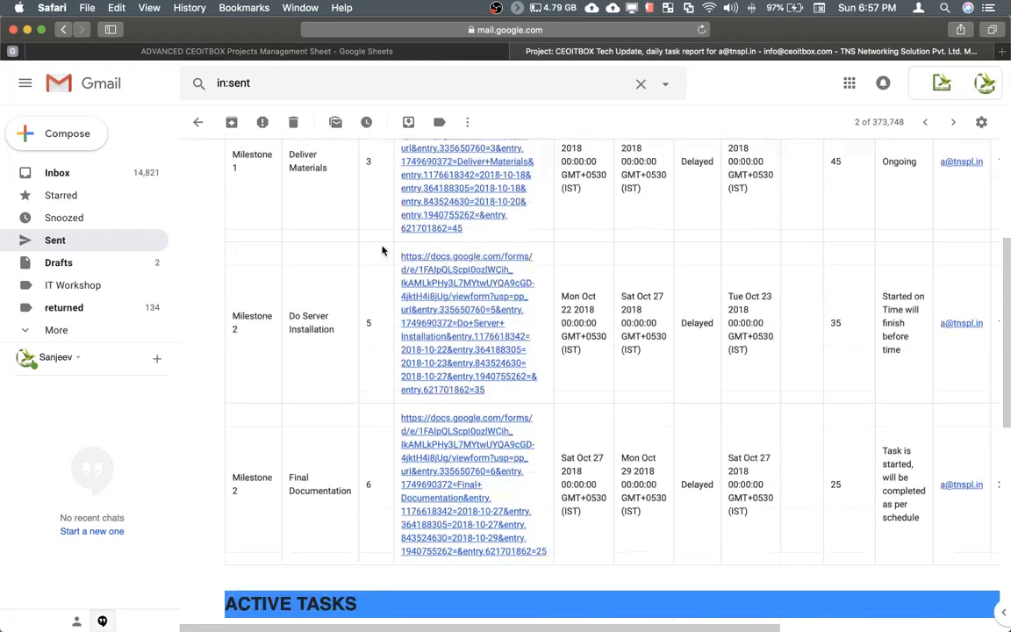
pyautogui.scroll(3)
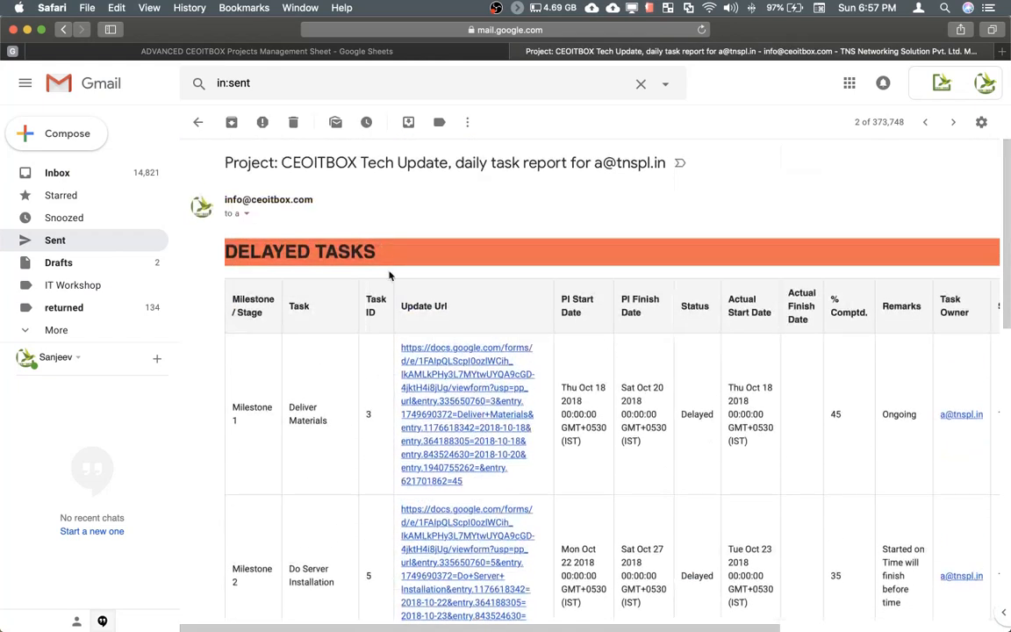
pyautogui.scroll(-3)
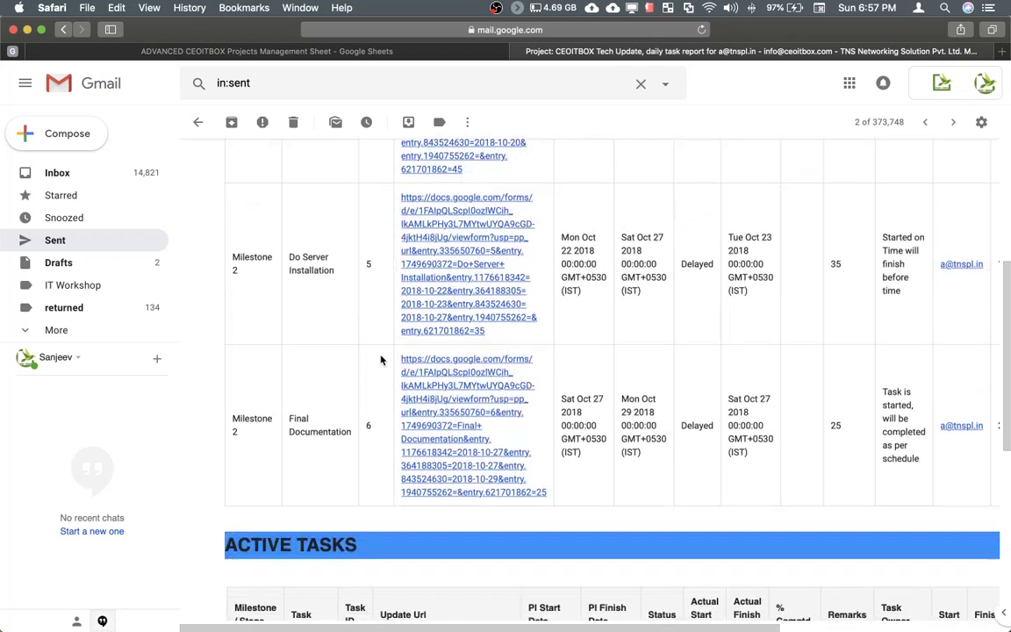
pyautogui.scroll(-3)
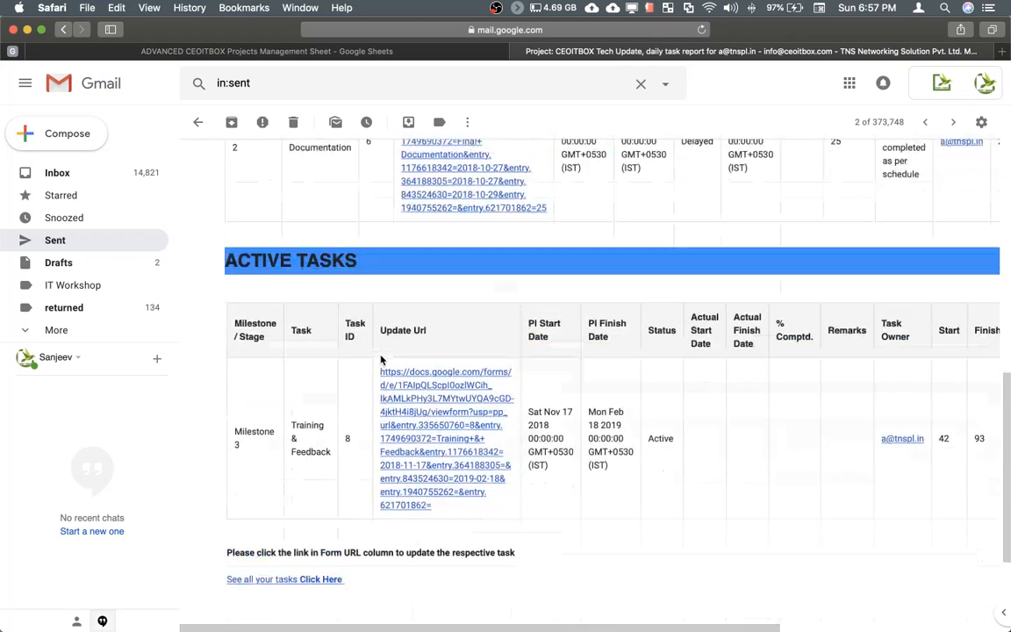
pyautogui.scroll(-3)
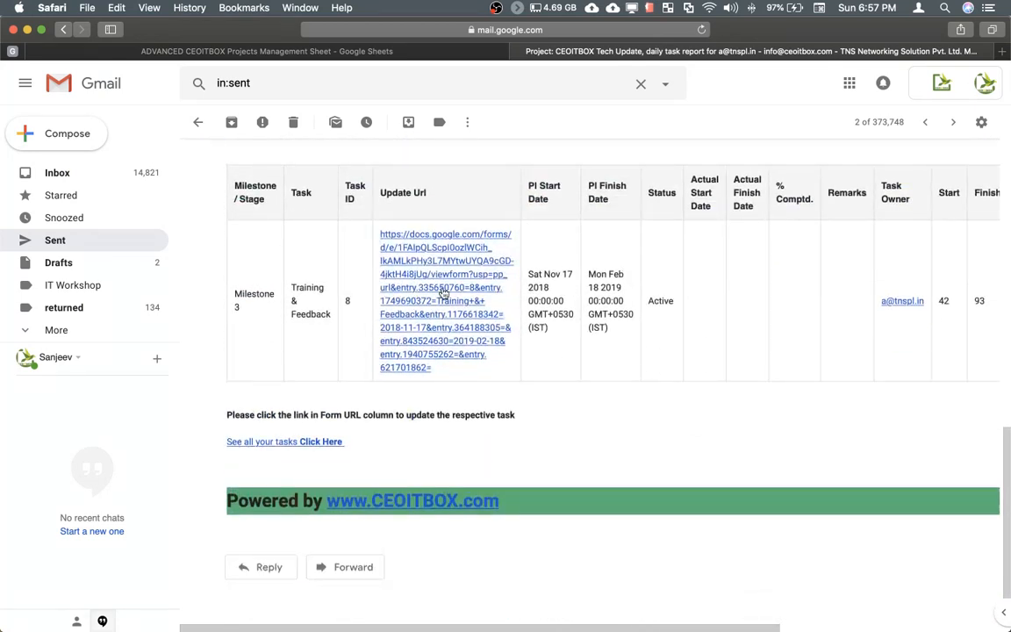
pyautogui.hscroll(3)
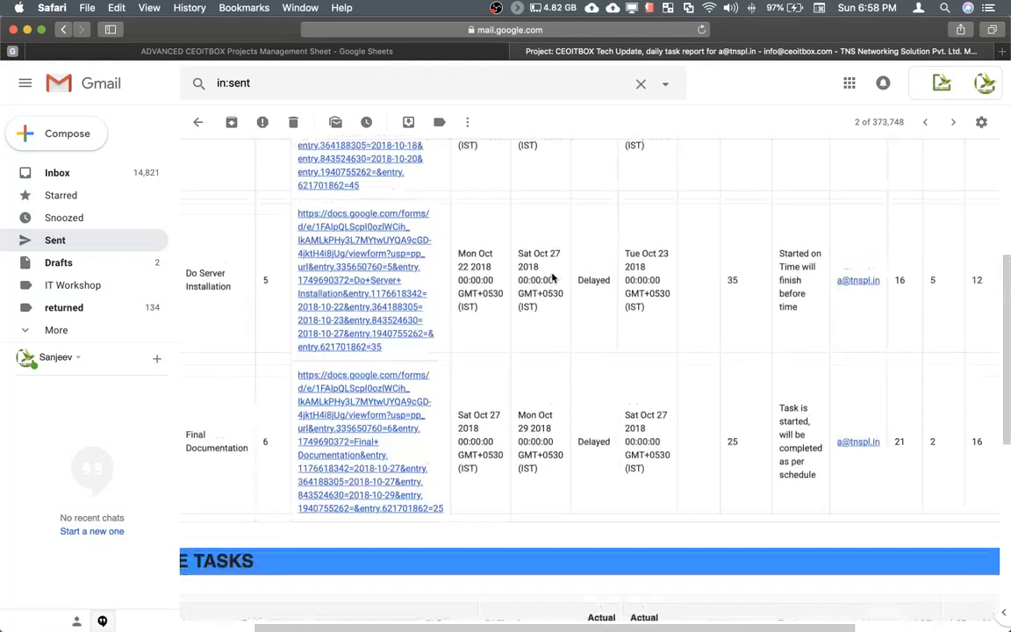
pyautogui.scroll(3)
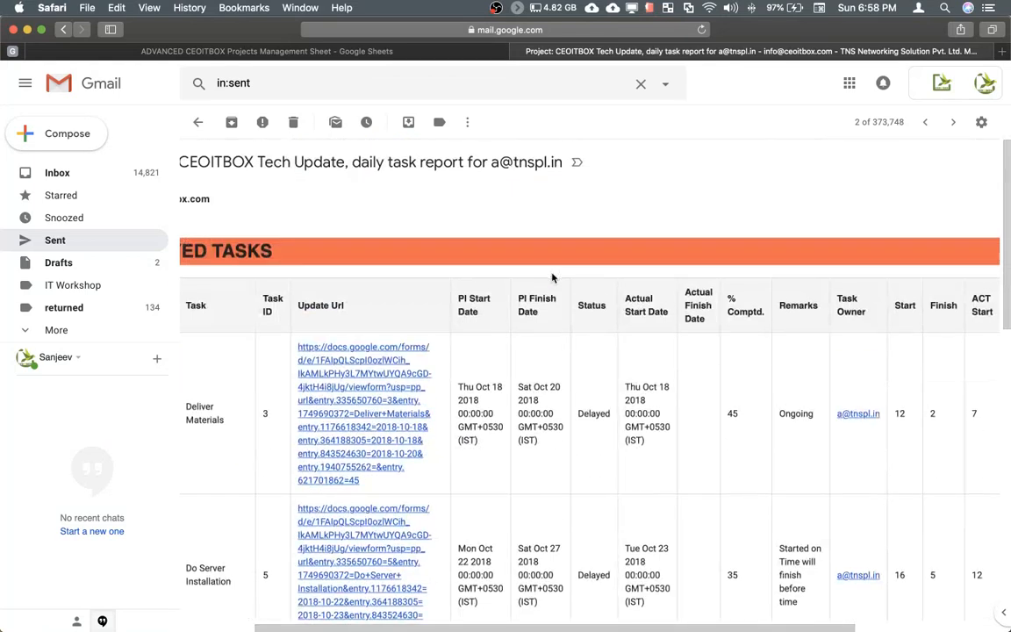
pyautogui.scroll(-3)
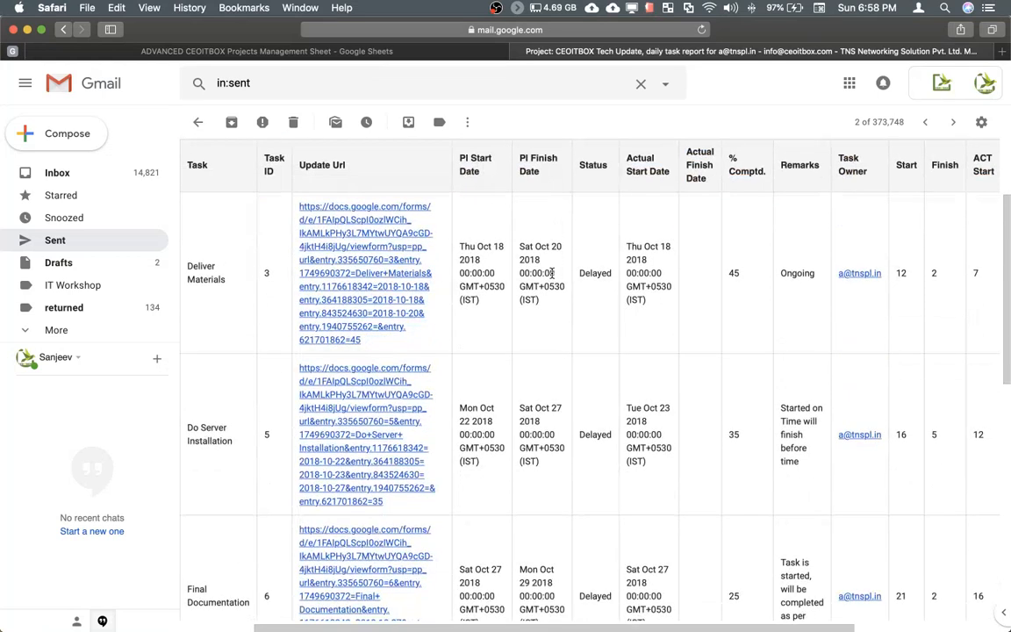
pyautogui.scroll(-3)
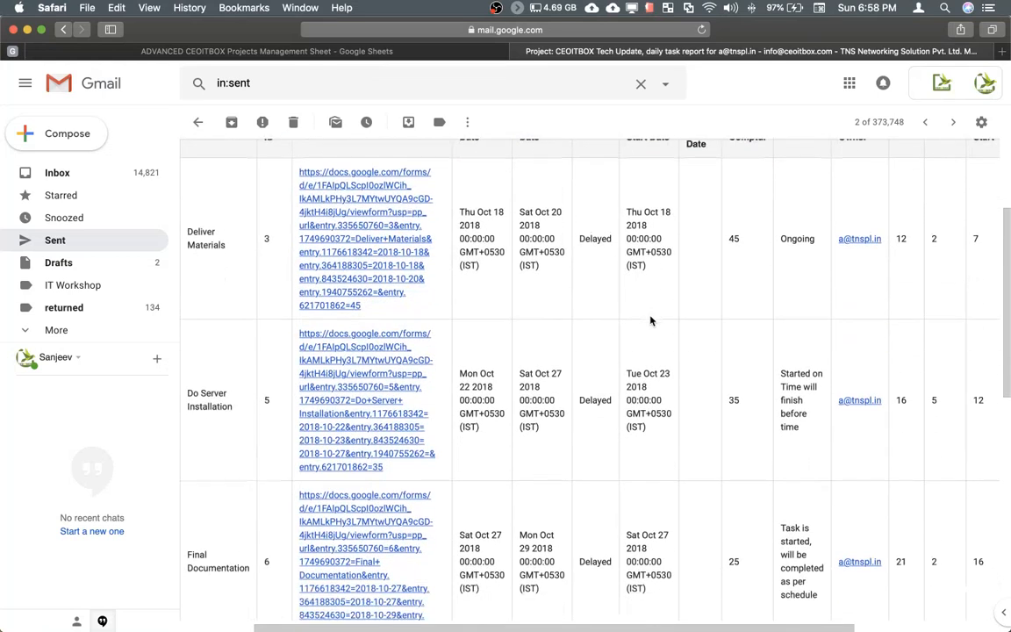
pyautogui.scroll(3)
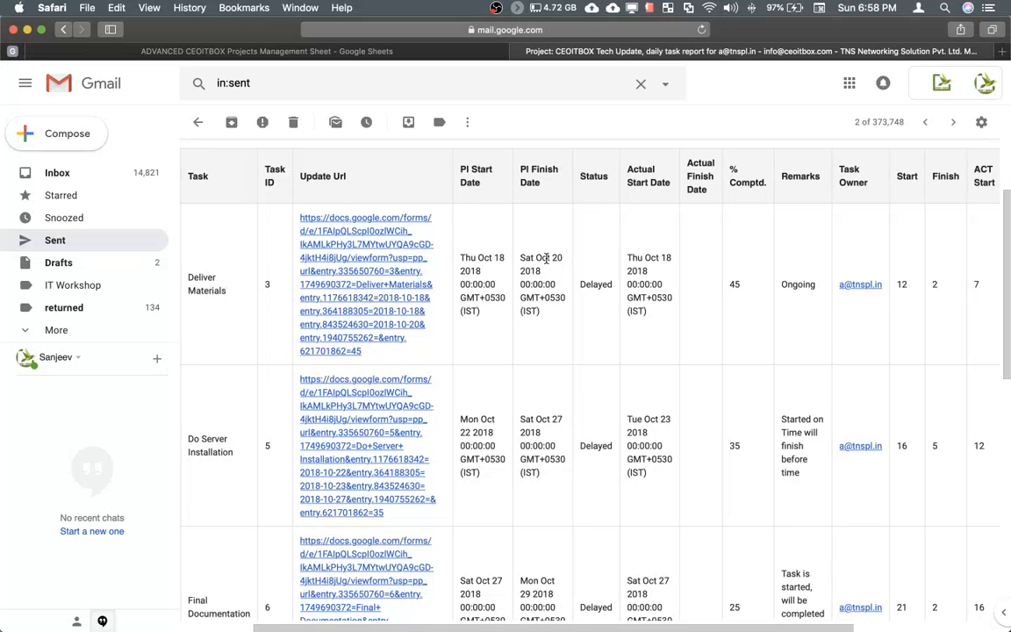
pyautogui.moveTo(621, 274)
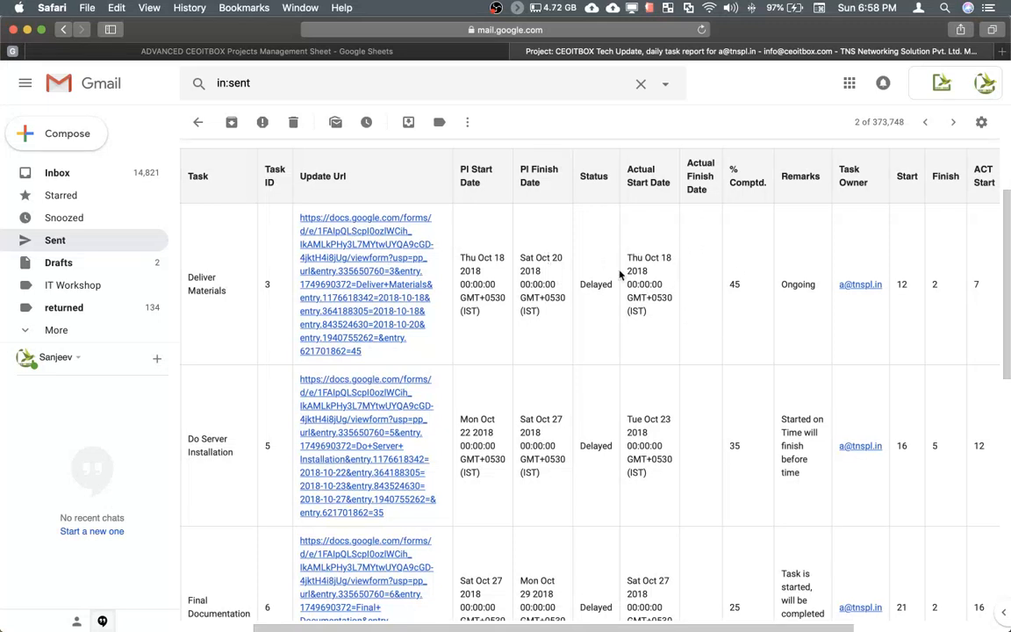
pyautogui.scroll(3)
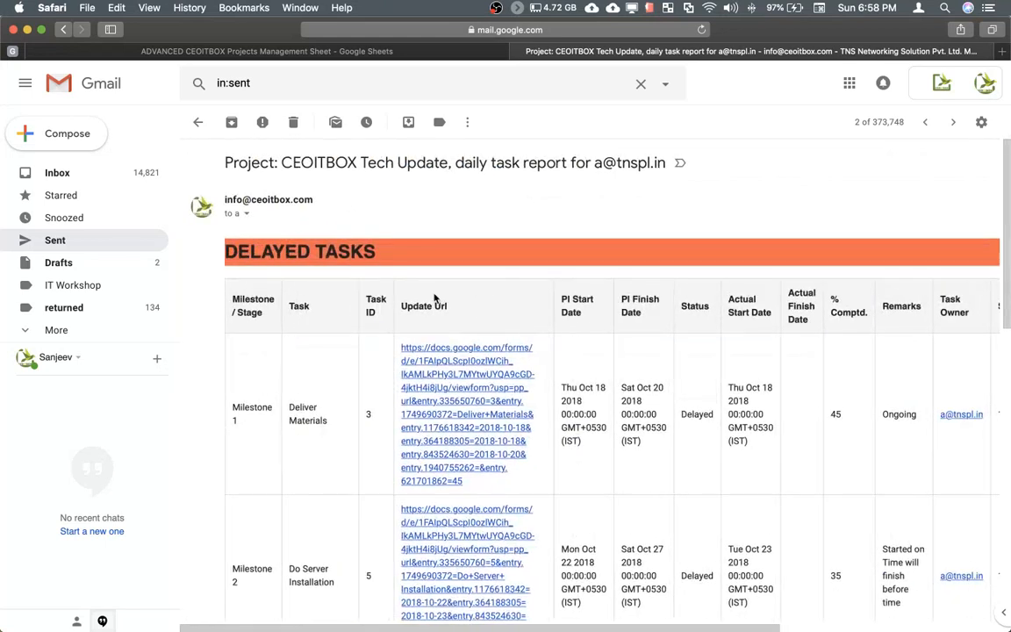
pyautogui.moveTo(464, 382)
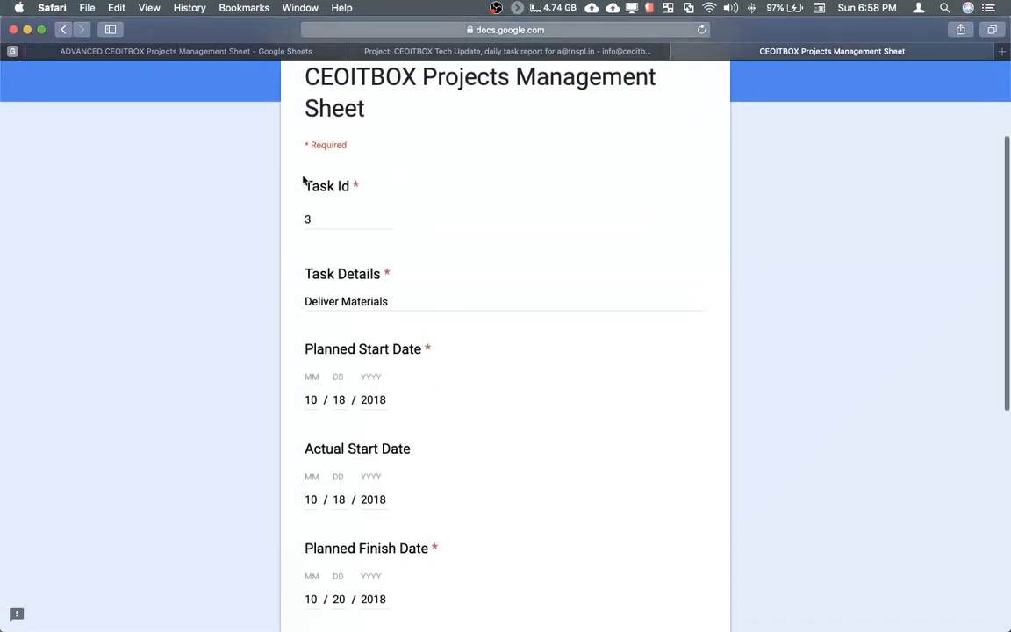
# Step: Submit the Deliver Materials update: finished 02/17/2019, 100% complete, remark 'Task has been completed'
pyautogui.scroll(-3)
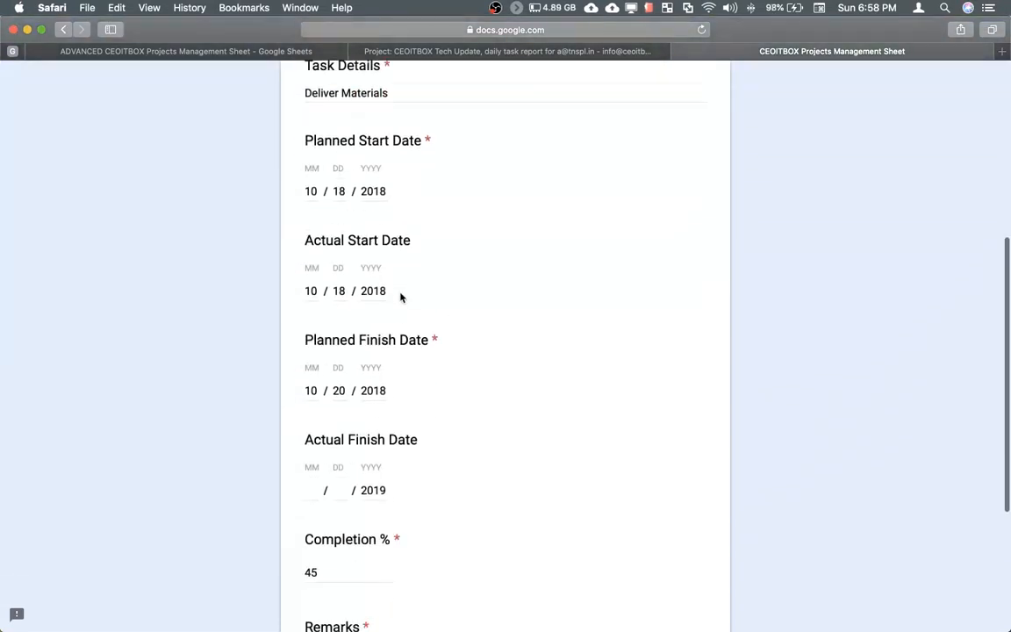
pyautogui.scroll(-3)
pyautogui.write('1')
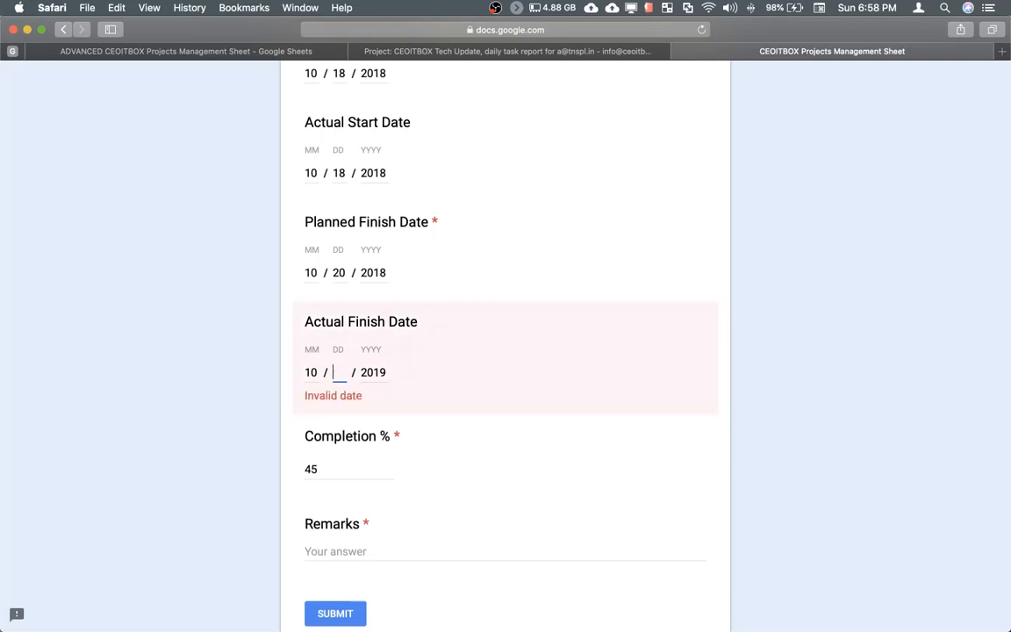
pyautogui.write('0')
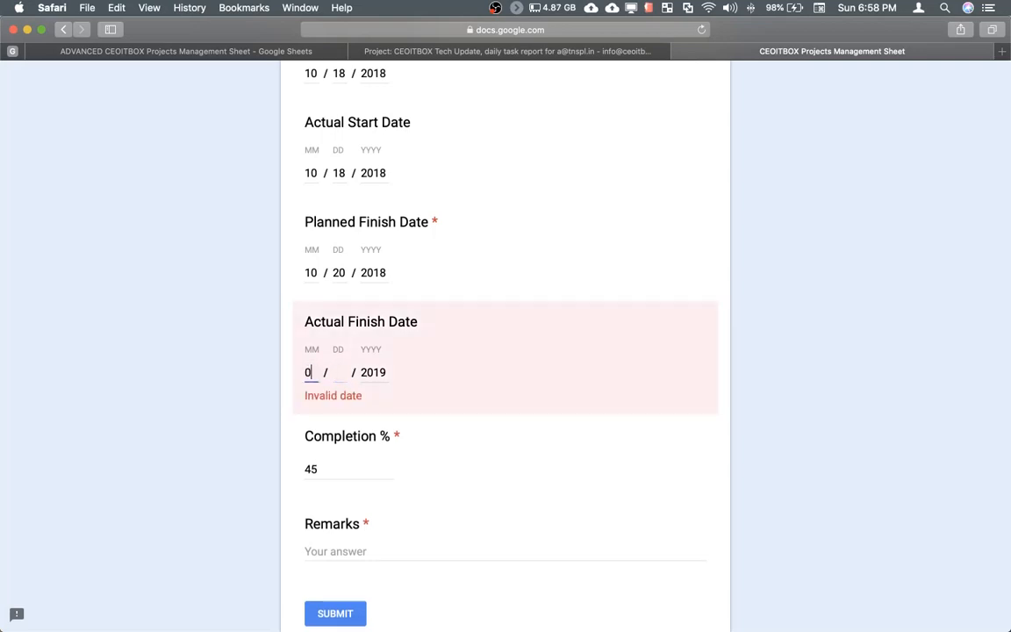
pyautogui.write('2')
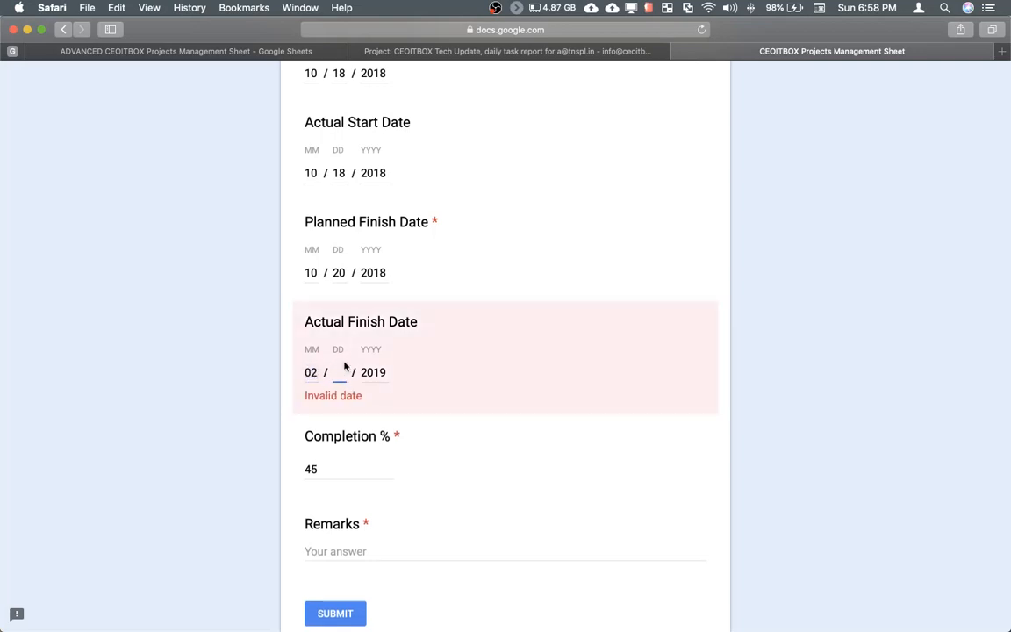
pyautogui.write('17')
pyautogui.click(350, 468)
pyautogui.write('100')
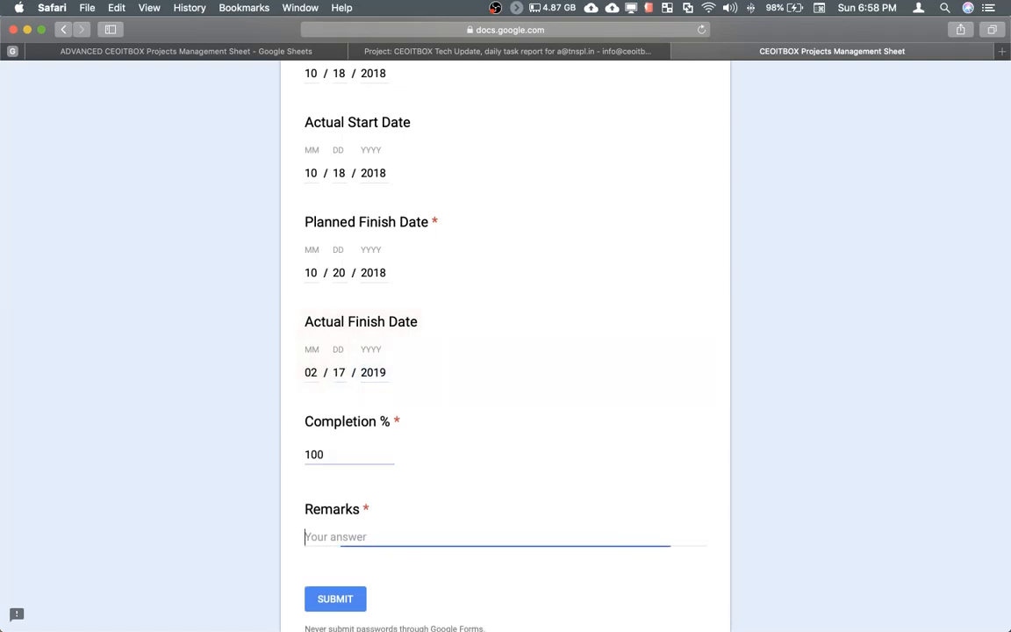
pyautogui.write('Task has been comp')
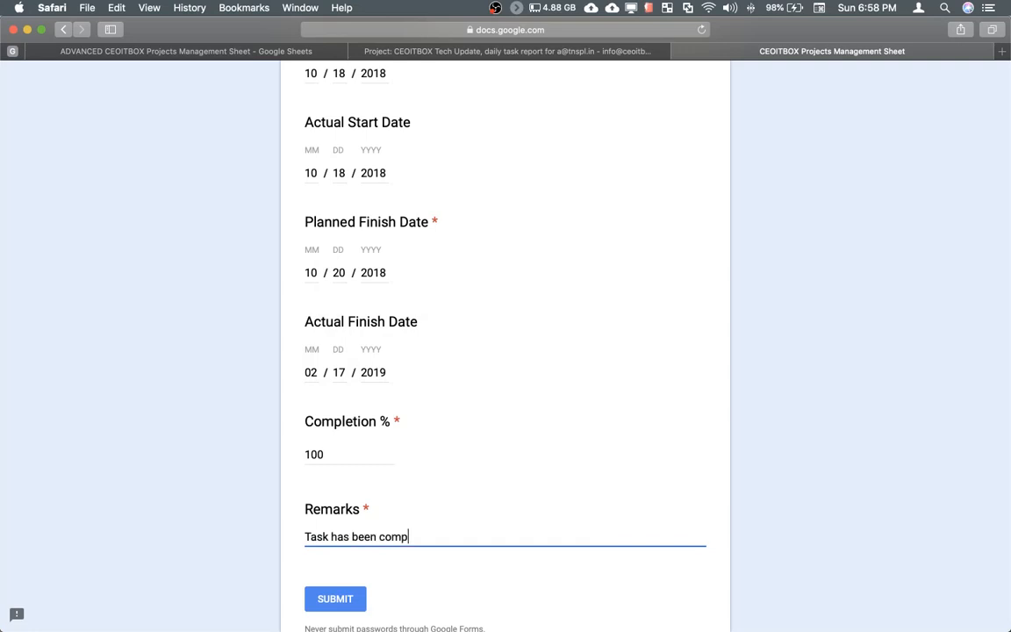
pyautogui.write('leted')
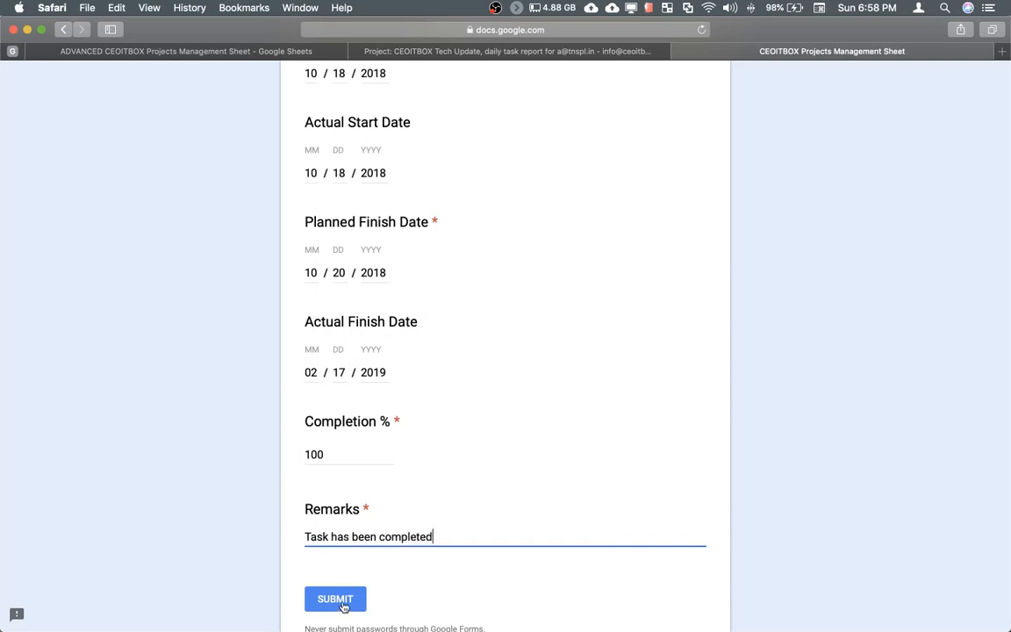
pyautogui.click(336, 599)
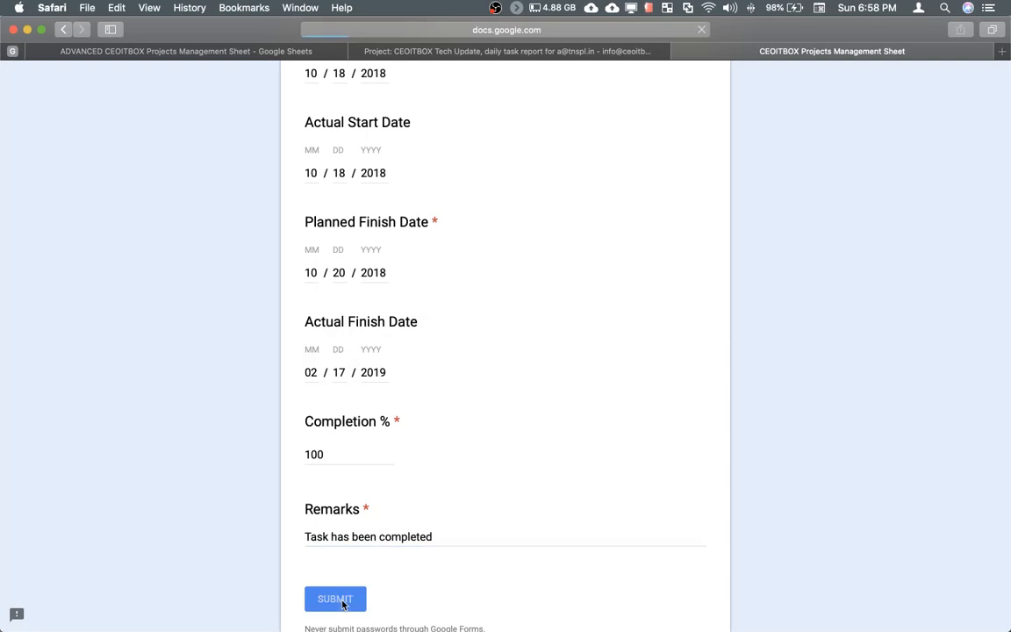
pyautogui.click(335, 599)
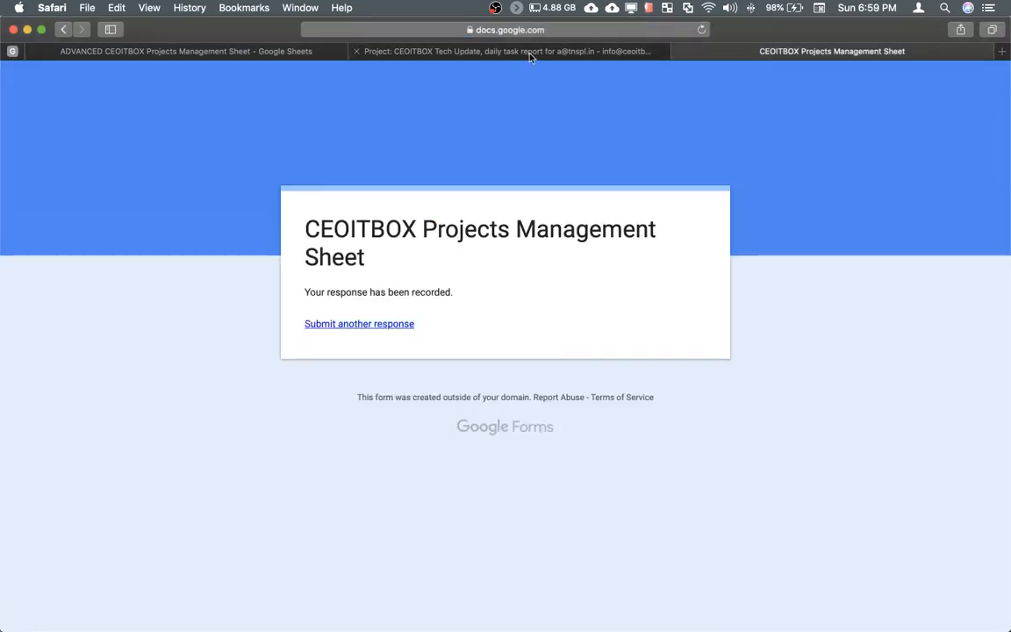
# Step: Check the new response row on Updates, then view Deliver Materials on the Project sheet
pyautogui.click(508, 51)
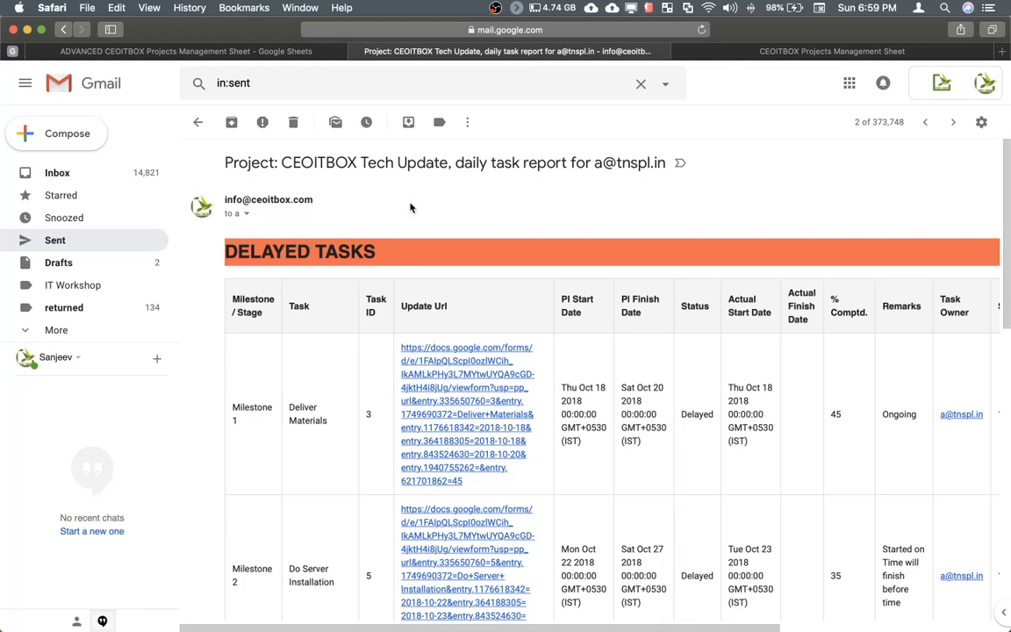
pyautogui.click(185, 51)
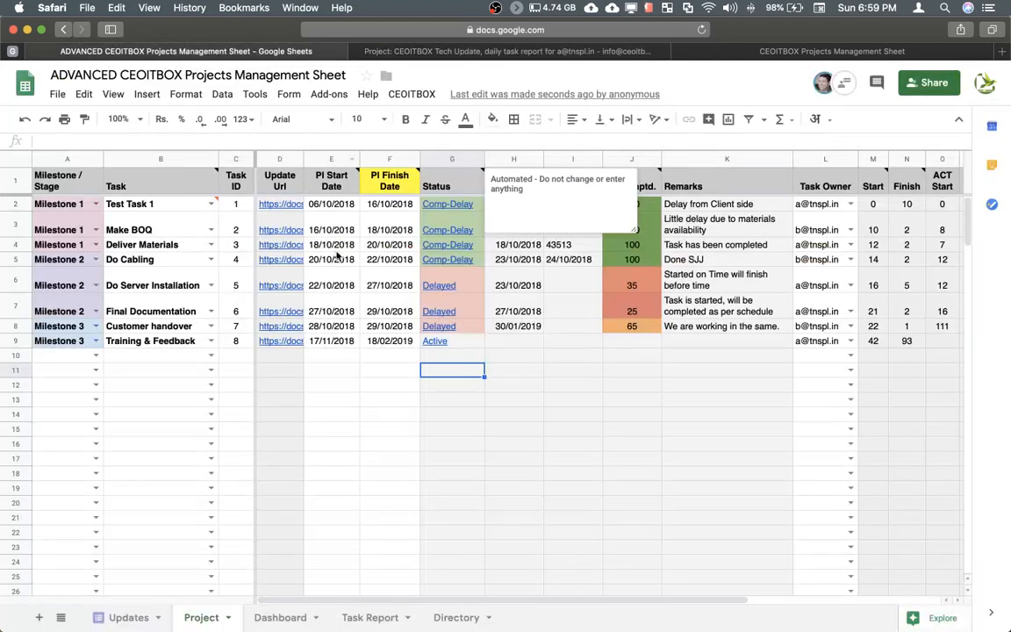
pyautogui.click(331, 399)
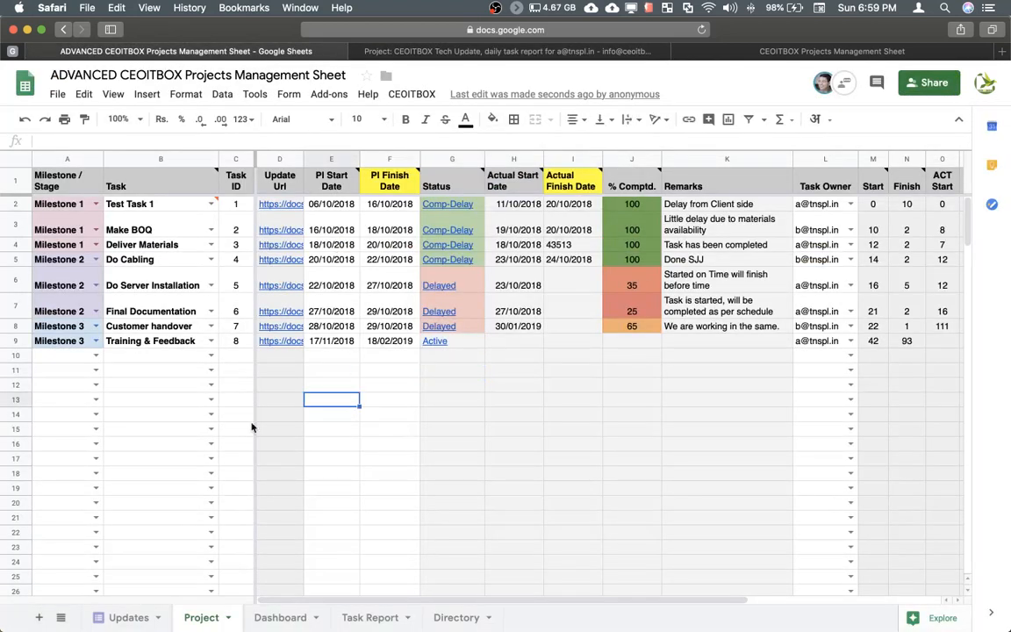
pyautogui.click(128, 617)
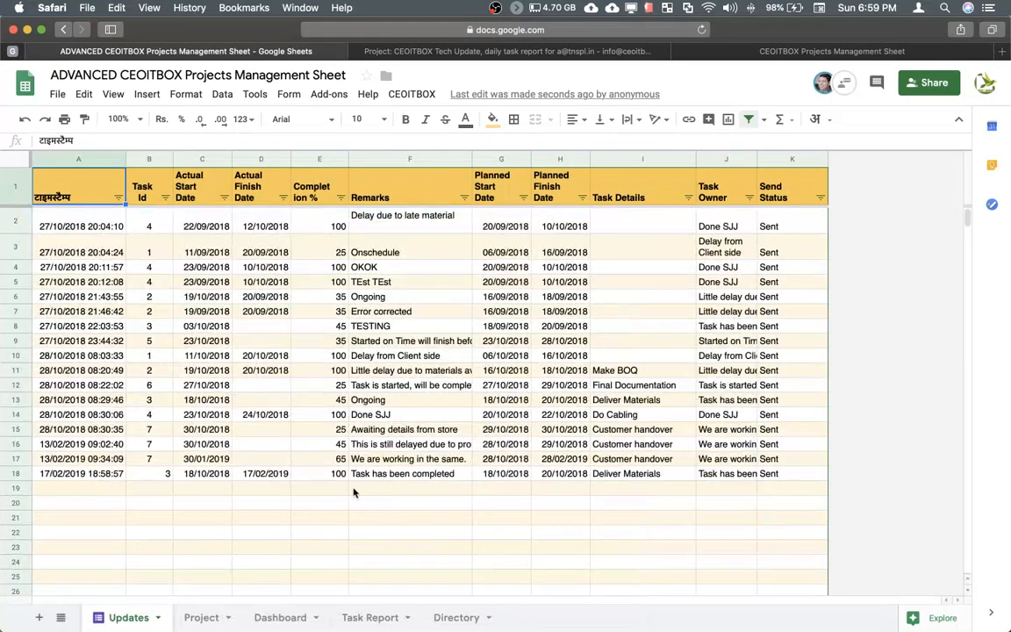
pyautogui.moveTo(584, 478)
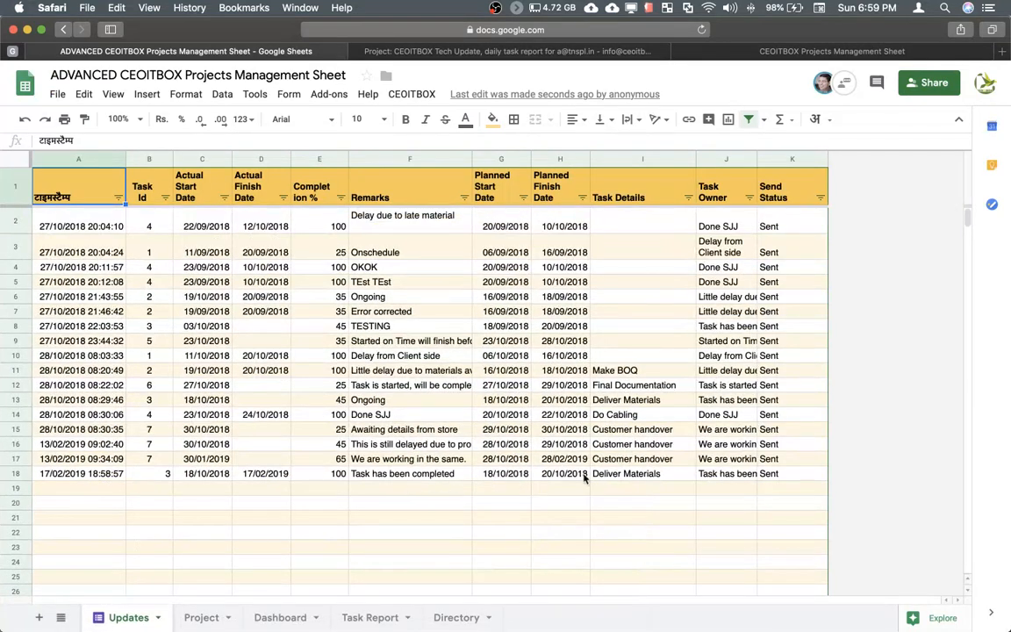
pyautogui.moveTo(187, 600)
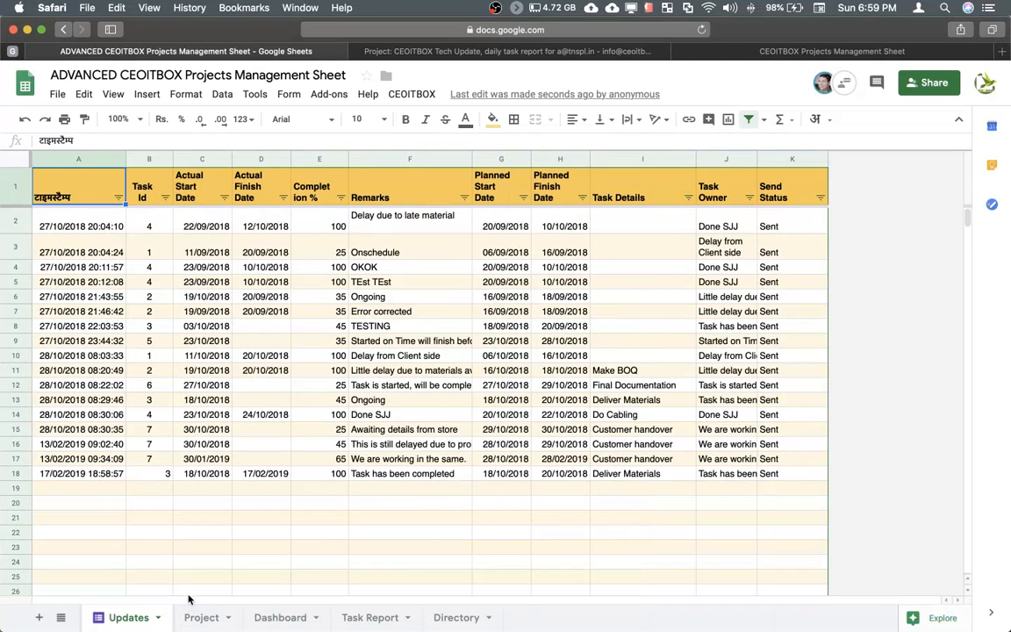
pyautogui.click(201, 617)
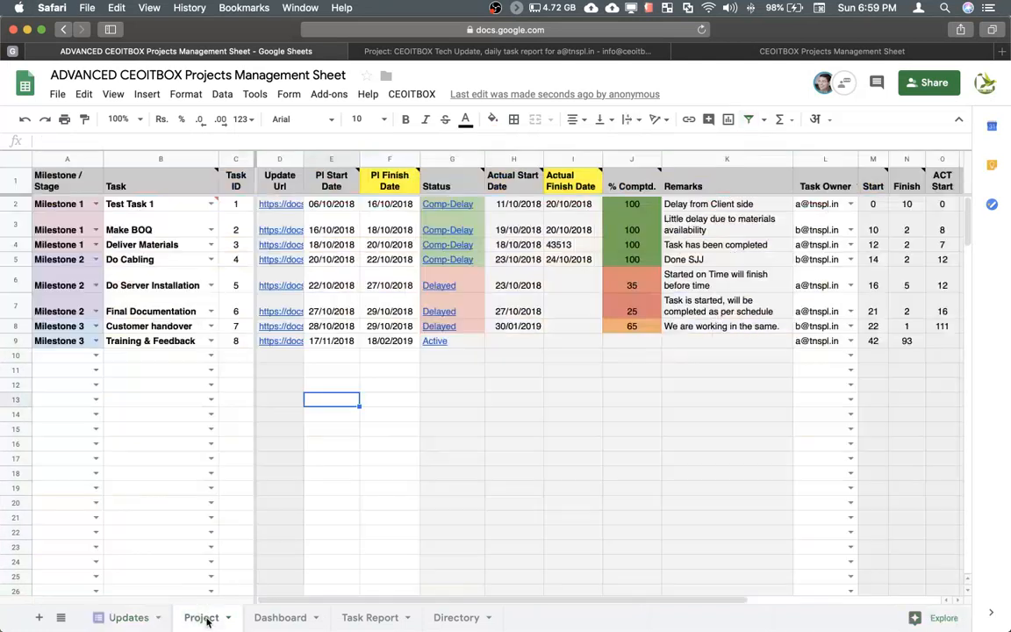
pyautogui.click(235, 244)
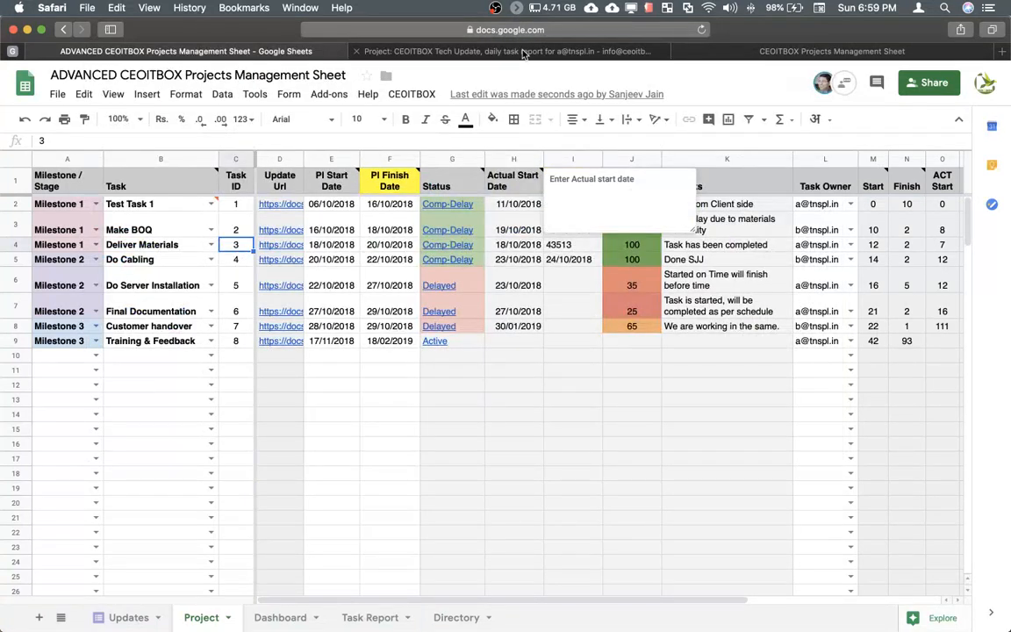
pyautogui.moveTo(504, 51)
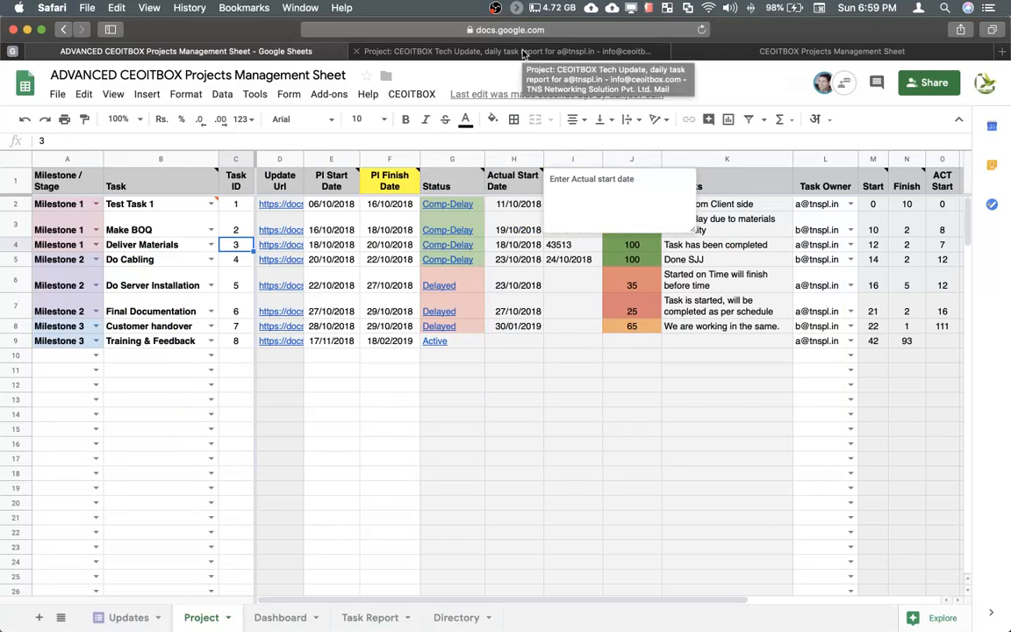
# Step: Preview Test Task 1's update form, close it, and return to the sent report email
pyautogui.click(507, 51)
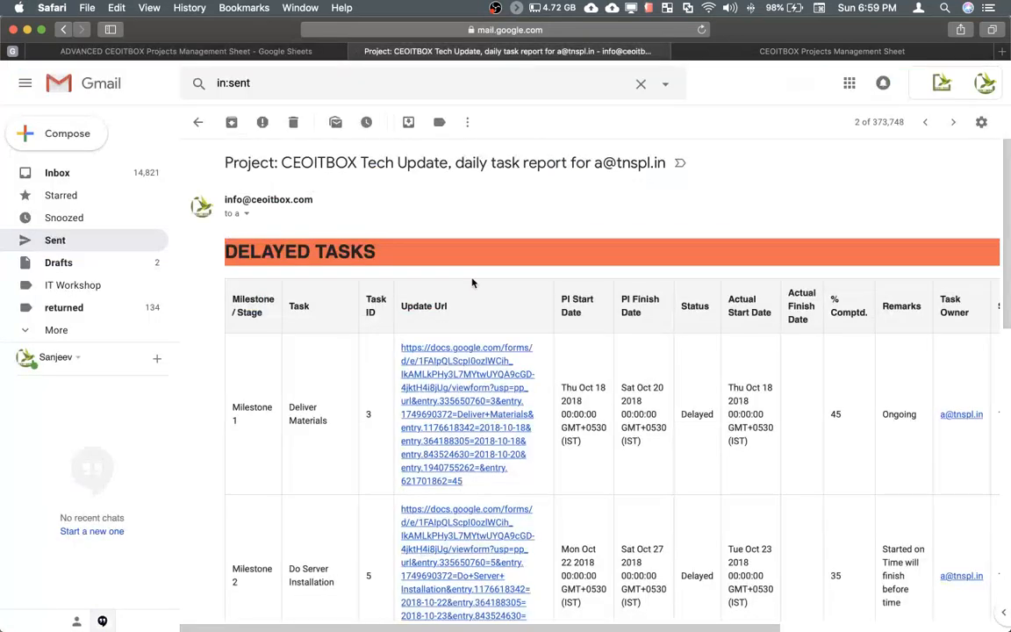
pyautogui.scroll(-3)
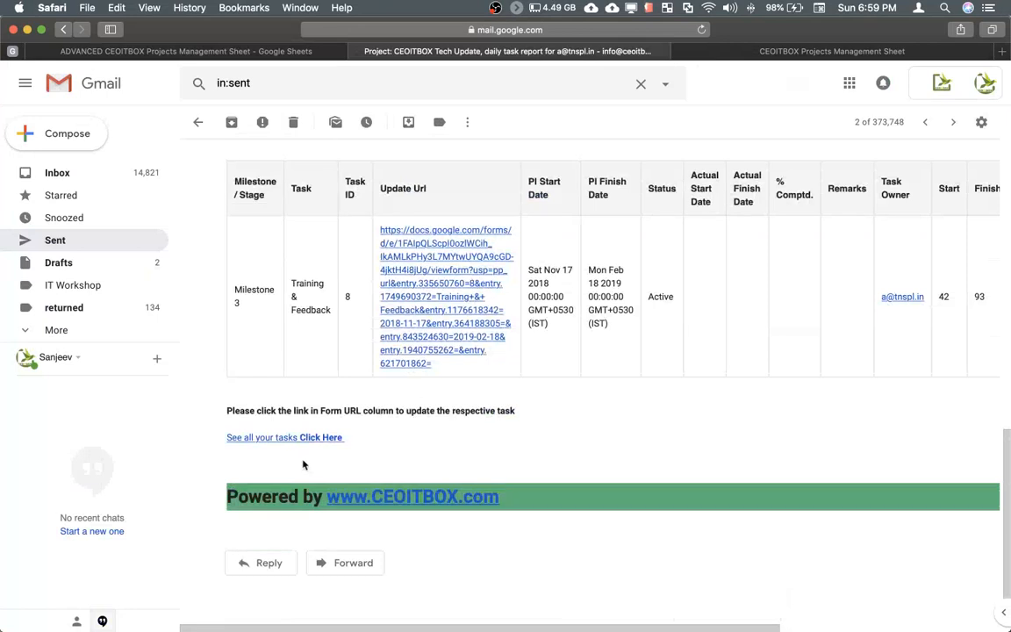
pyautogui.moveTo(305, 438)
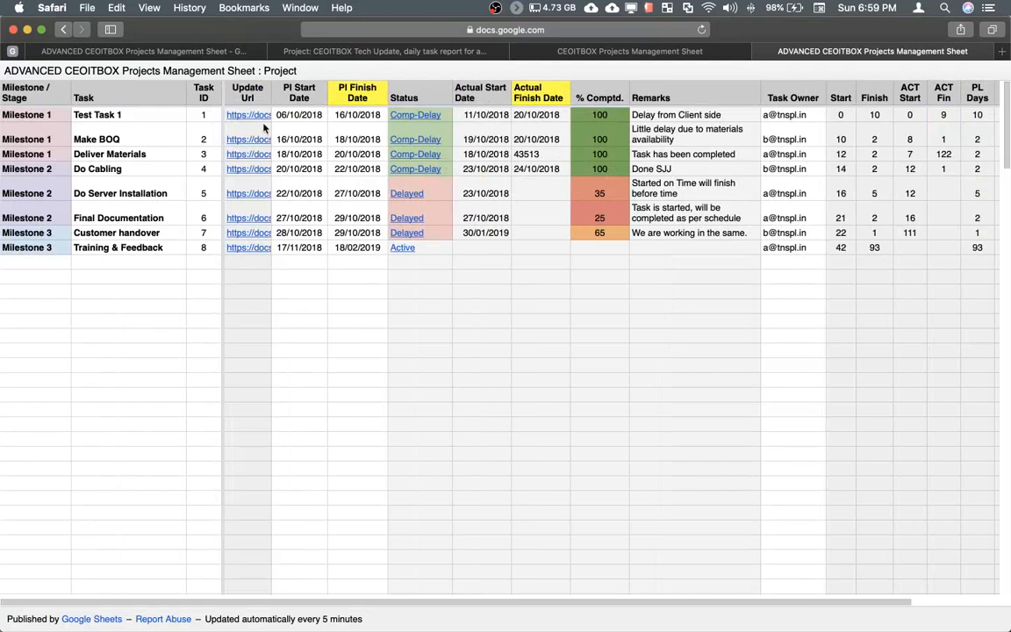
pyautogui.moveTo(740, 176)
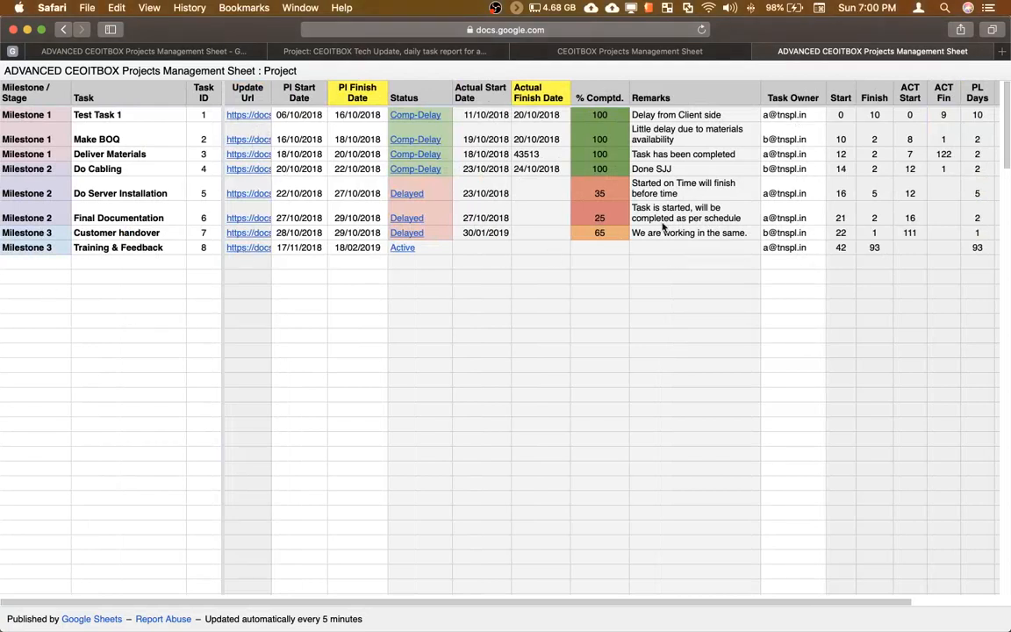
pyautogui.moveTo(258, 328)
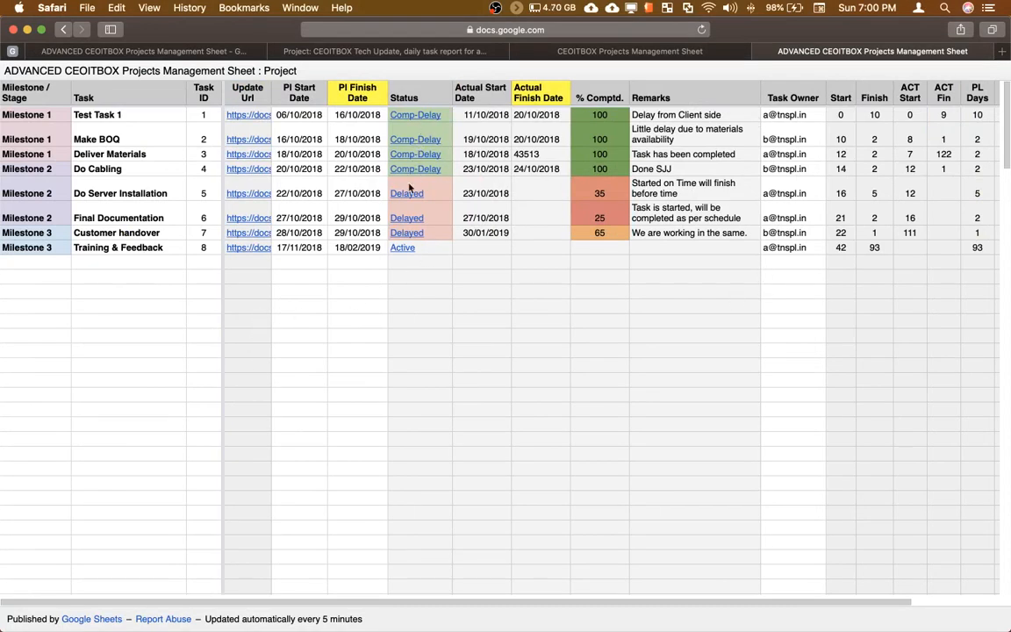
pyautogui.moveTo(92, 552)
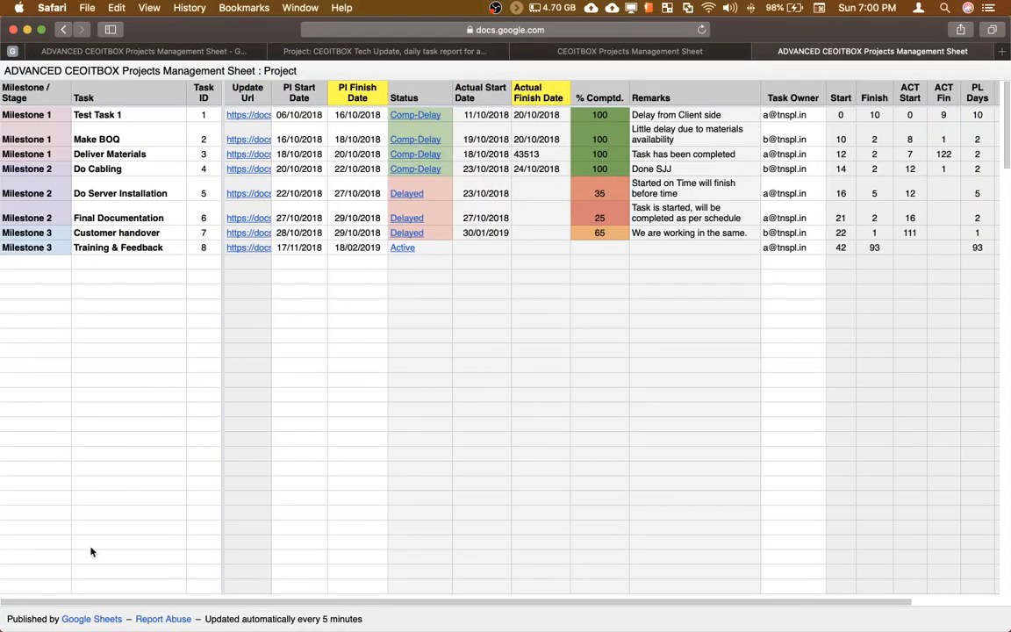
pyautogui.moveTo(638, 168)
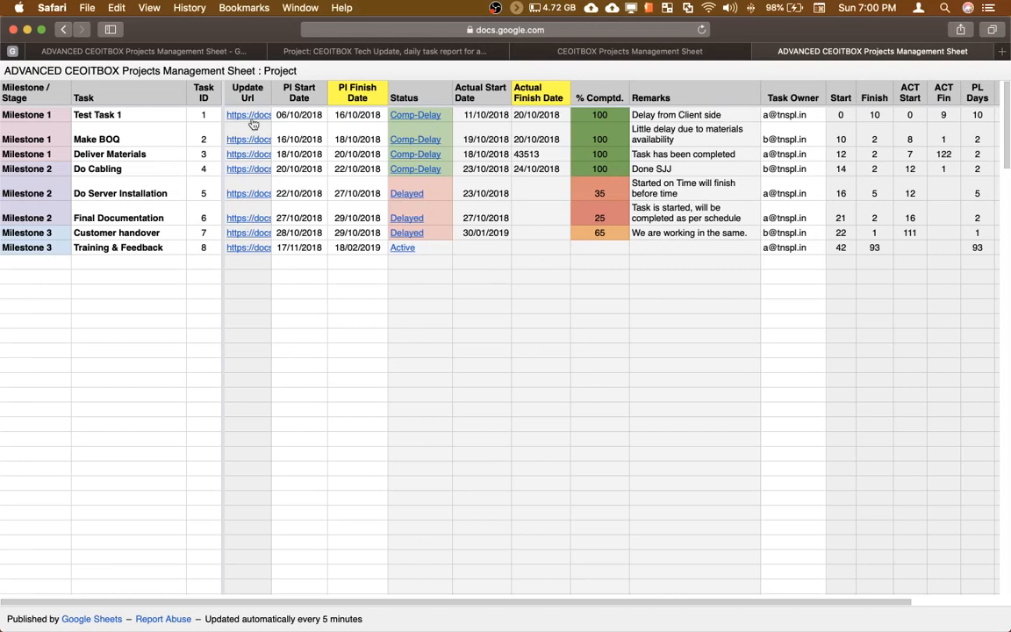
pyautogui.click(896, 51)
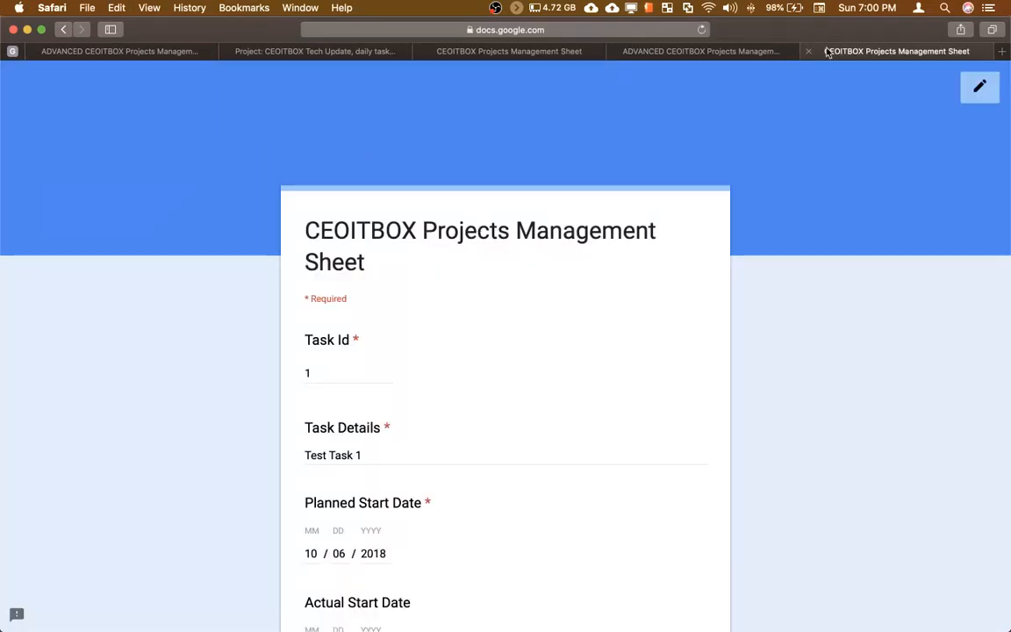
pyautogui.click(871, 51)
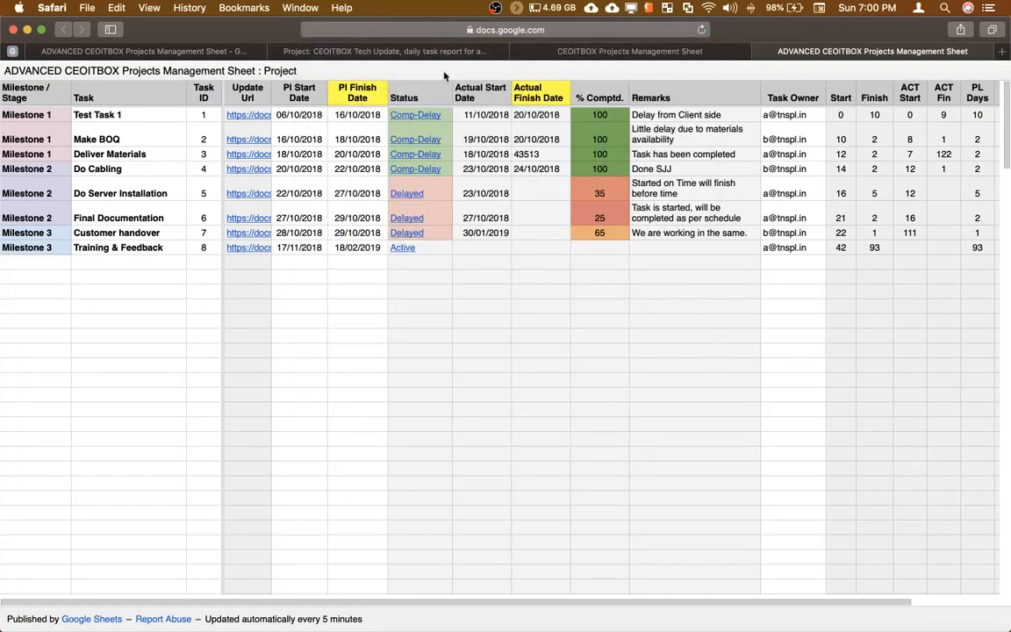
pyautogui.click(384, 51)
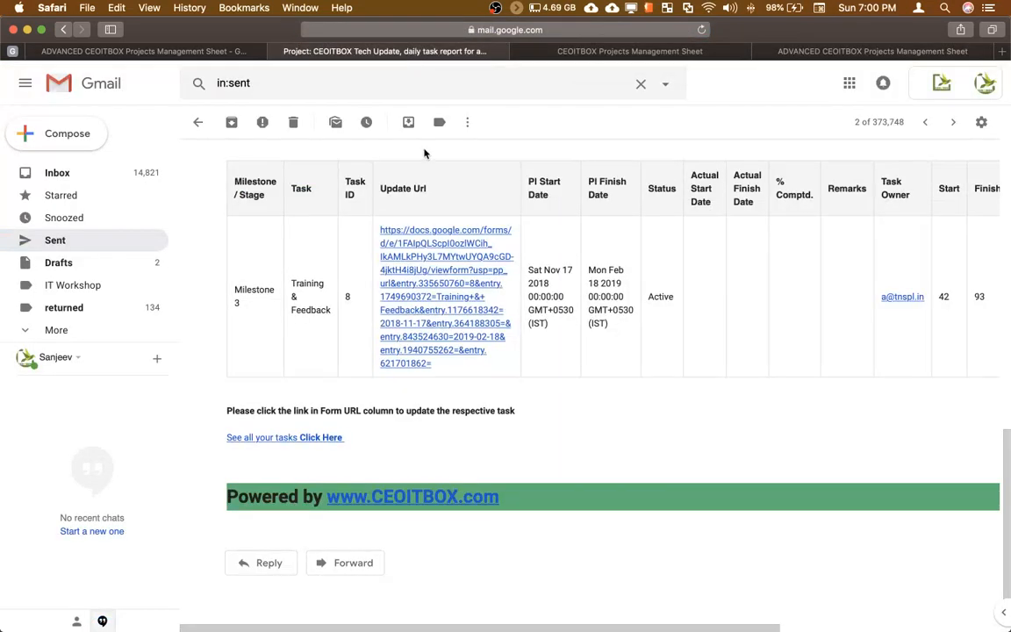
# Step: Open the CEOITBOX menu on the spreadsheet for Send Daily Reminder, then return to Gmail
pyautogui.click(131, 51)
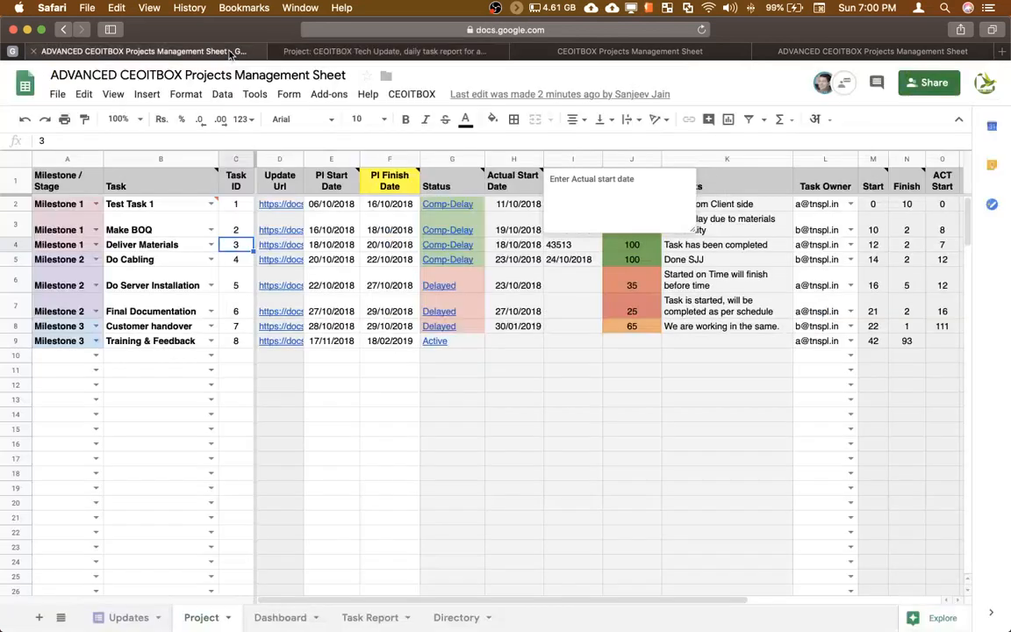
pyautogui.click(412, 94)
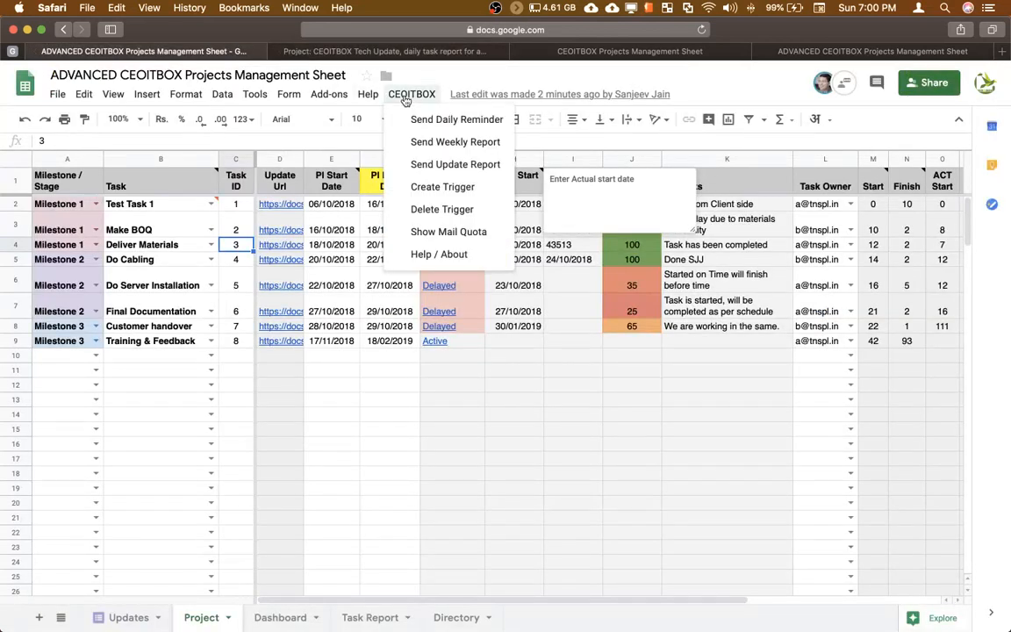
pyautogui.moveTo(434, 125)
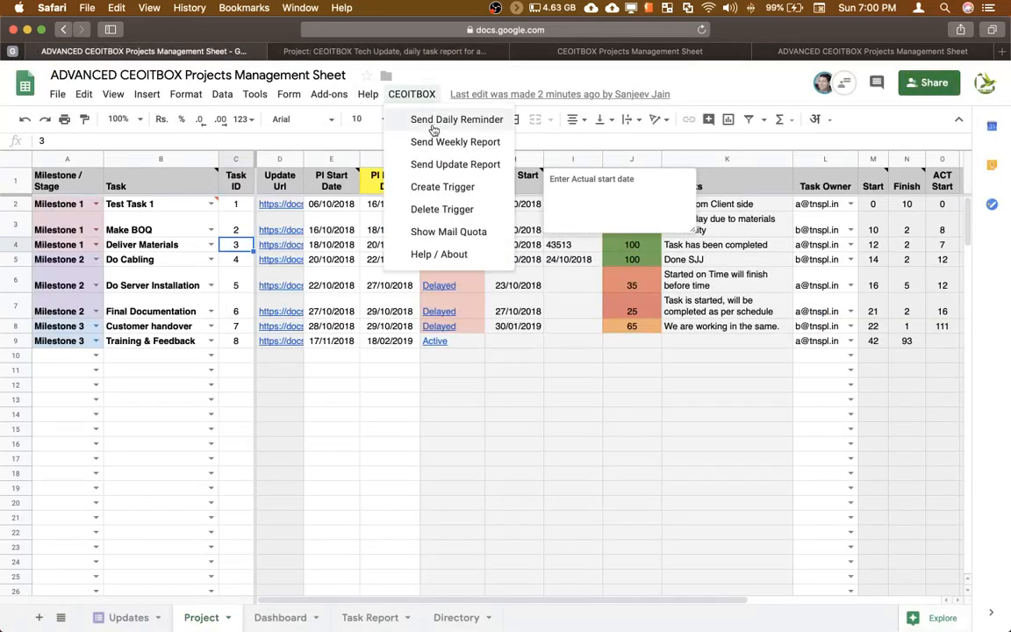
pyautogui.click(280, 400)
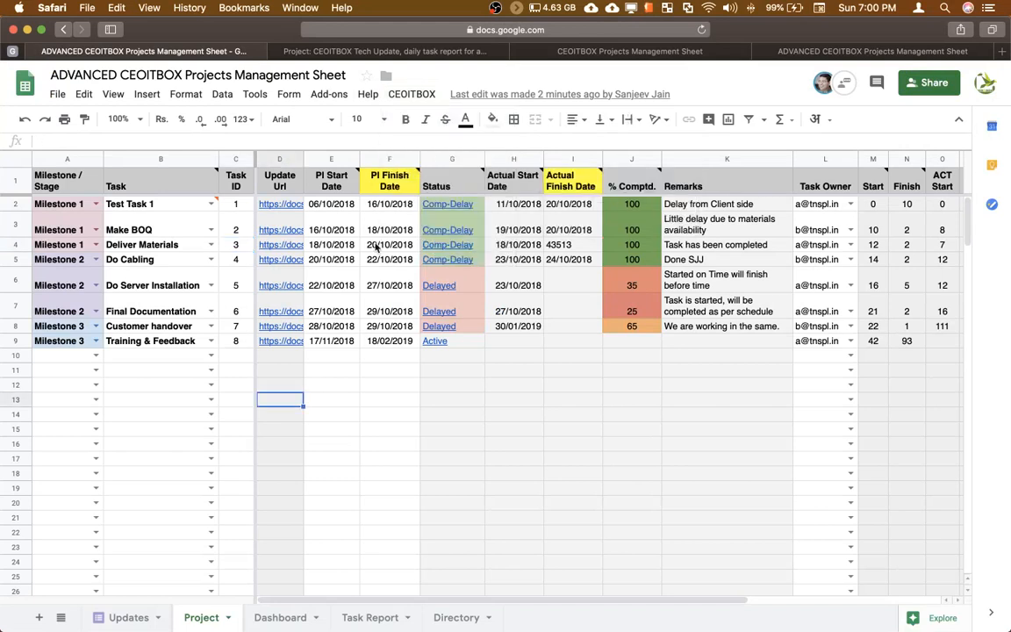
pyautogui.click(384, 50)
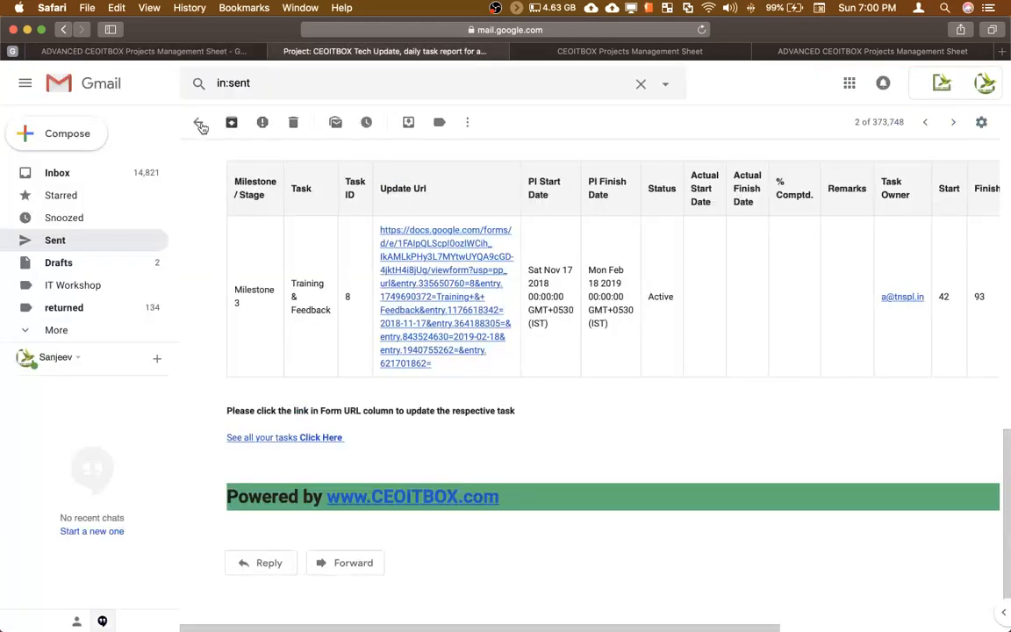
# Step: Check the daily report sent to b, then open the Task ID 3 updated email
pyautogui.click(201, 122)
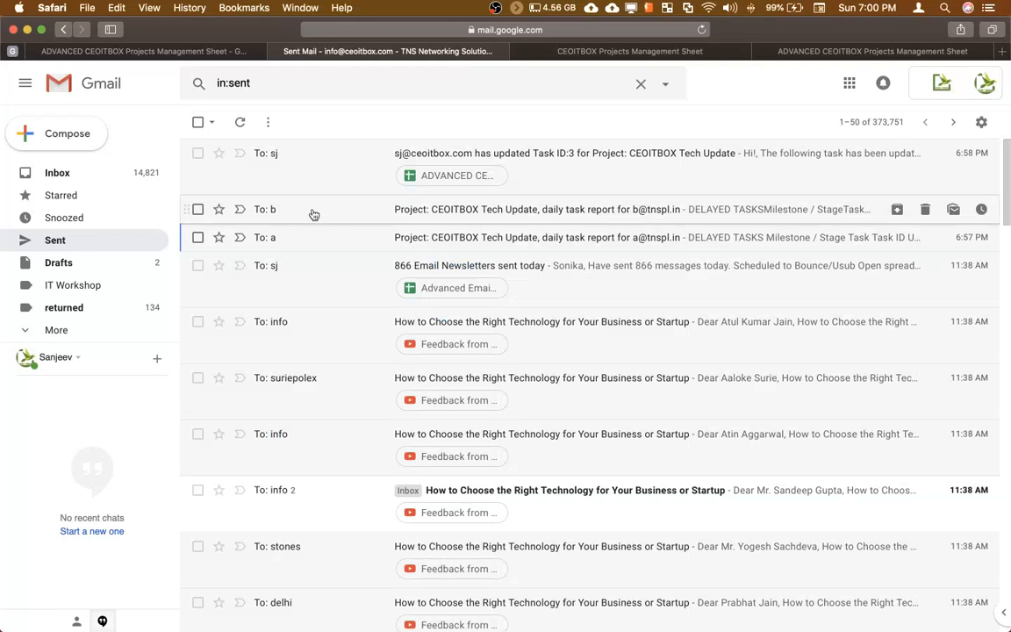
pyautogui.click(527, 209)
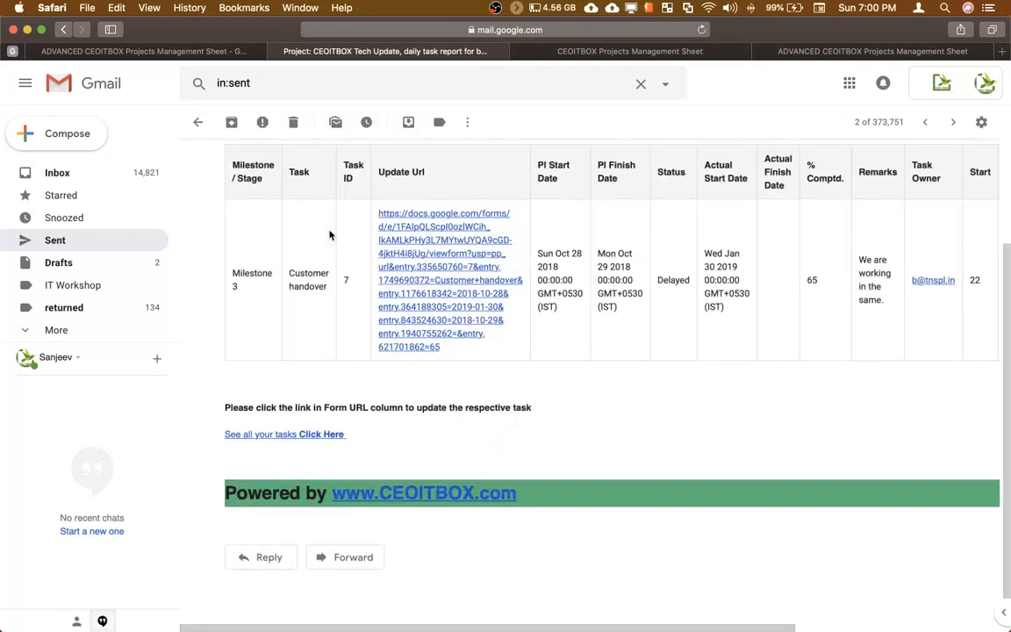
pyautogui.click(198, 122)
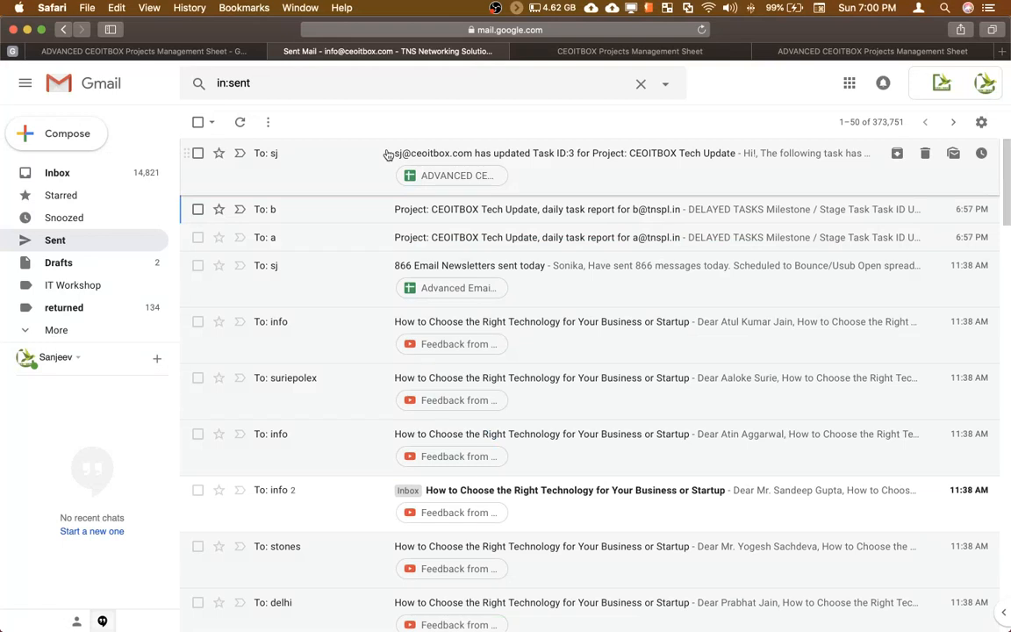
pyautogui.click(614, 153)
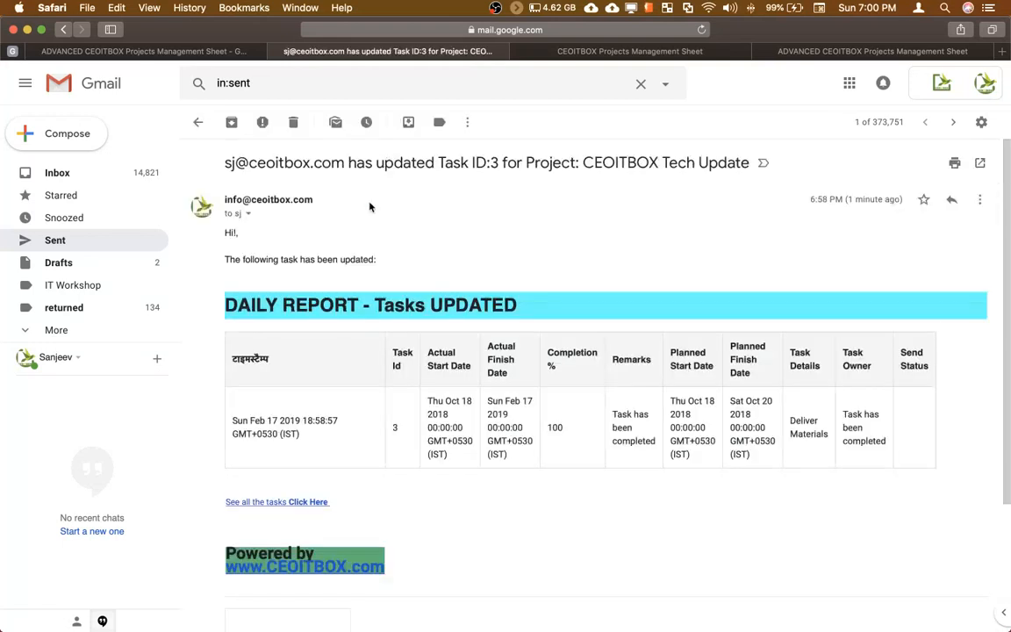
pyautogui.click(237, 214)
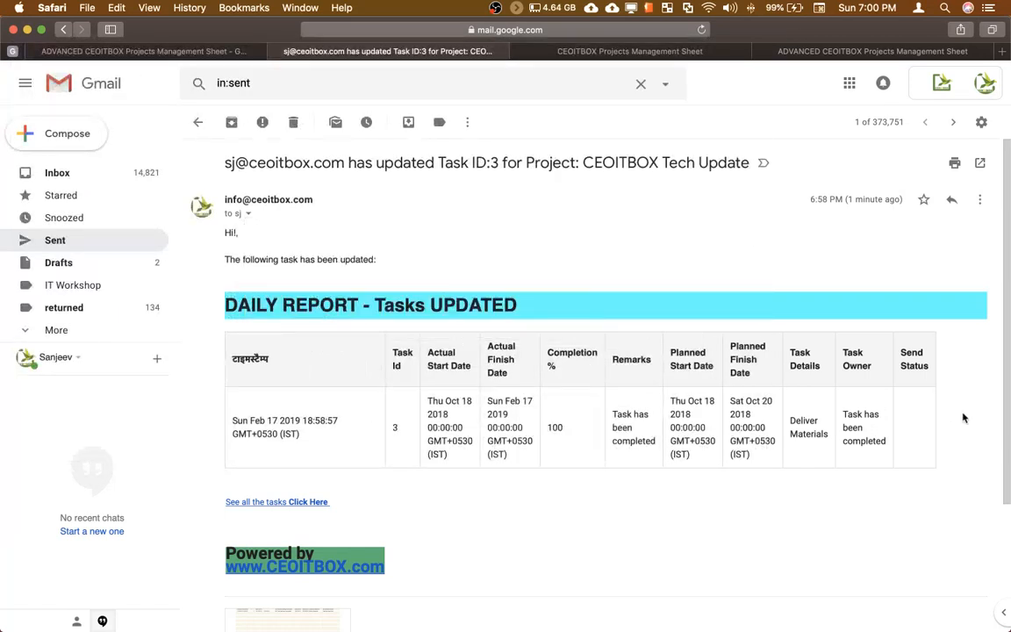
pyautogui.moveTo(516, 415)
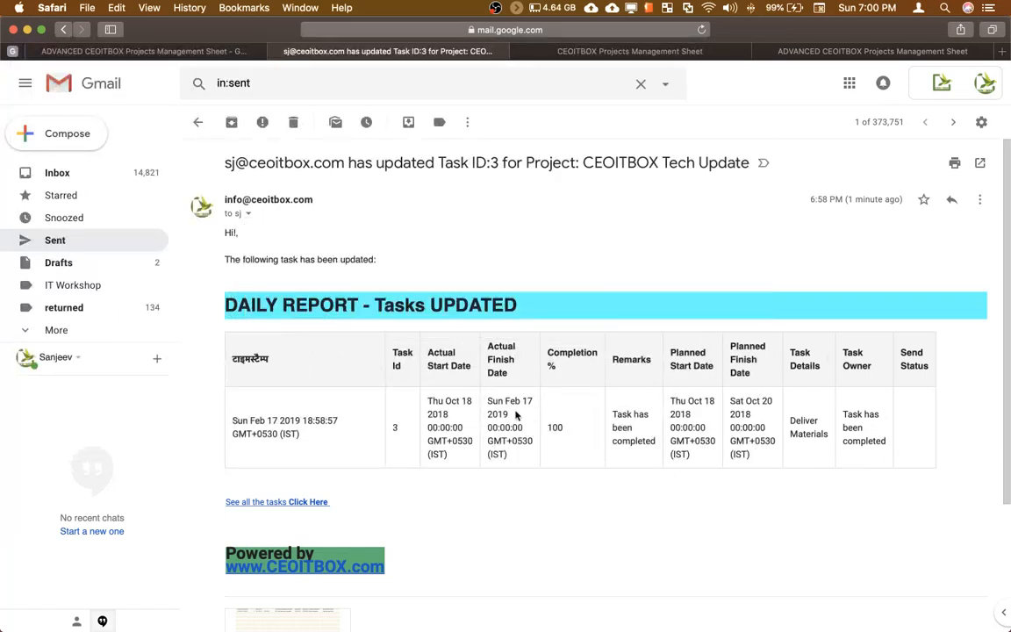
pyautogui.moveTo(815, 356)
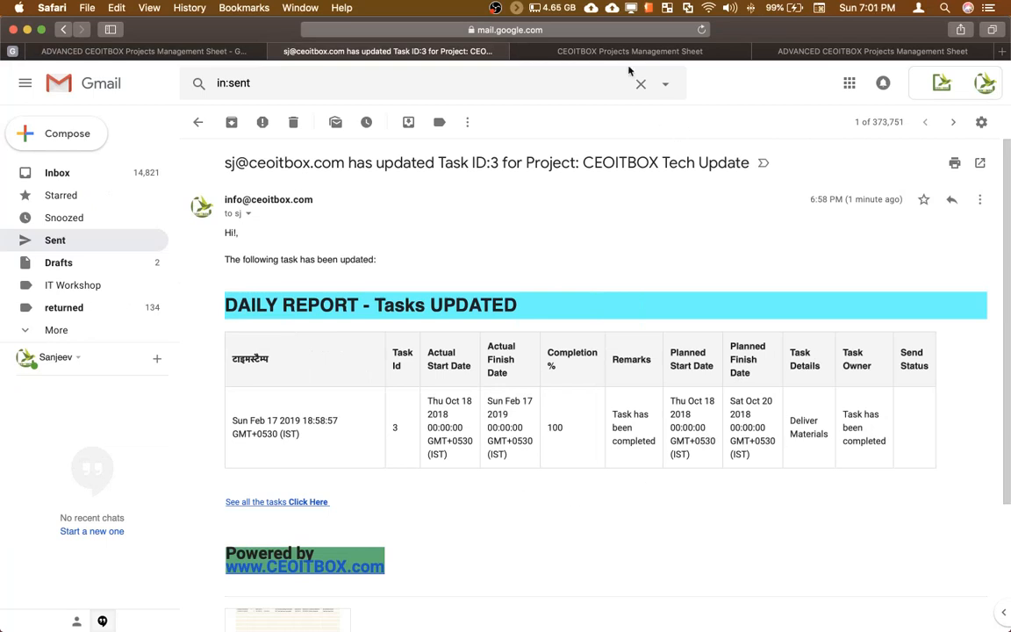
pyautogui.click(629, 51)
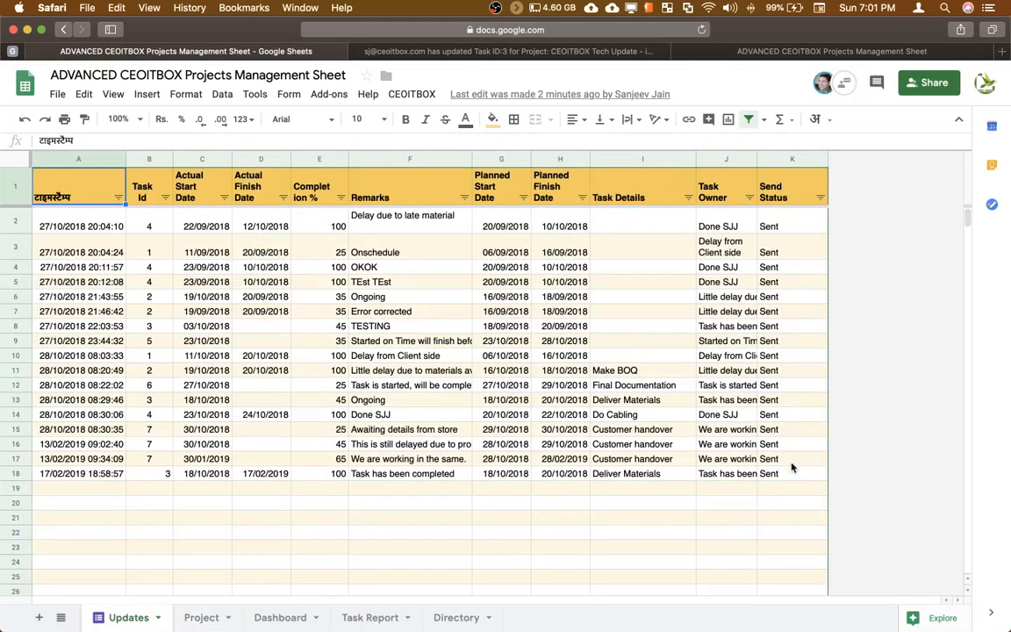
pyautogui.moveTo(781, 481)
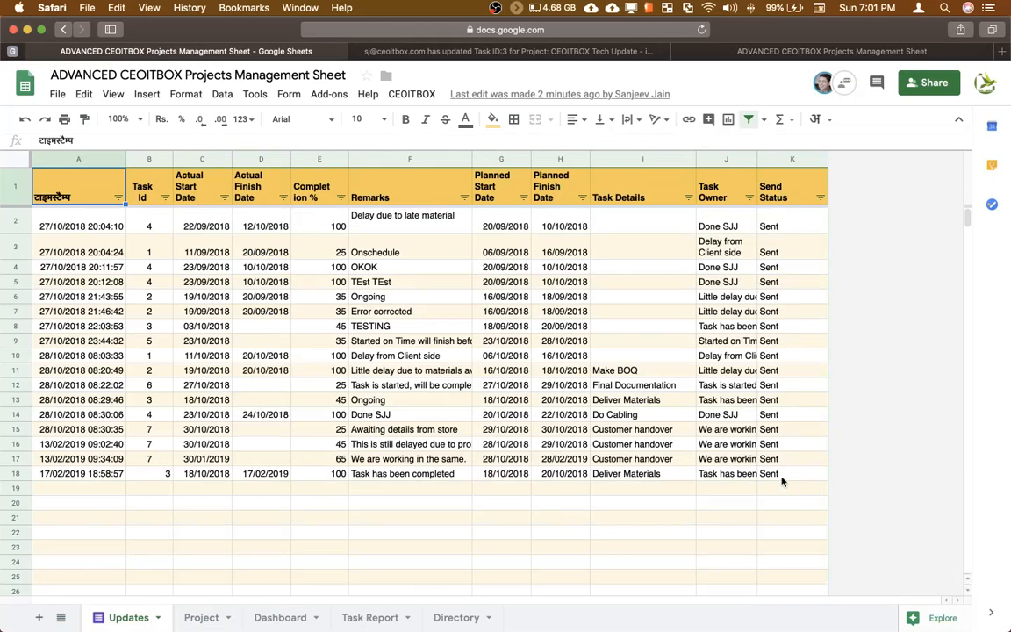
pyautogui.moveTo(772, 480)
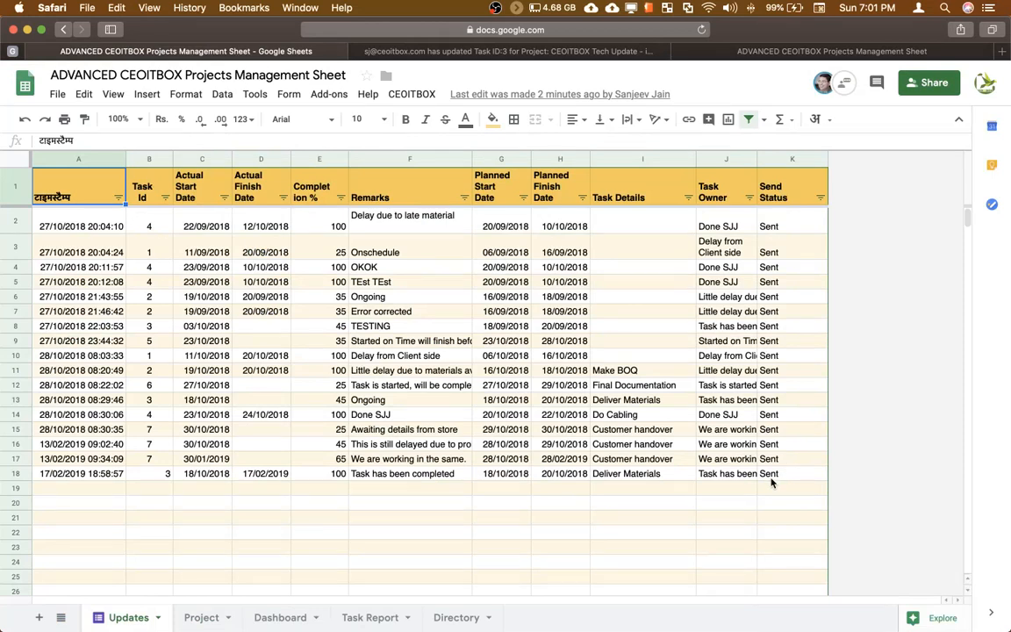
pyautogui.moveTo(494, 65)
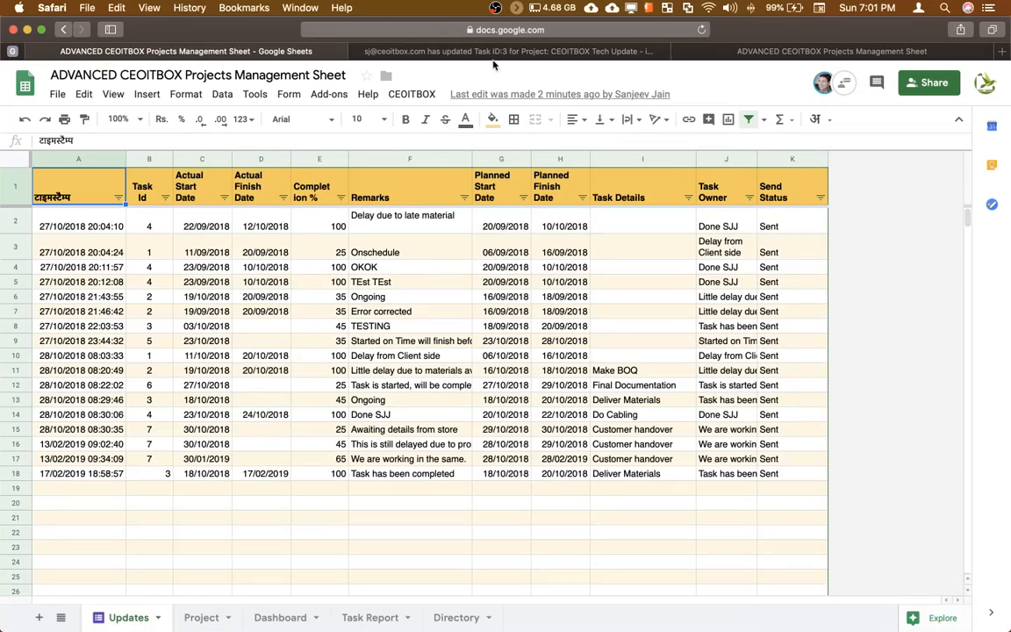
# Step: Run CEOITBOX Send Weekly Report and wait for the script to finish
pyautogui.click(510, 51)
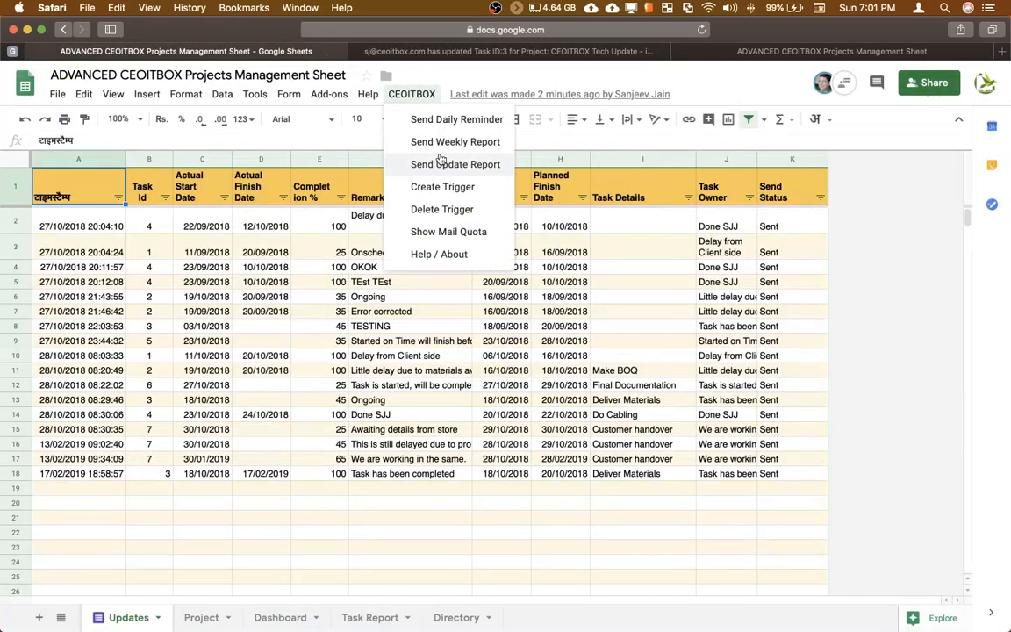
pyautogui.moveTo(454, 141)
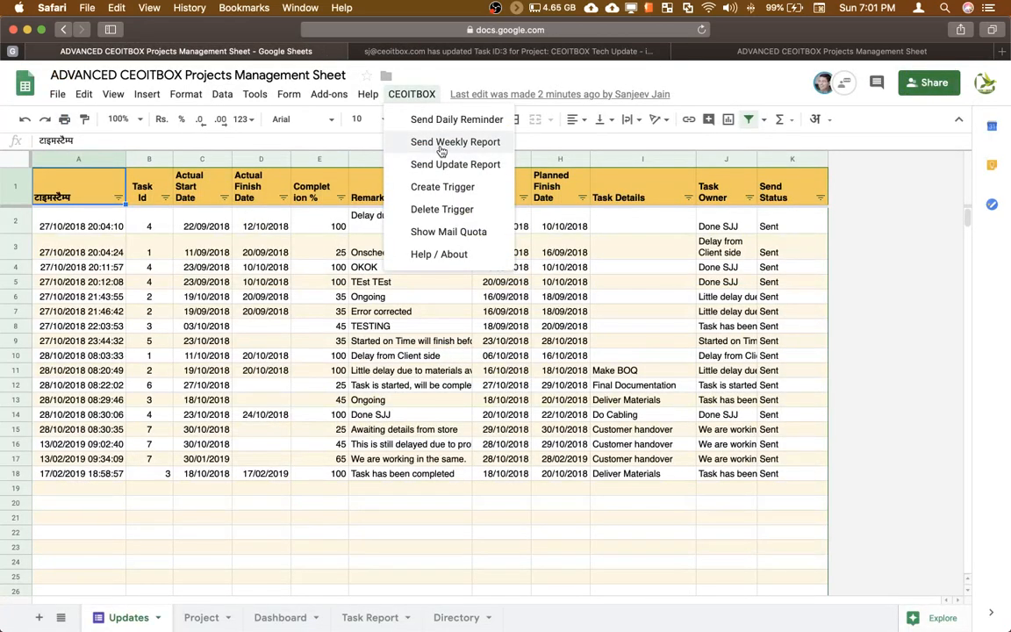
pyautogui.click(455, 141)
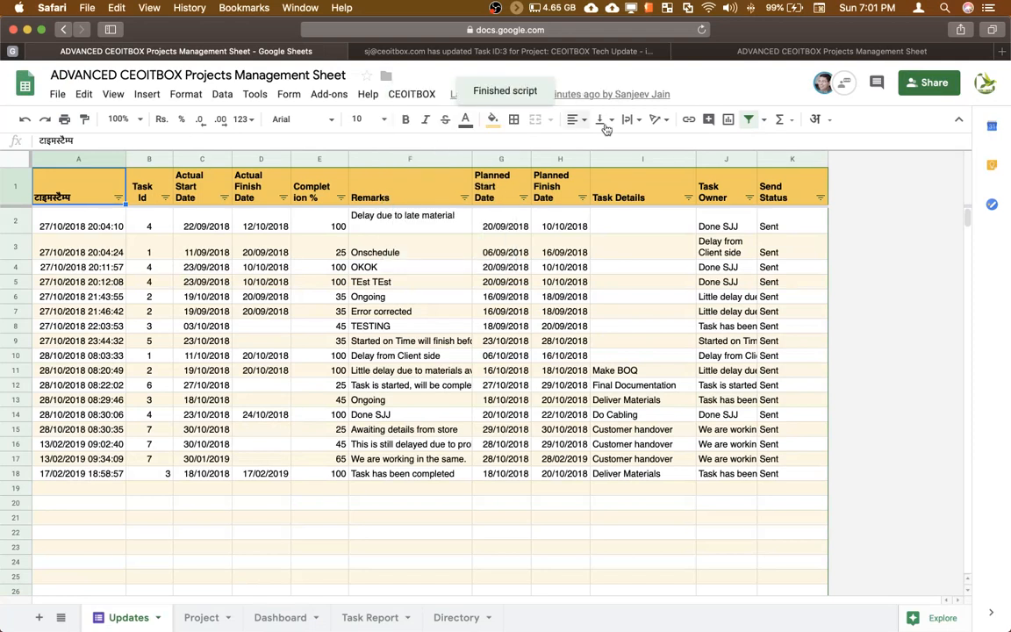
# Step: Scroll the sent weekly delay report to its attachment, then return to the spreadsheet
pyautogui.click(507, 51)
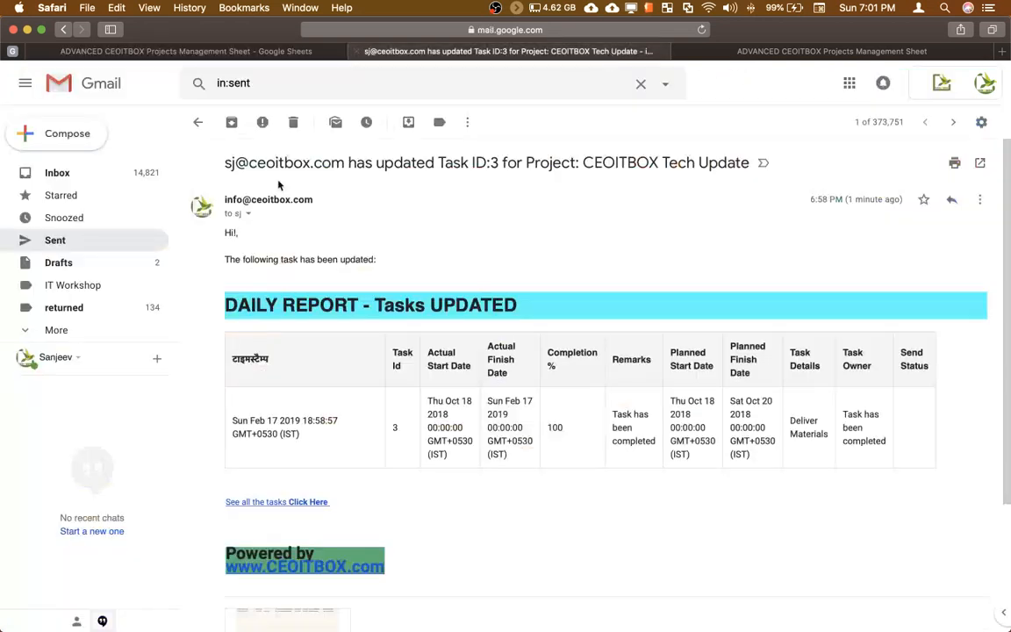
pyautogui.click(197, 122)
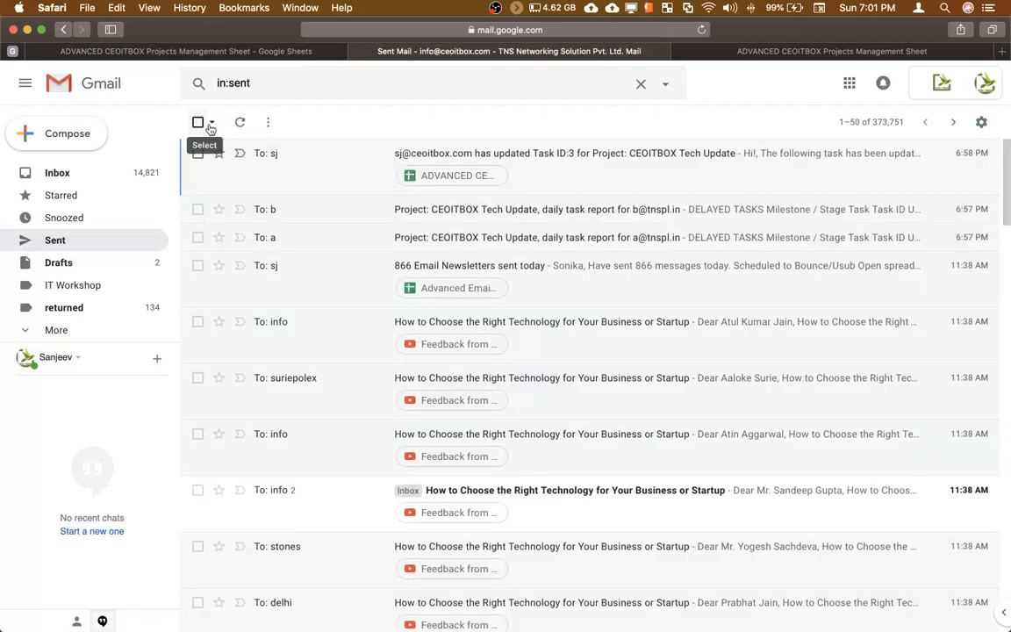
pyautogui.click(240, 122)
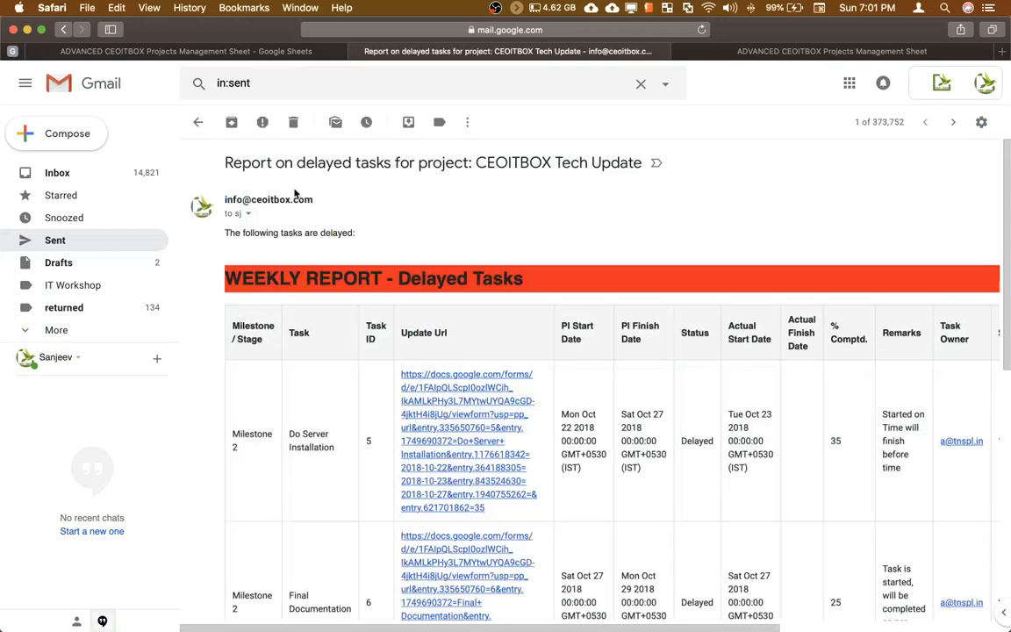
pyautogui.moveTo(434, 232)
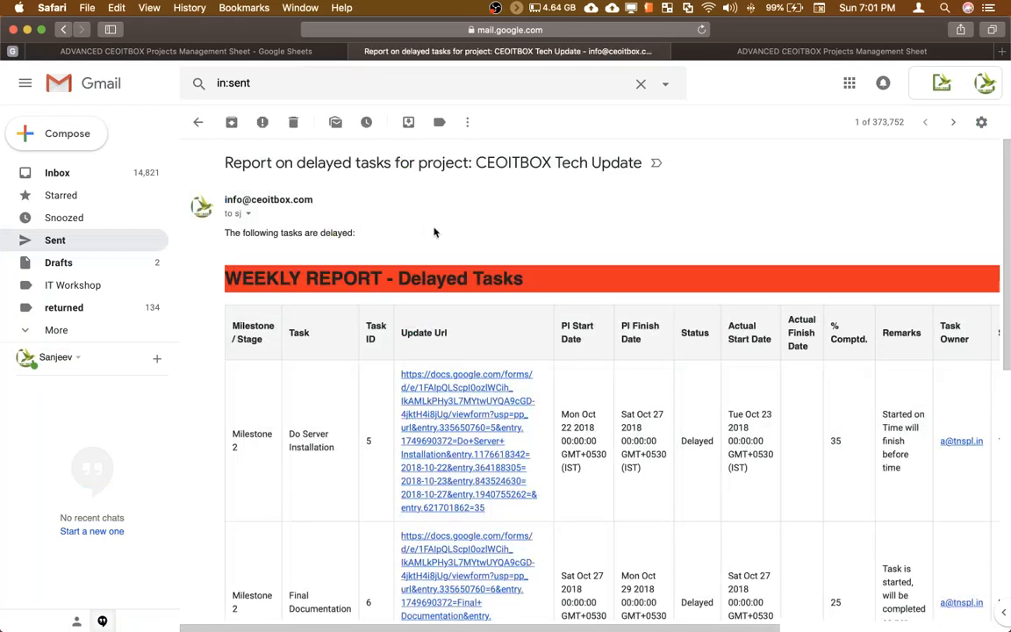
pyautogui.scroll(-3)
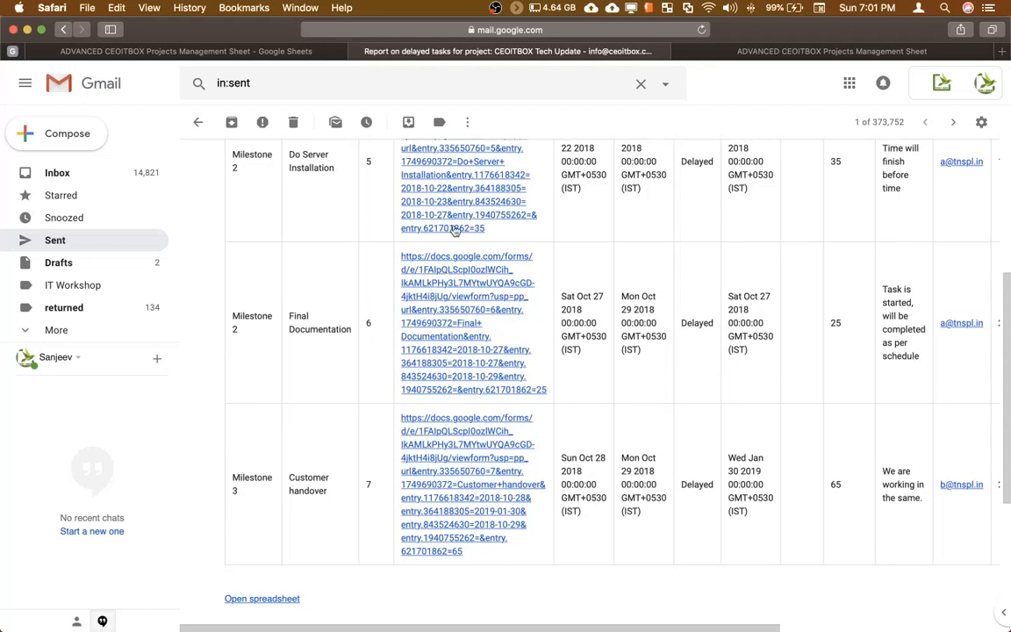
pyautogui.scroll(-3)
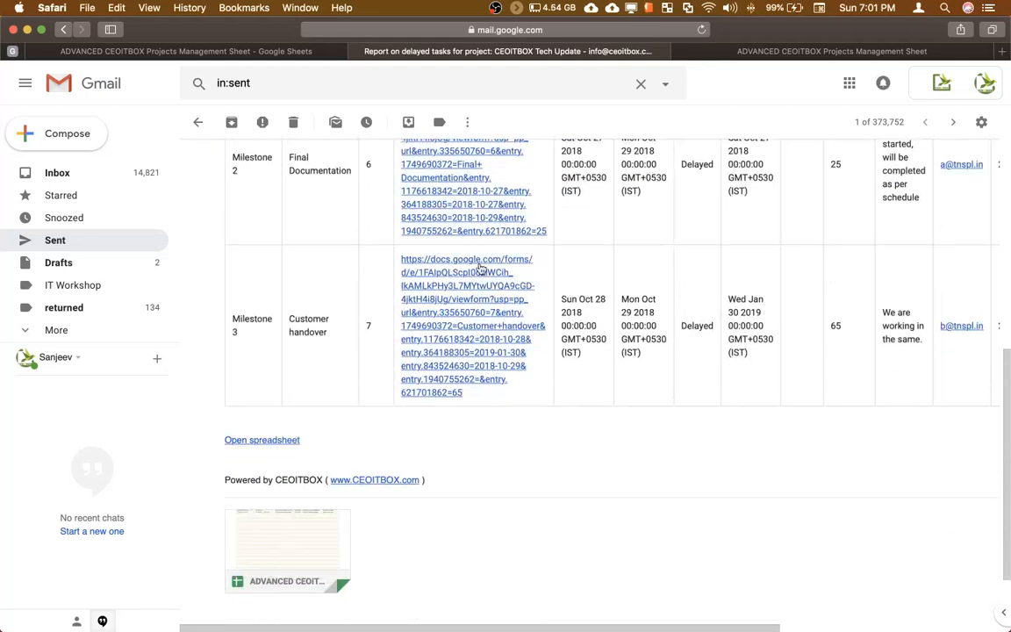
pyautogui.scroll(3)
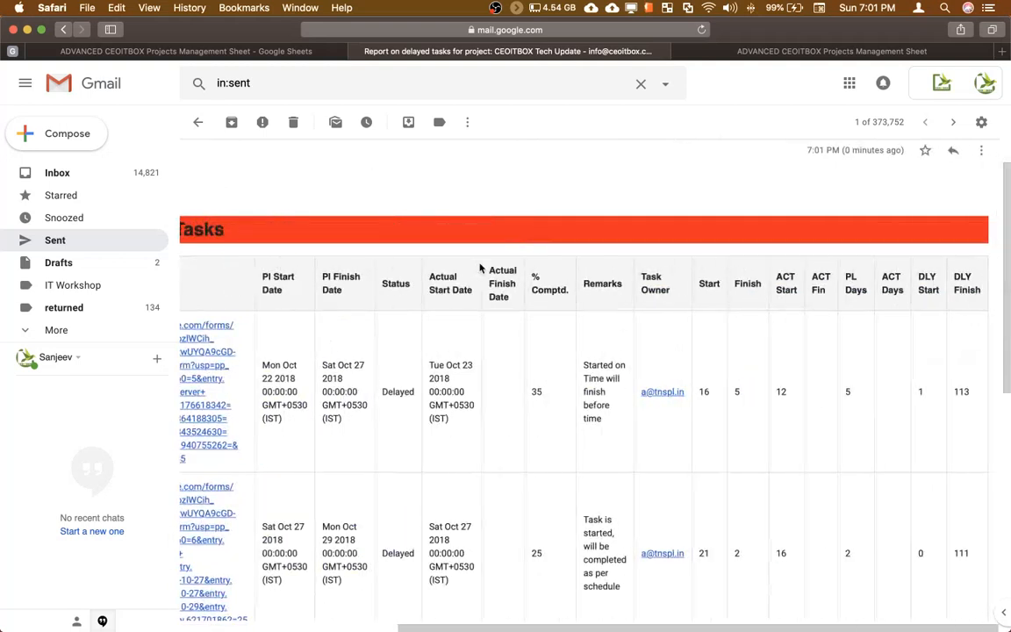
pyautogui.scroll(-3)
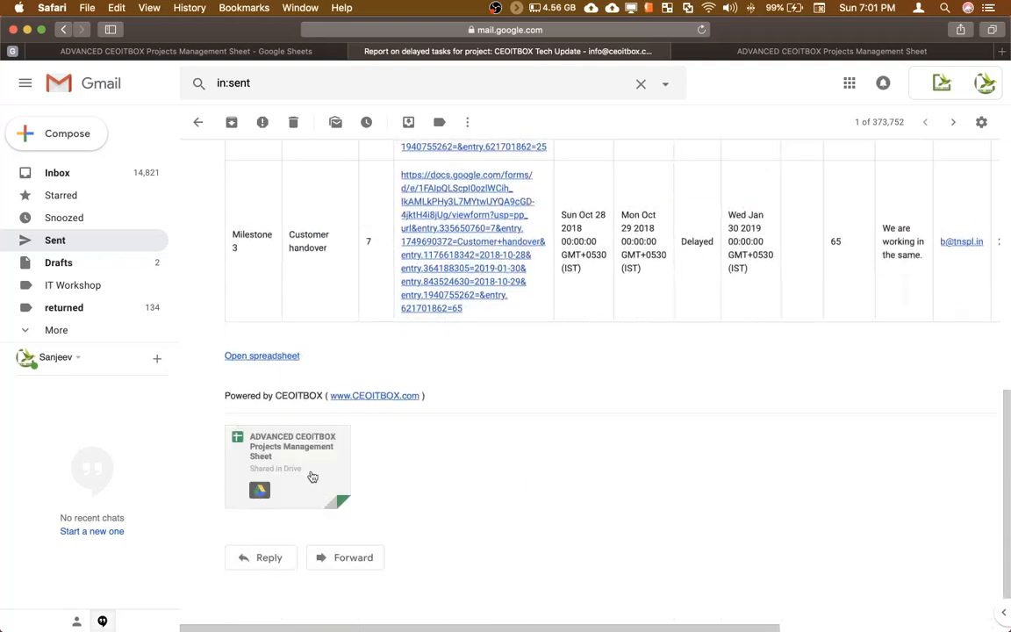
pyautogui.click(290, 465)
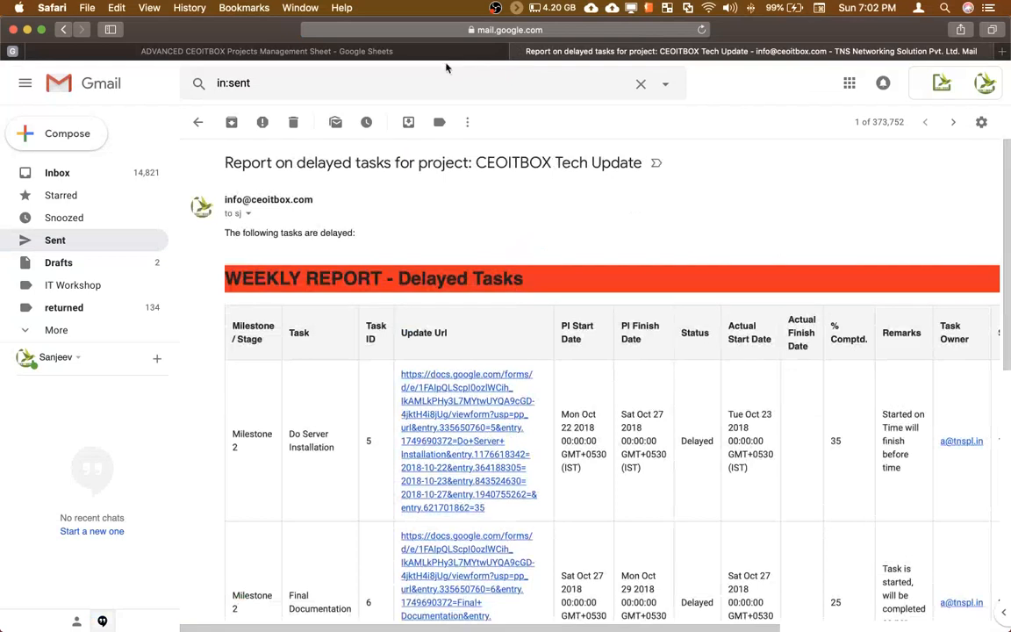
pyautogui.moveTo(433, 146)
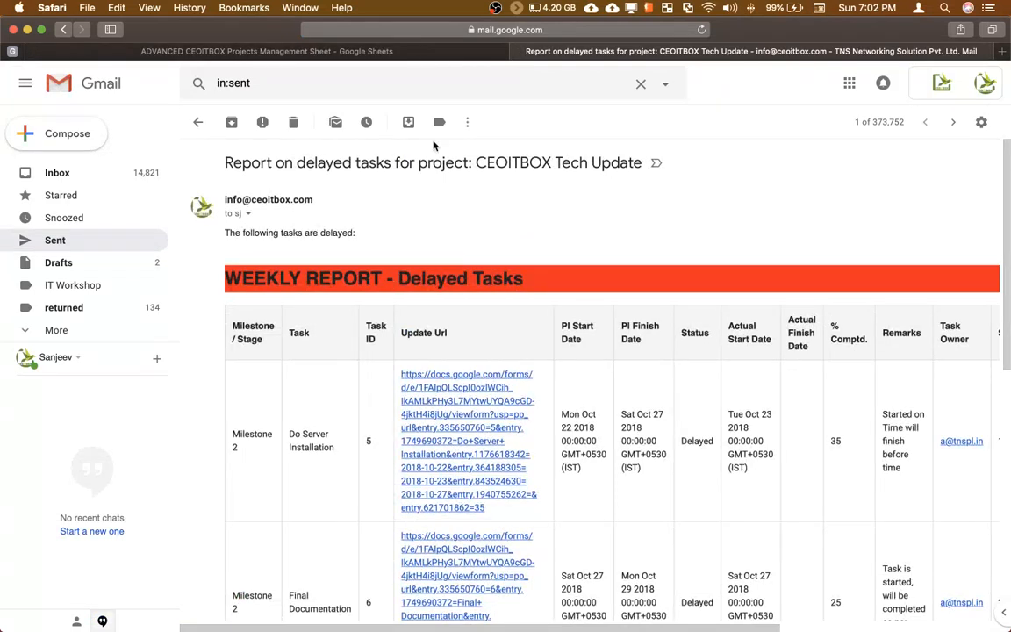
pyautogui.click(197, 122)
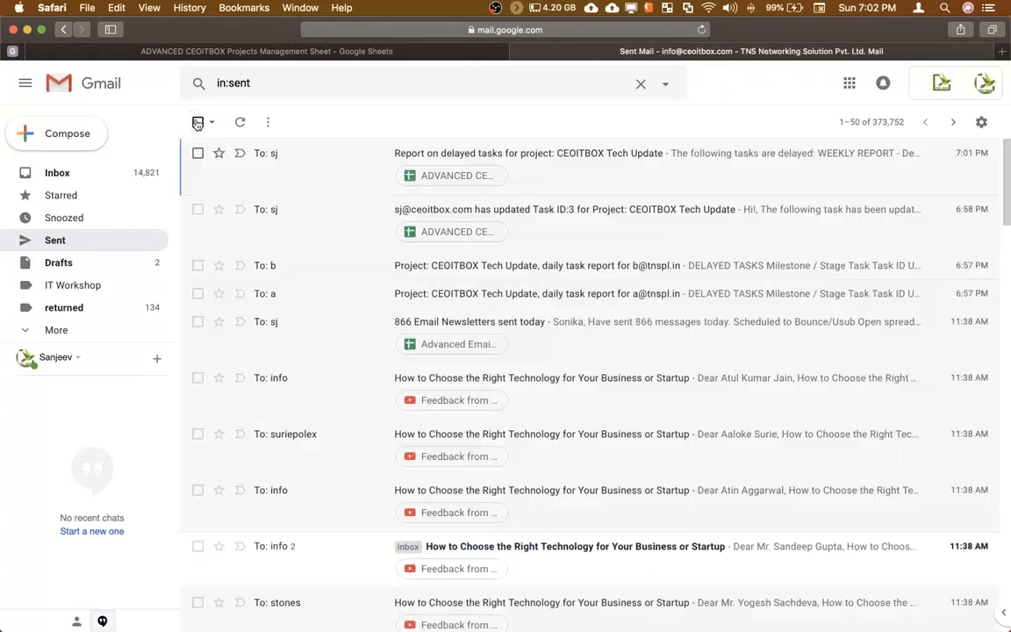
pyautogui.moveTo(505, 265)
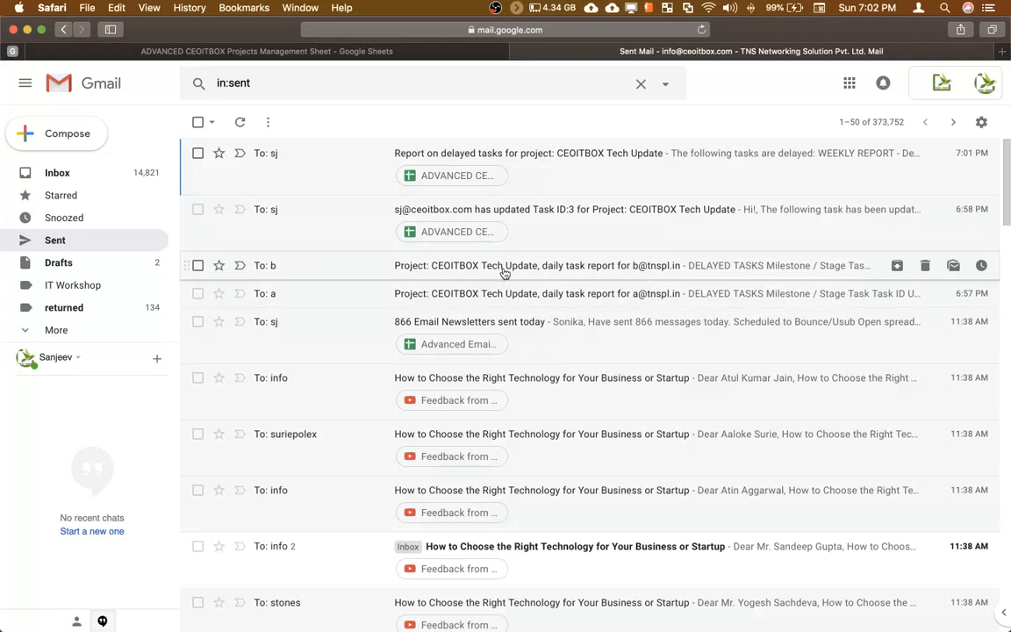
pyautogui.moveTo(574, 268)
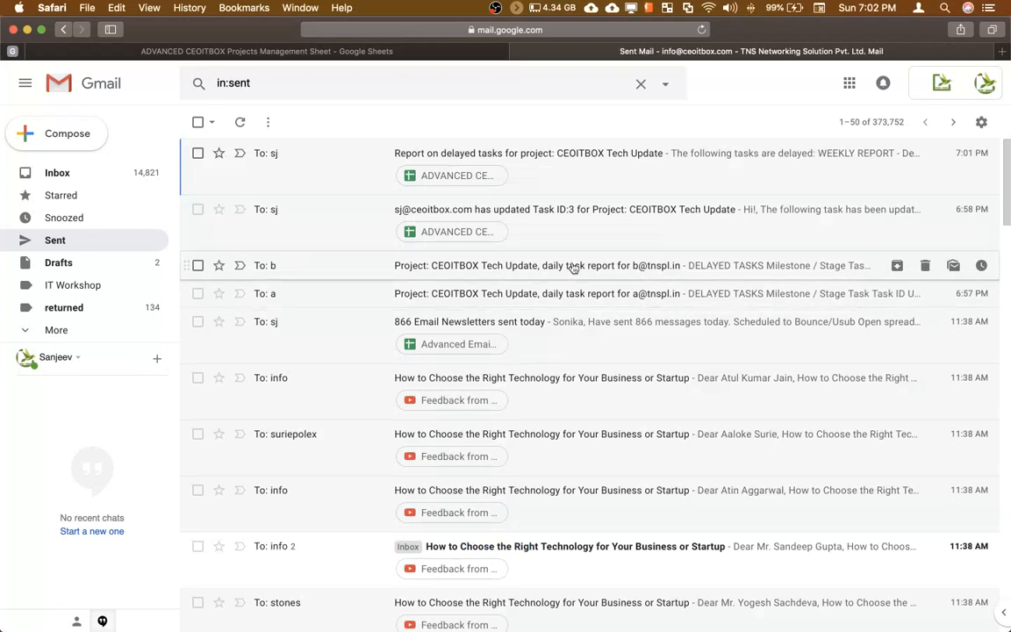
pyautogui.moveTo(553, 209)
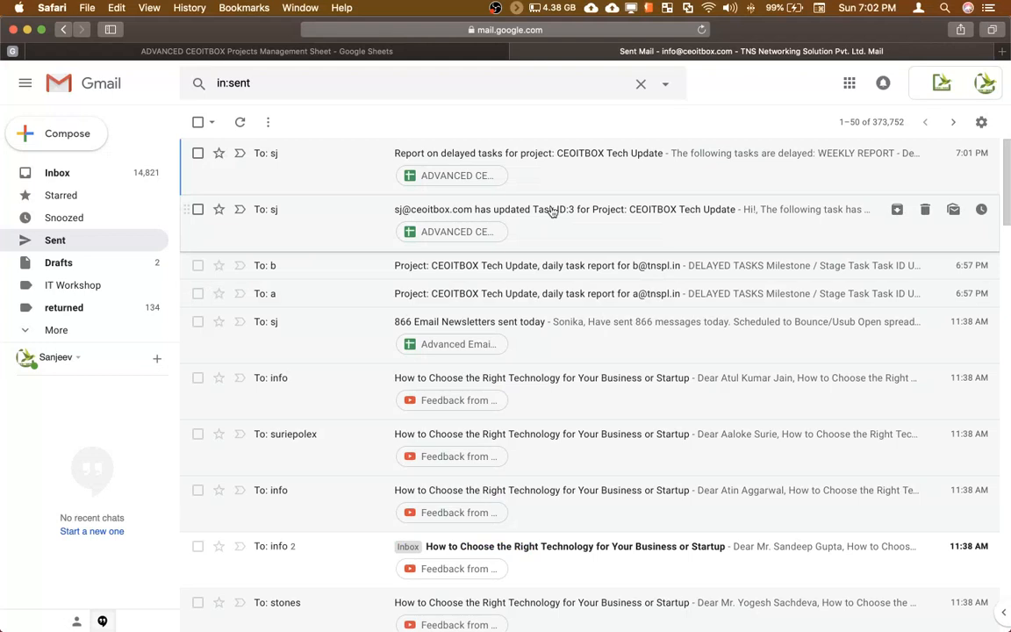
pyautogui.moveTo(553, 163)
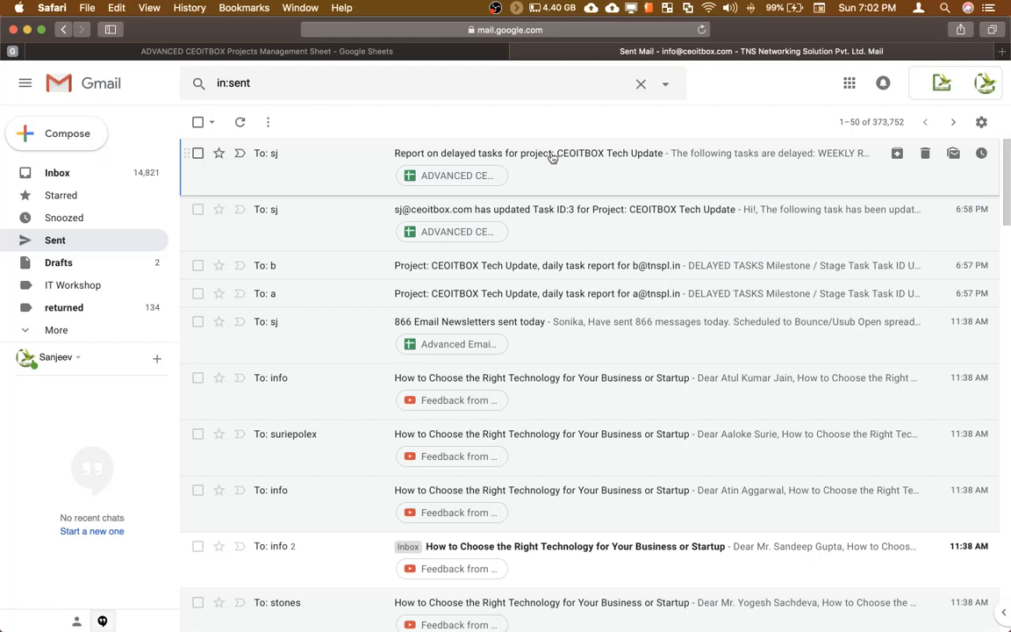
pyautogui.click(263, 51)
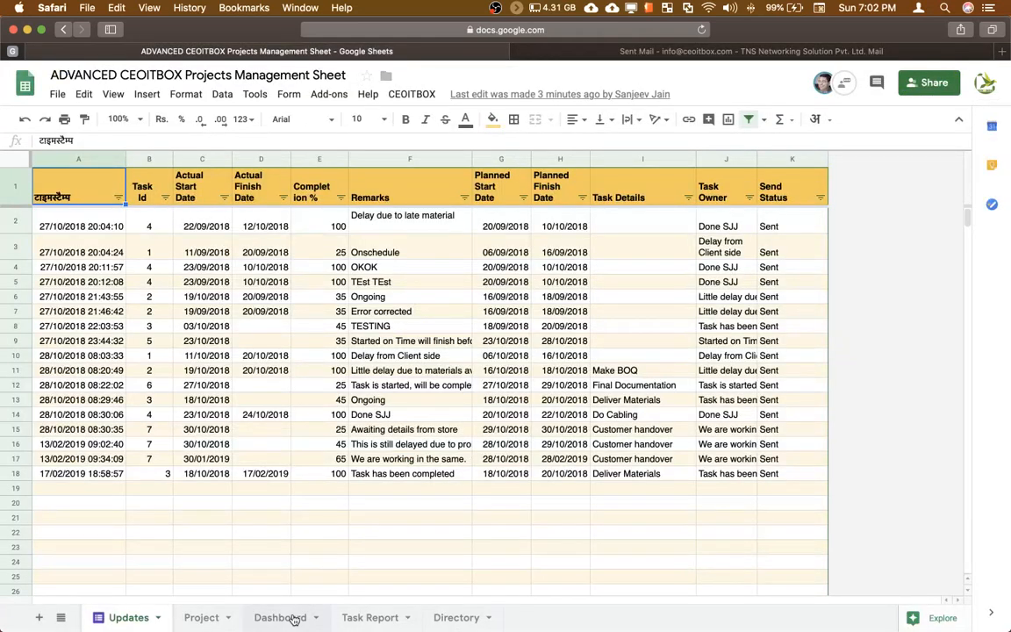
# Step: Review the Dashboard's delayed tasks and planned/actual Gantt charts, then return to the Project sheet
pyautogui.click(280, 617)
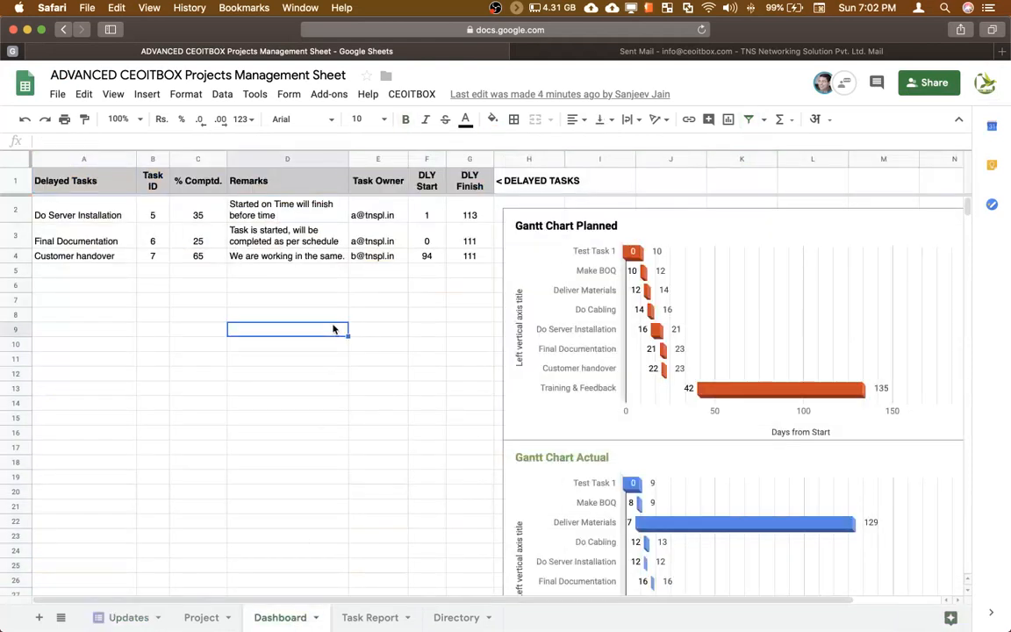
pyautogui.moveTo(234, 236)
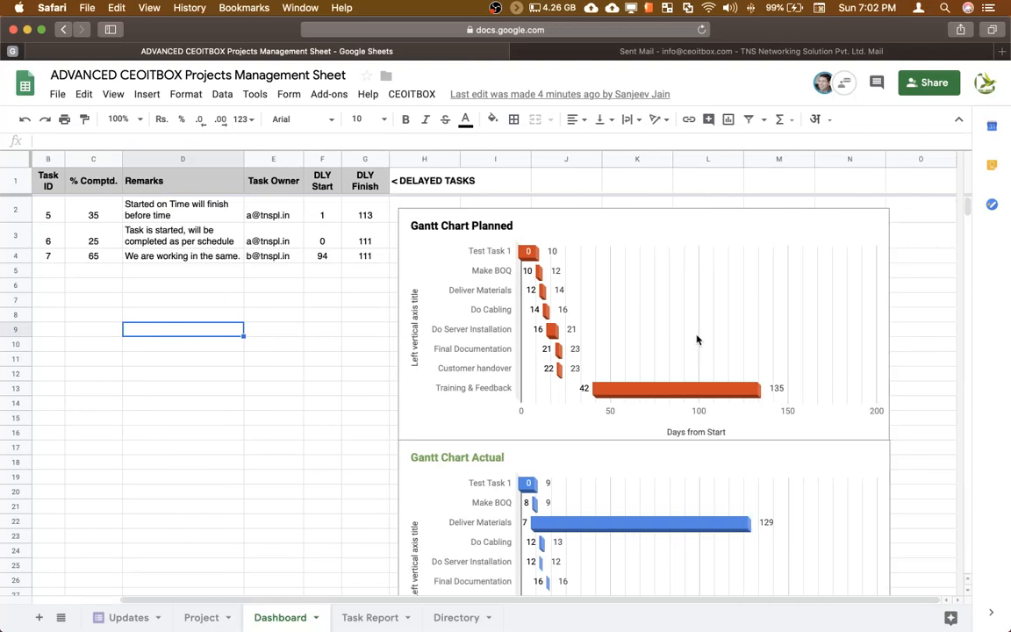
pyautogui.moveTo(548, 235)
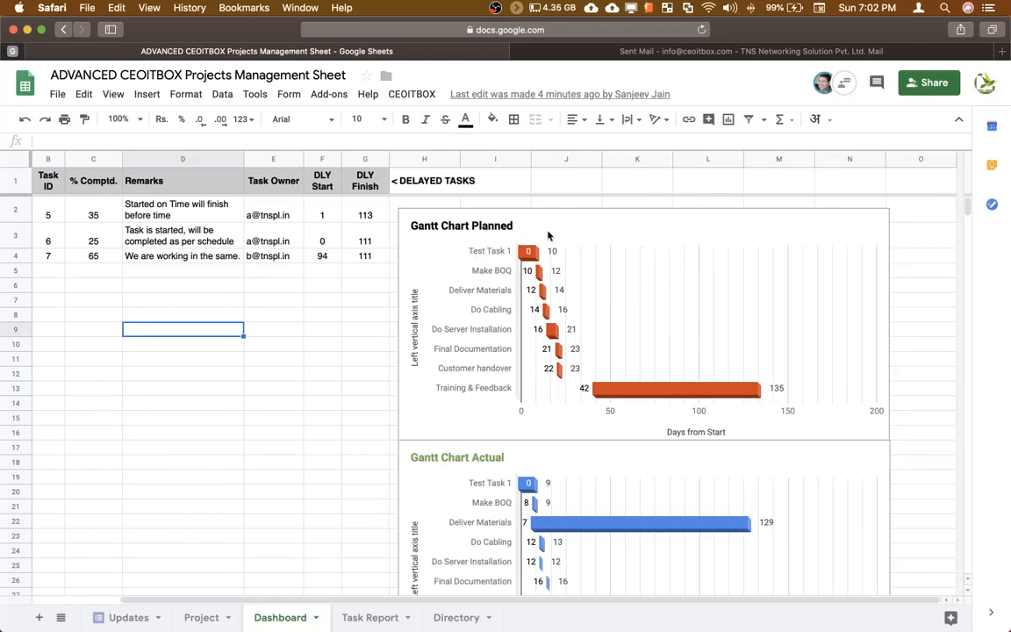
pyautogui.moveTo(559, 251)
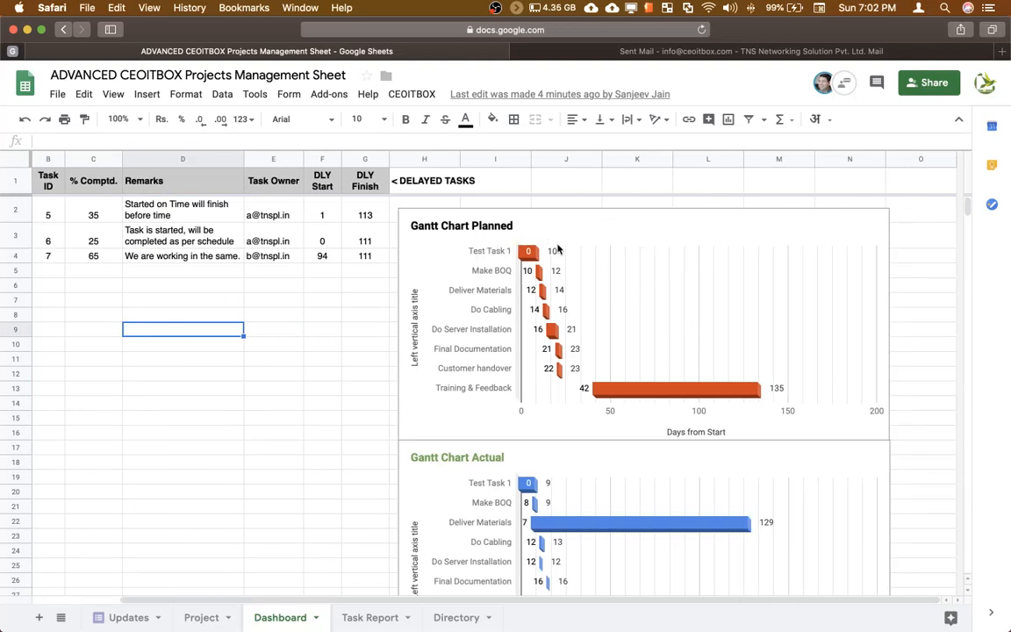
pyautogui.scroll(-3)
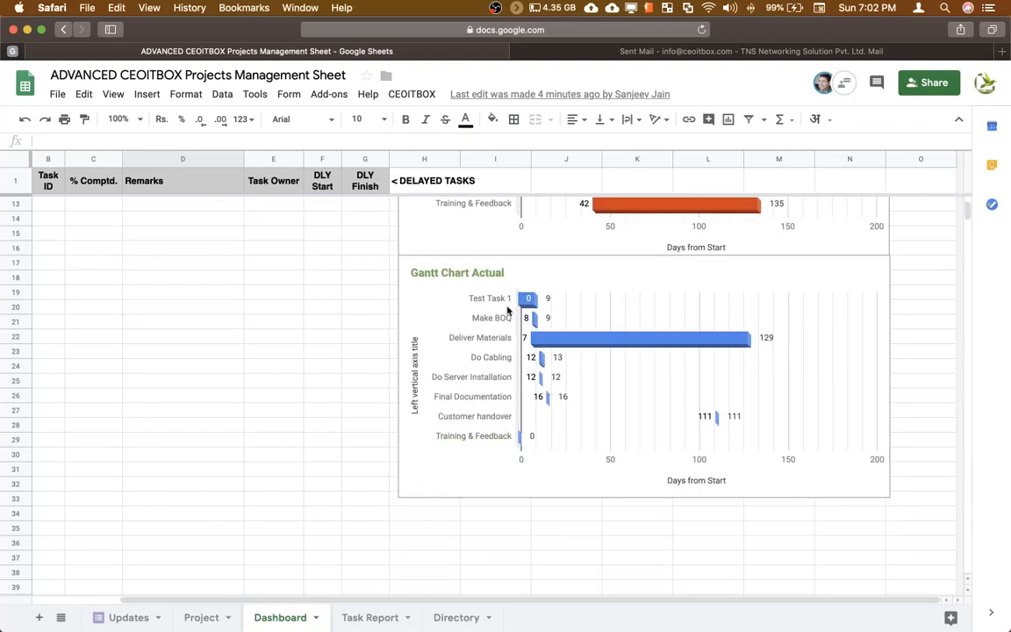
pyautogui.scroll(3)
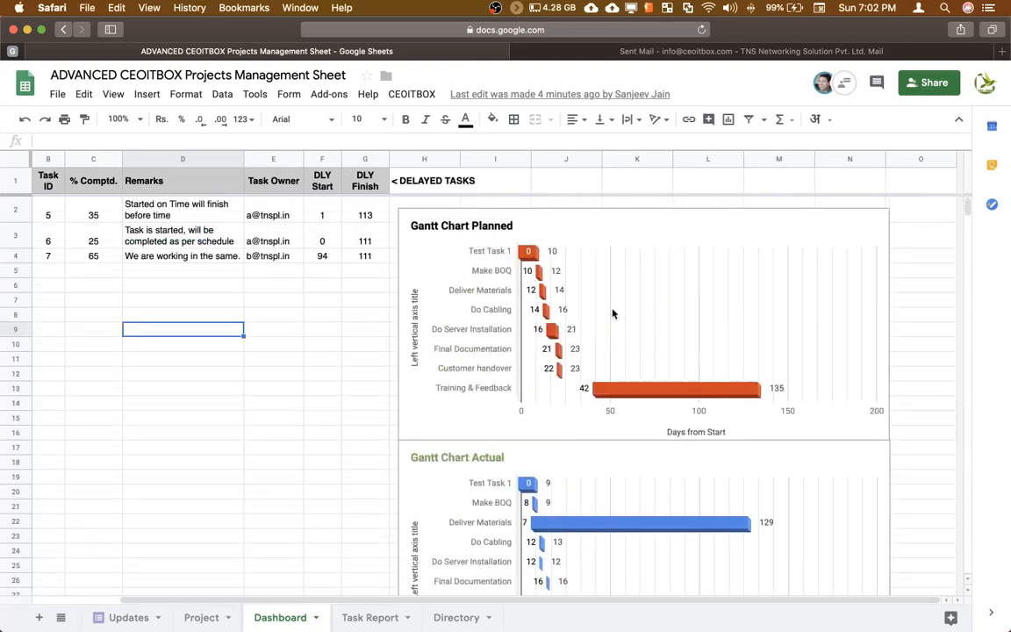
pyautogui.moveTo(251, 282)
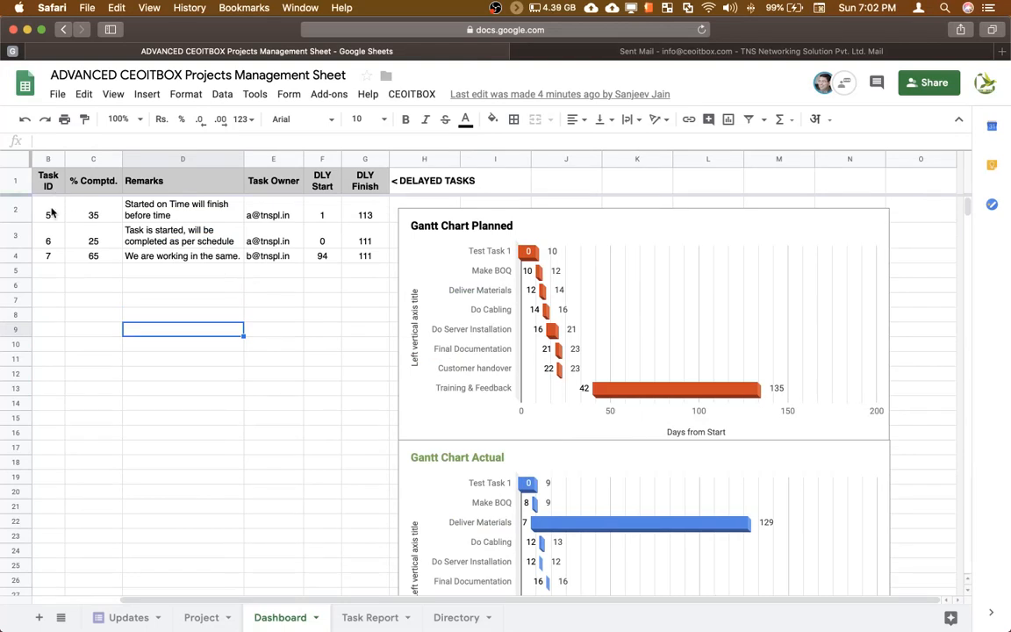
pyautogui.moveTo(334, 272)
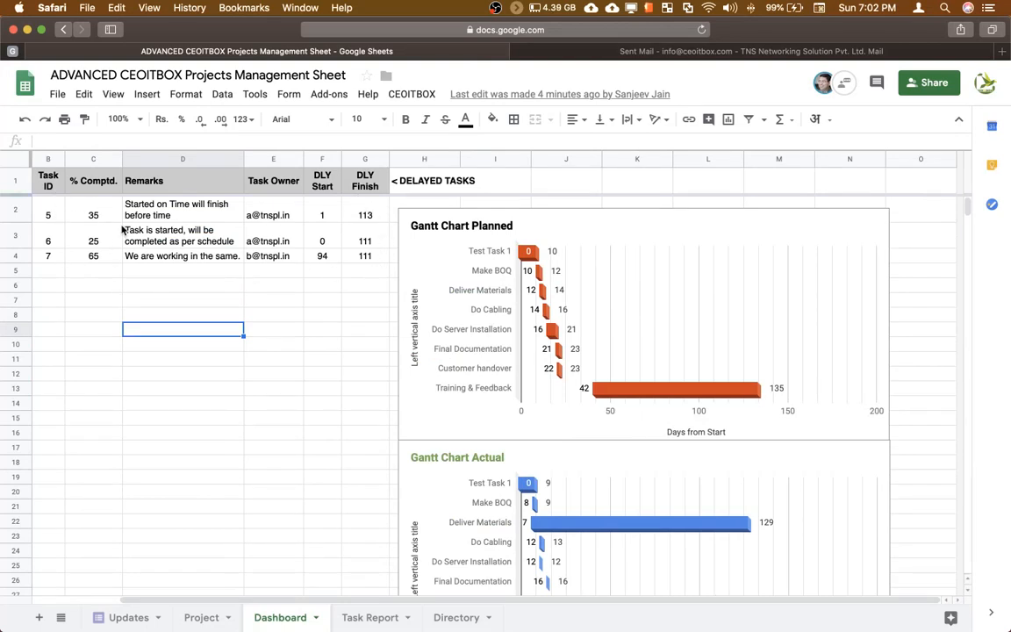
pyautogui.click(201, 617)
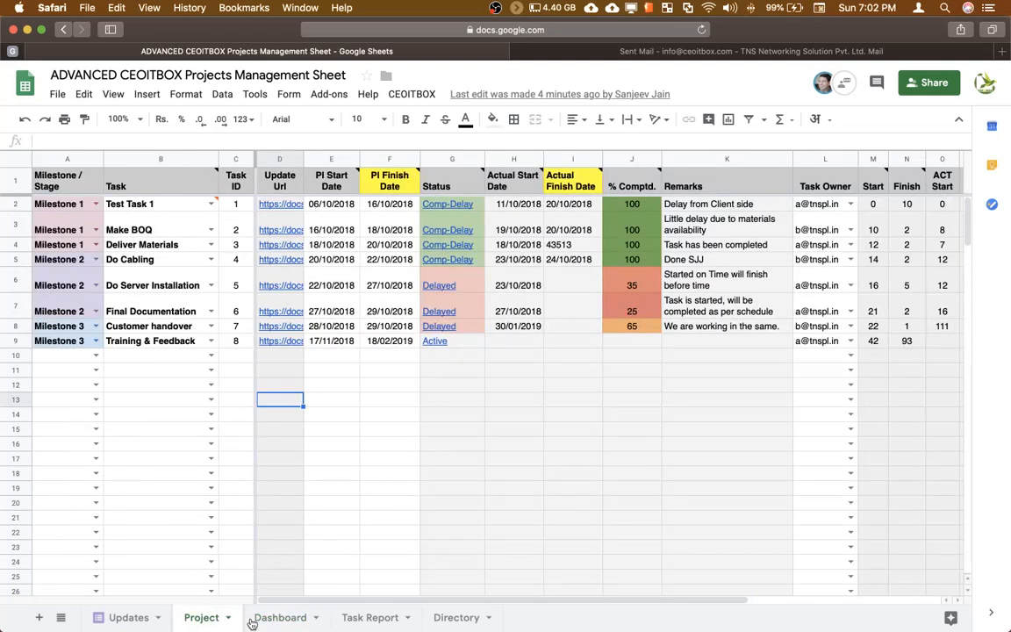
# Step: Switch to the Task Report sheet showing timestamped task updates and completion percentages
pyautogui.click(280, 617)
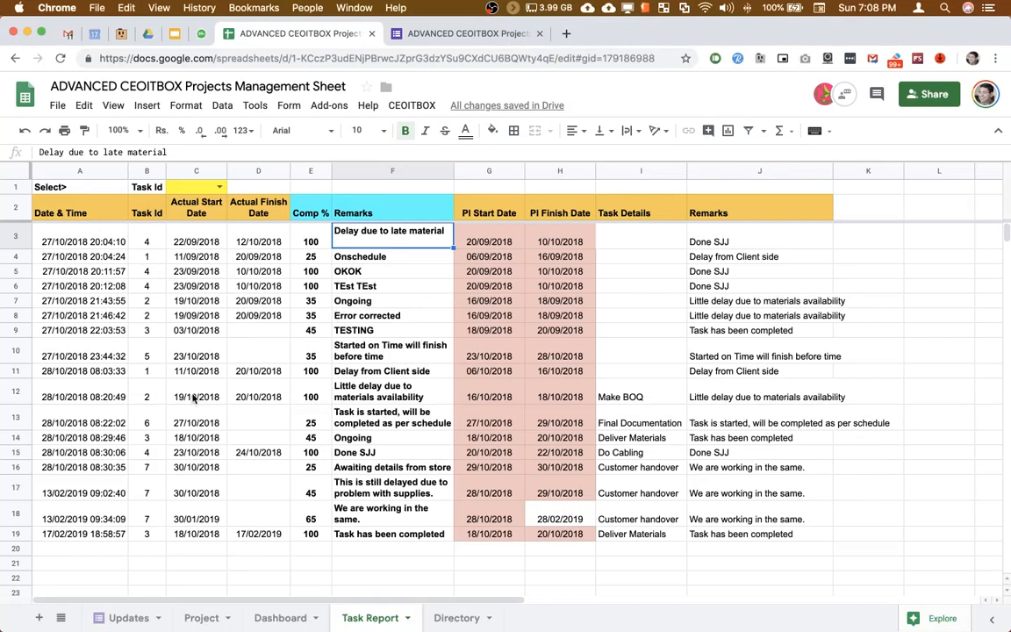
# Step: Filter the Task Report by Task Id 7, then 1, ending on task 3
pyautogui.click(195, 186)
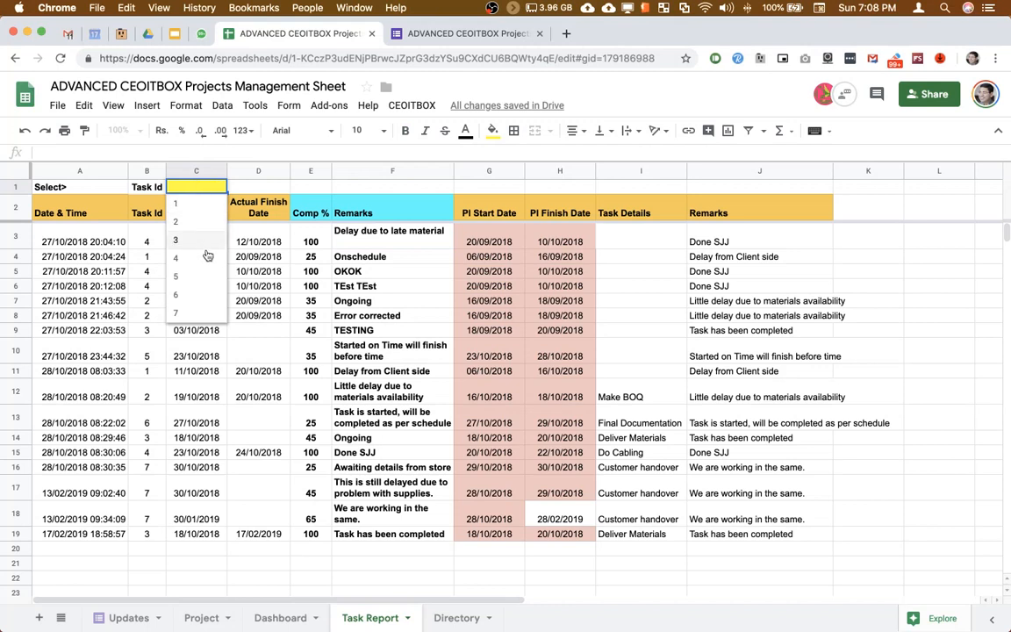
pyautogui.click(174, 315)
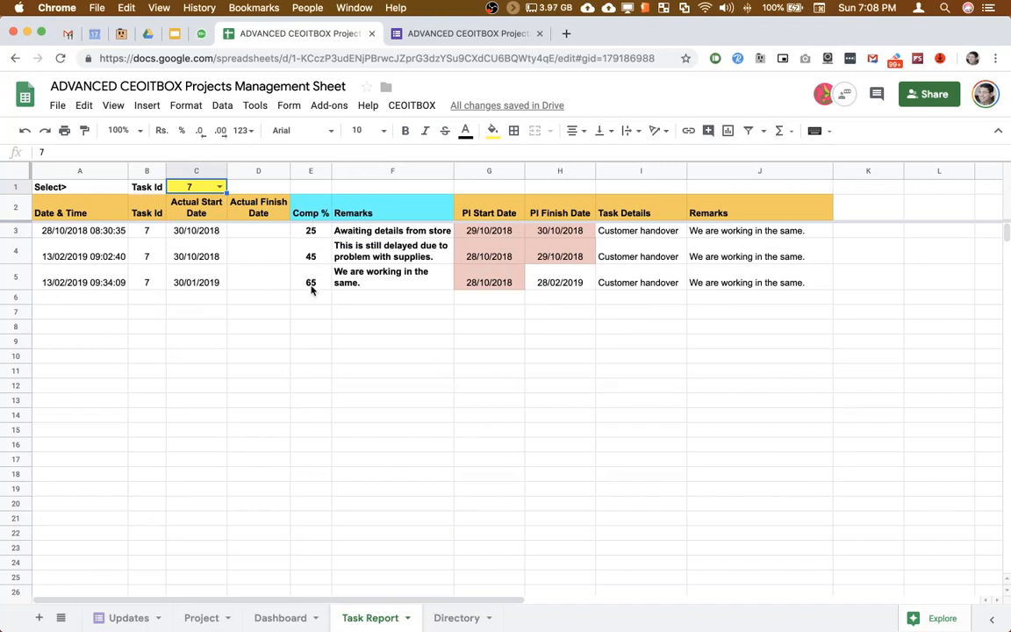
pyautogui.moveTo(383, 308)
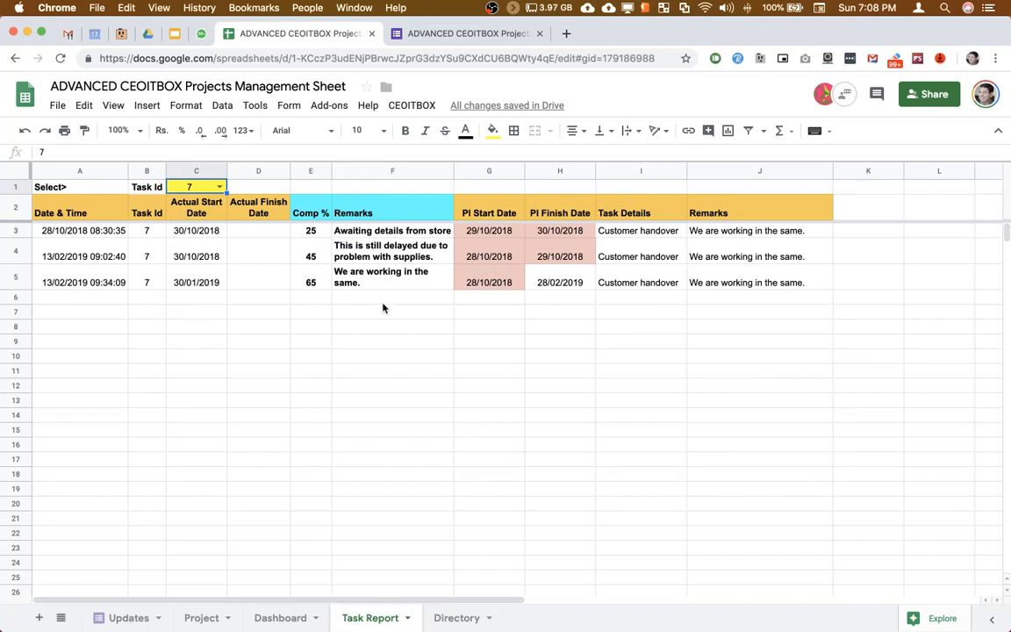
pyautogui.click(220, 186)
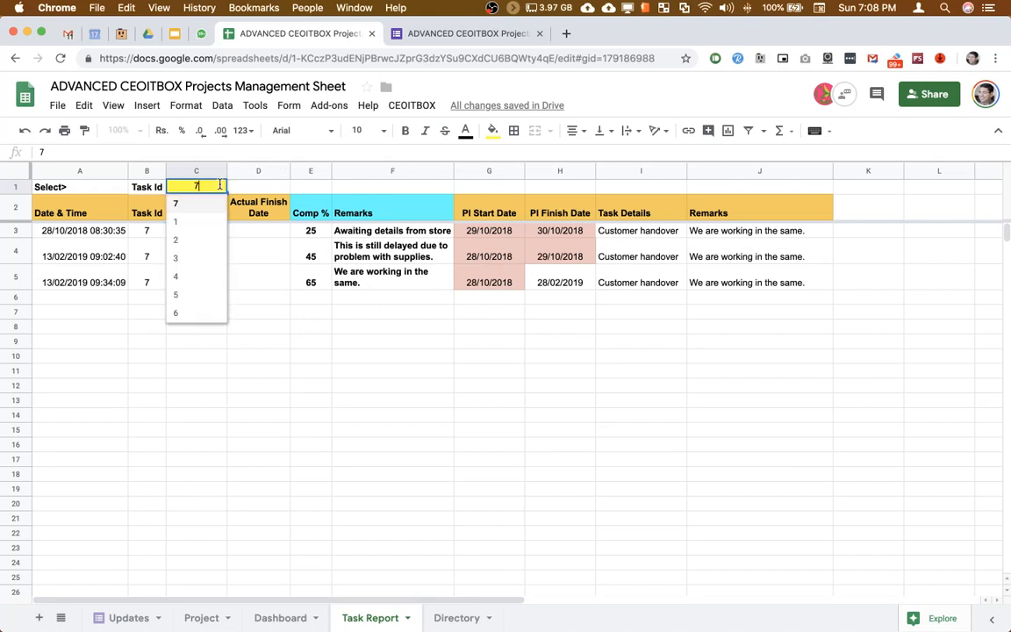
pyautogui.click(174, 221)
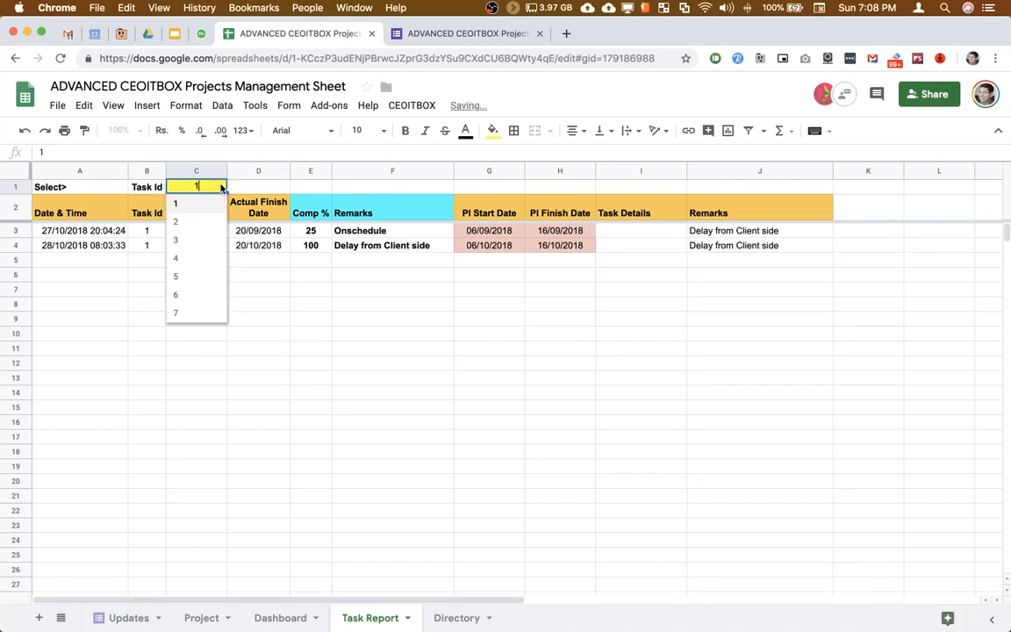
pyautogui.click(175, 240)
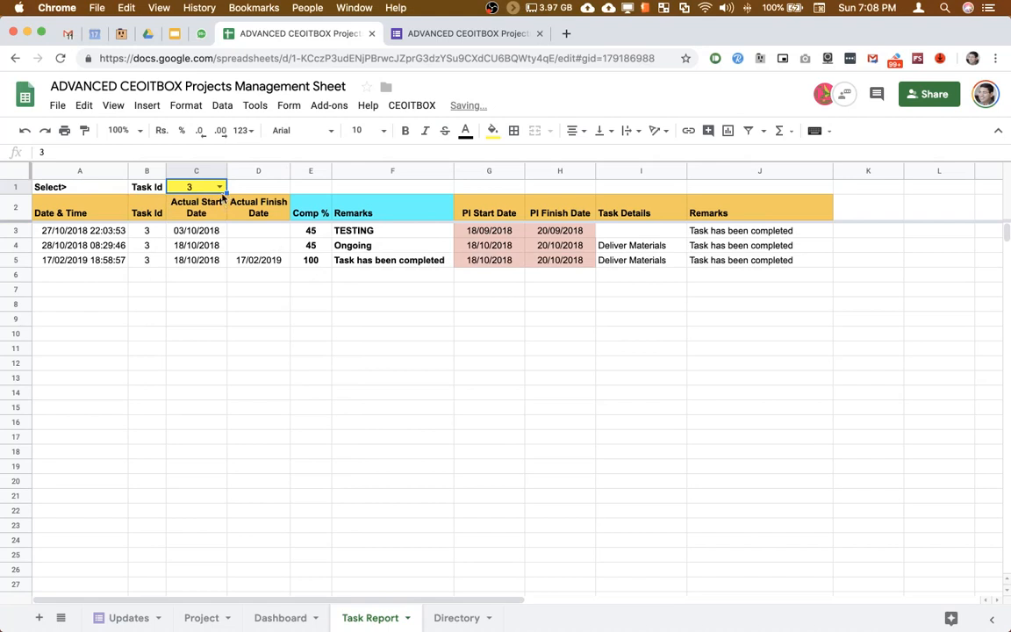